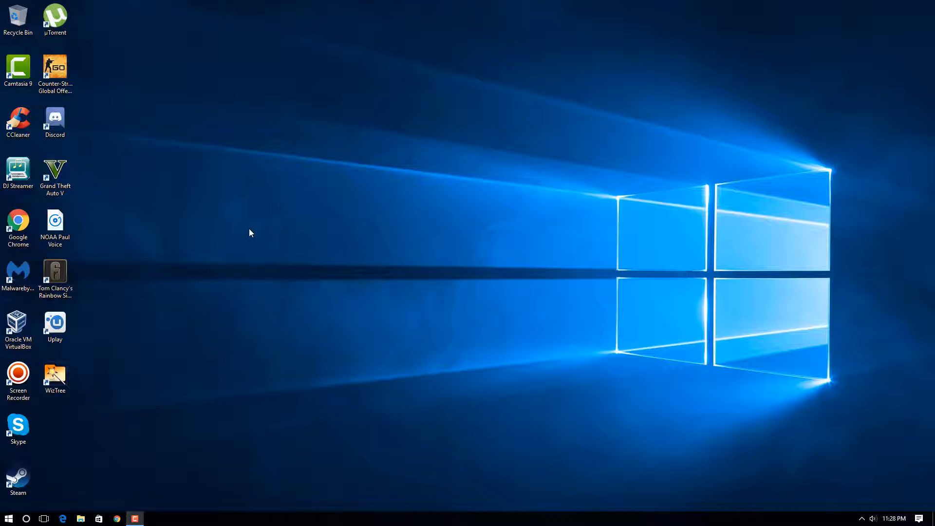
{"action": "mouse_move", "coordinate": [242, 228]}
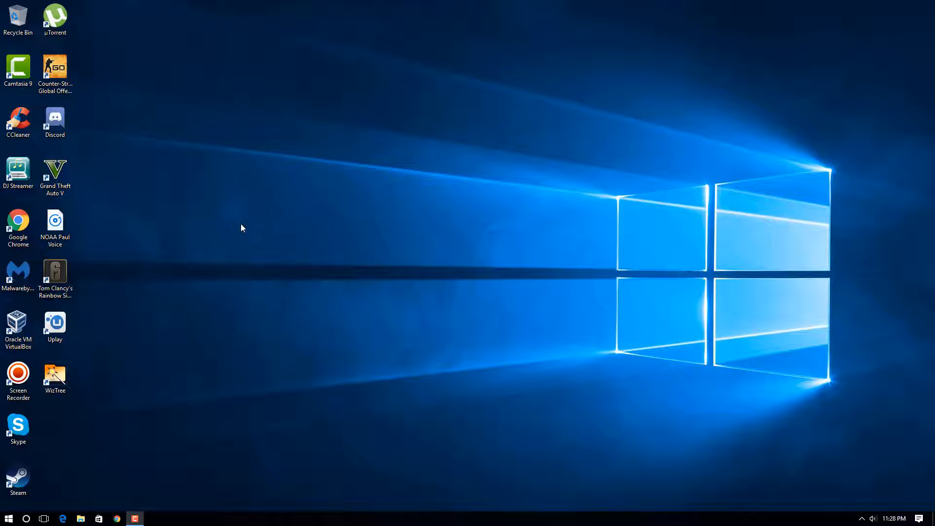
{"action": "mouse_move", "coordinate": [268, 226]}
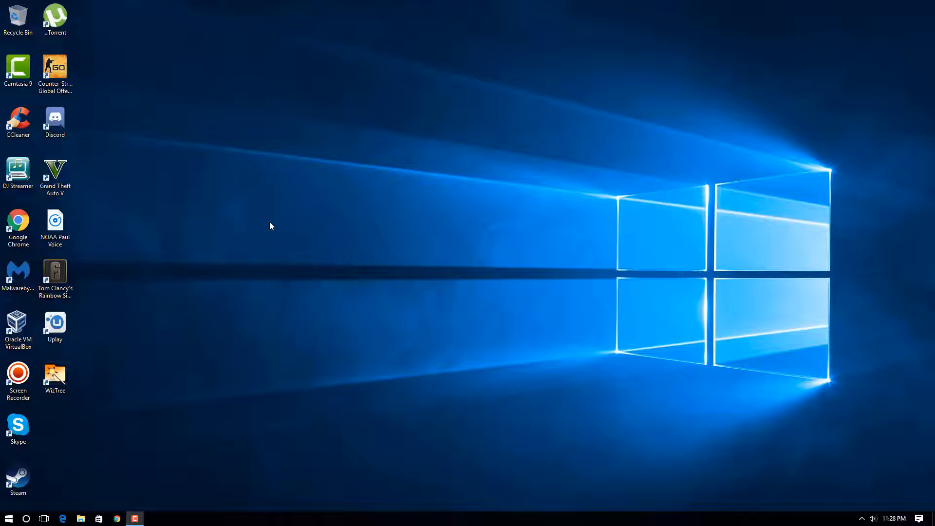
- Search the Start menu for 'file' and launch File Explorer from the results
{"action": "left_click", "coordinate": [55, 373]}
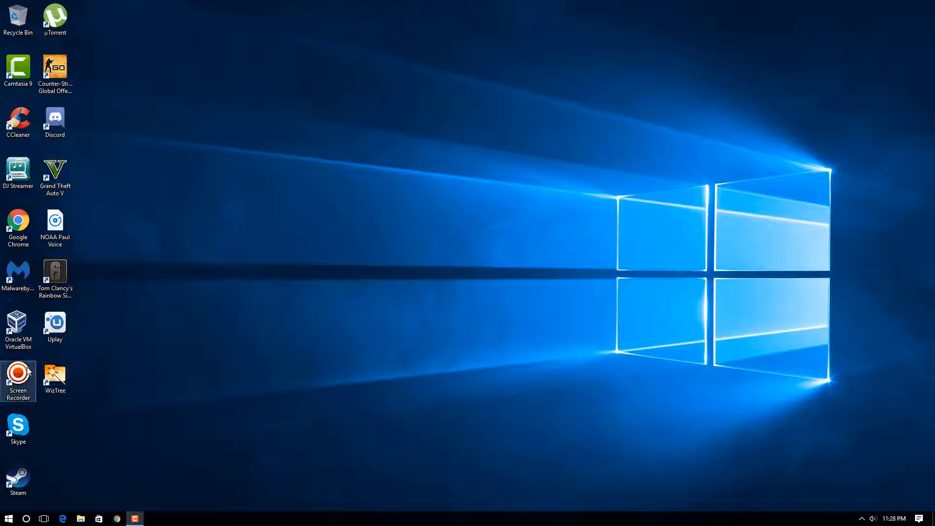
{"action": "left_click", "coordinate": [55, 376]}
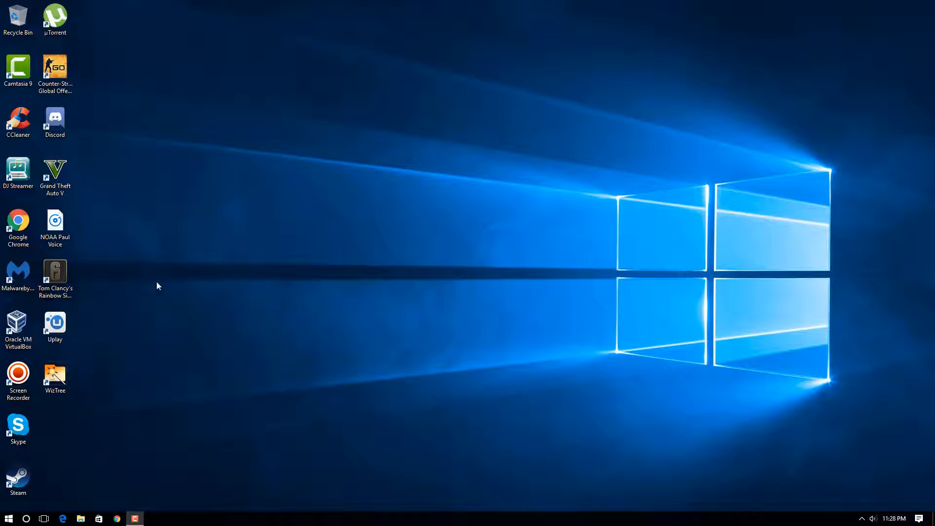
{"action": "left_click", "coordinate": [55, 375]}
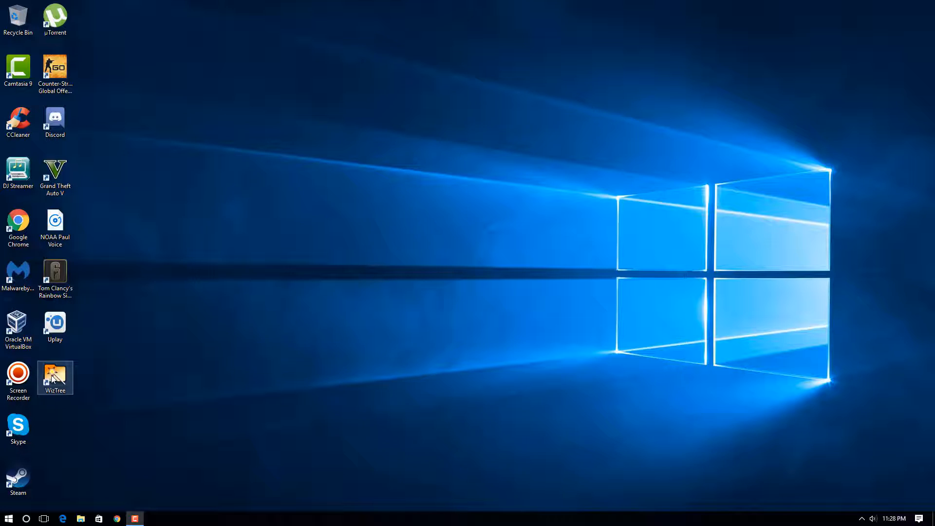
{"action": "left_click", "coordinate": [6, 516]}
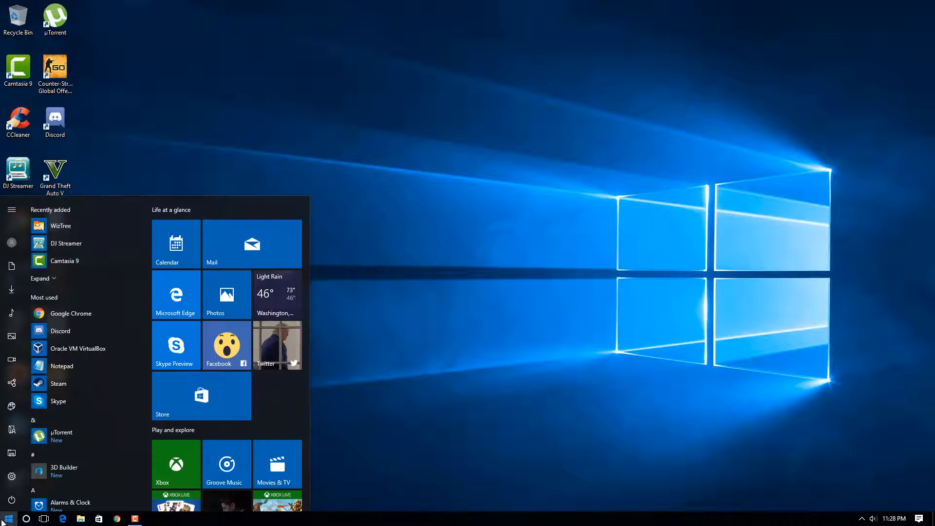
{"action": "left_click", "coordinate": [12, 209]}
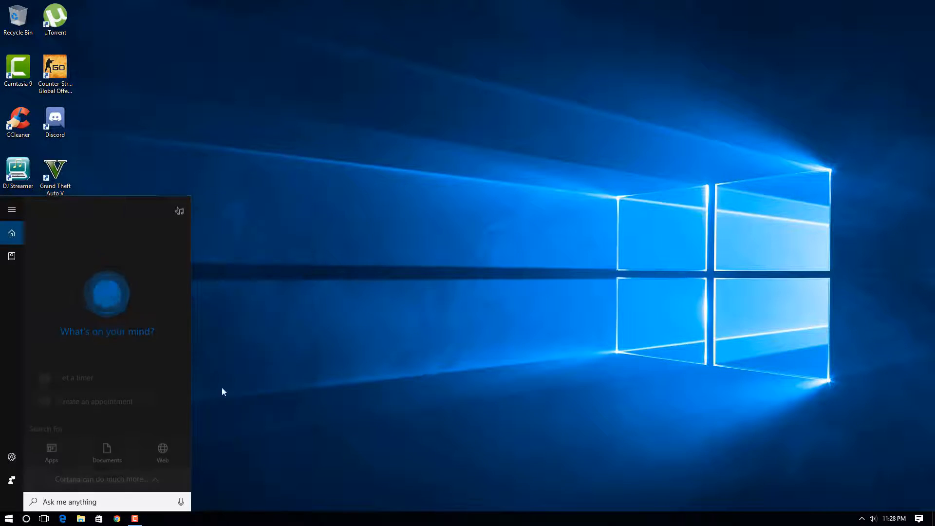
{"action": "type", "text": "d"}
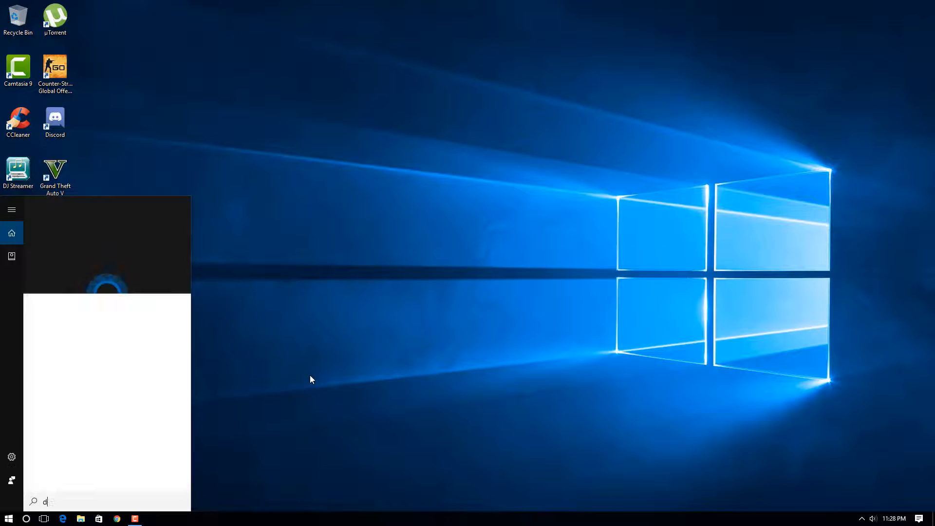
{"action": "type", "text": "ile e"}
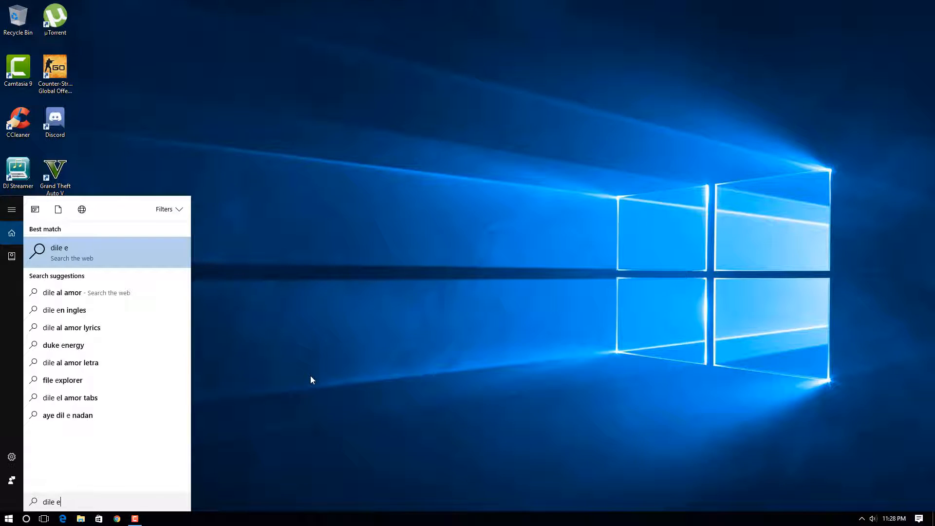
{"action": "key", "text": "BackSpace"}
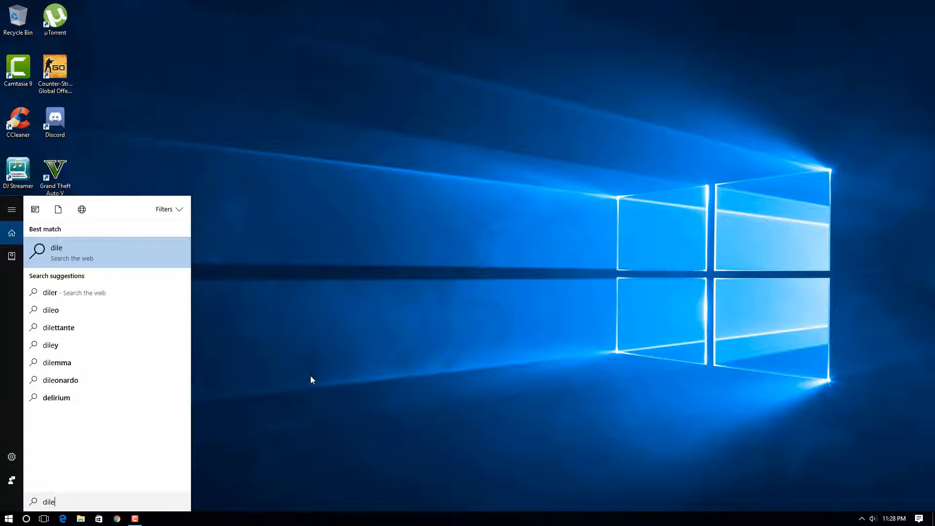
{"action": "type", "text": "\" e\""}
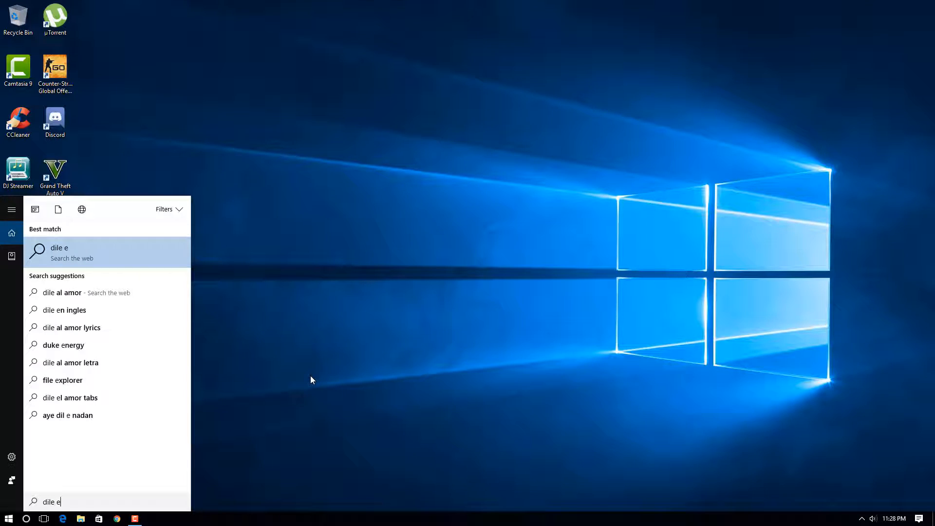
{"action": "type", "text": "file"}
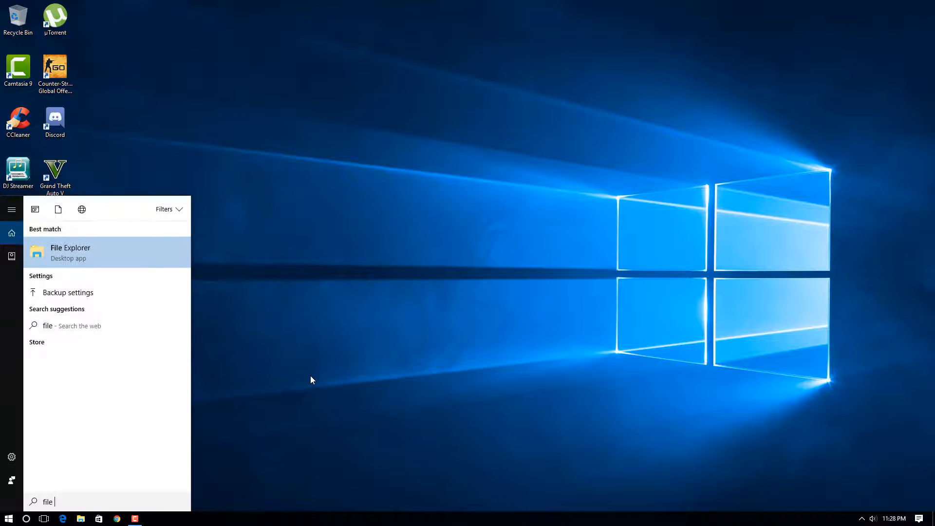
{"action": "left_click", "coordinate": [70, 252]}
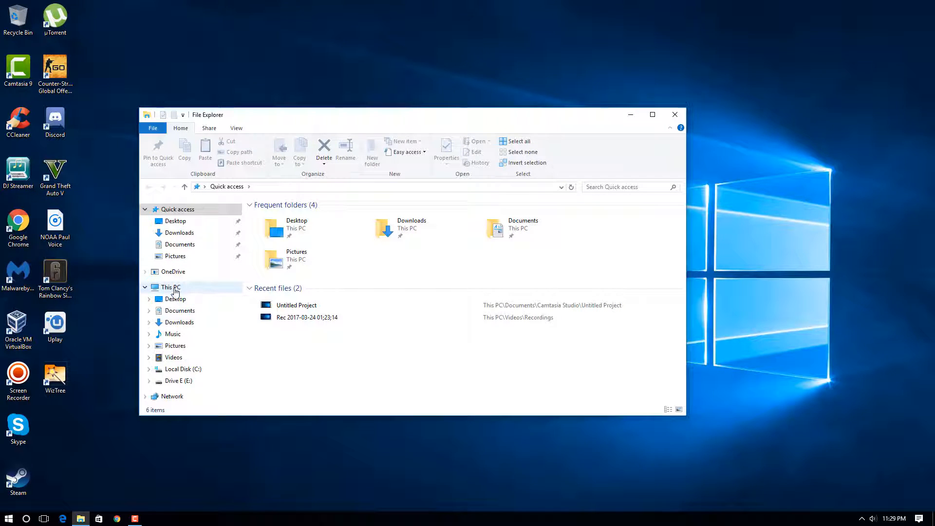
- Show This PC and select Local Disk (C:), which has 76.1 GB free of 111 GB
{"action": "left_click", "coordinate": [171, 286]}
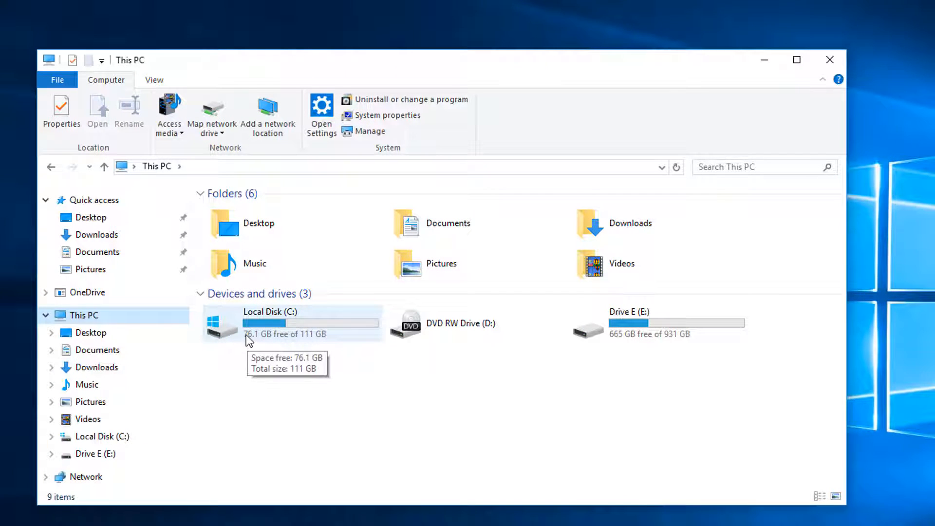
{"action": "mouse_move", "coordinate": [254, 341]}
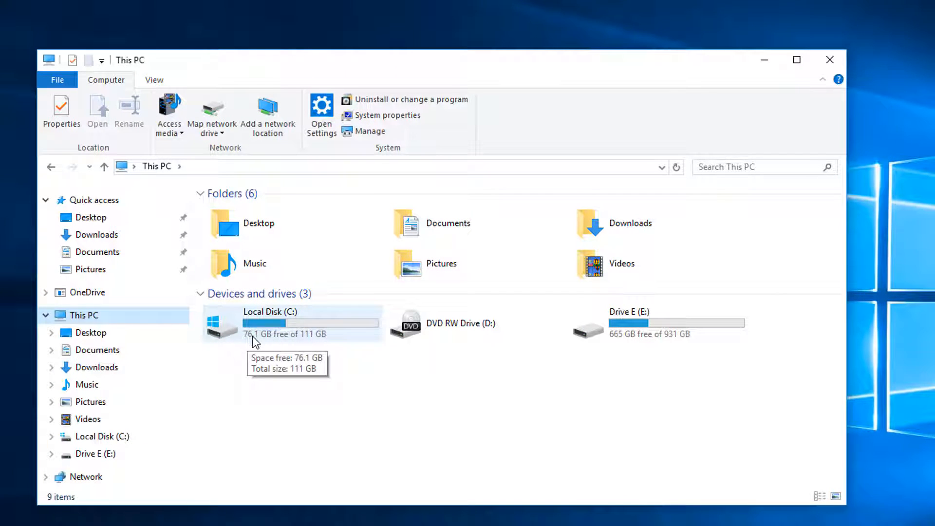
{"action": "mouse_move", "coordinate": [283, 343]}
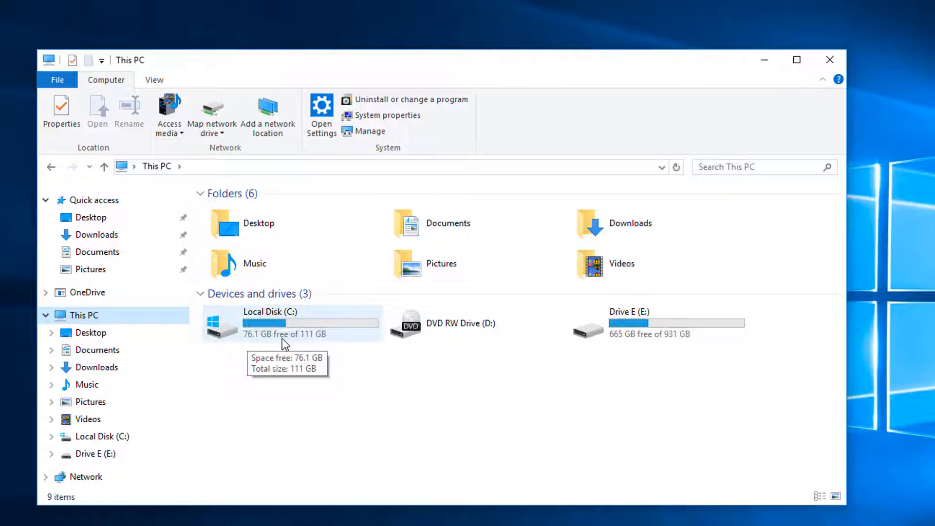
{"action": "mouse_move", "coordinate": [318, 346]}
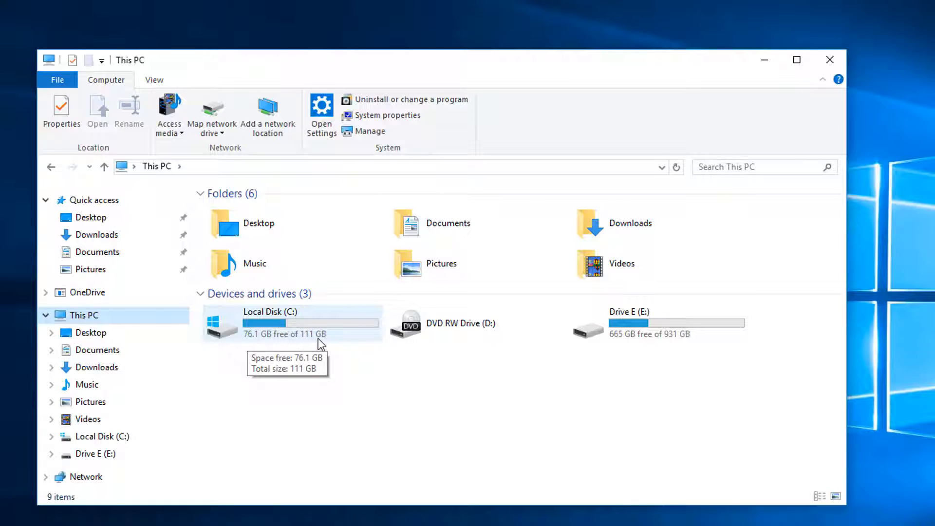
{"action": "left_click", "coordinate": [289, 322]}
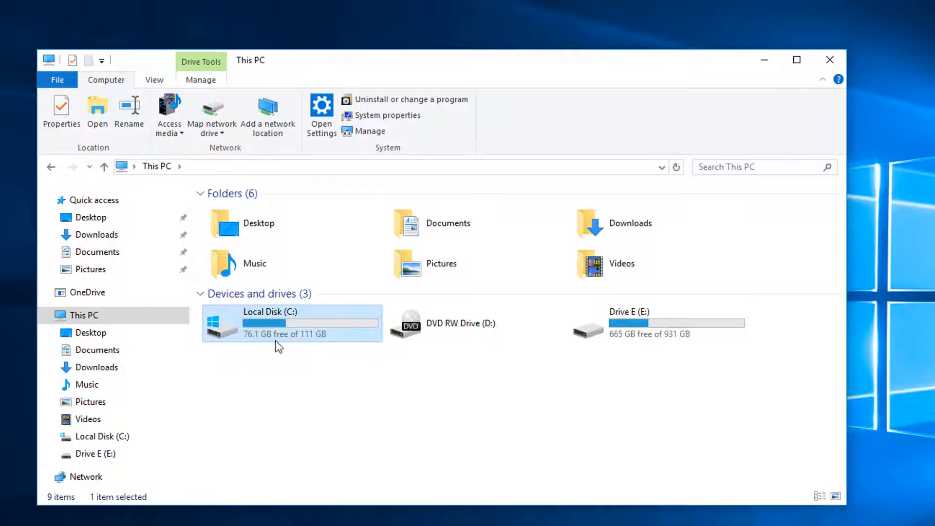
{"action": "mouse_move", "coordinate": [259, 341]}
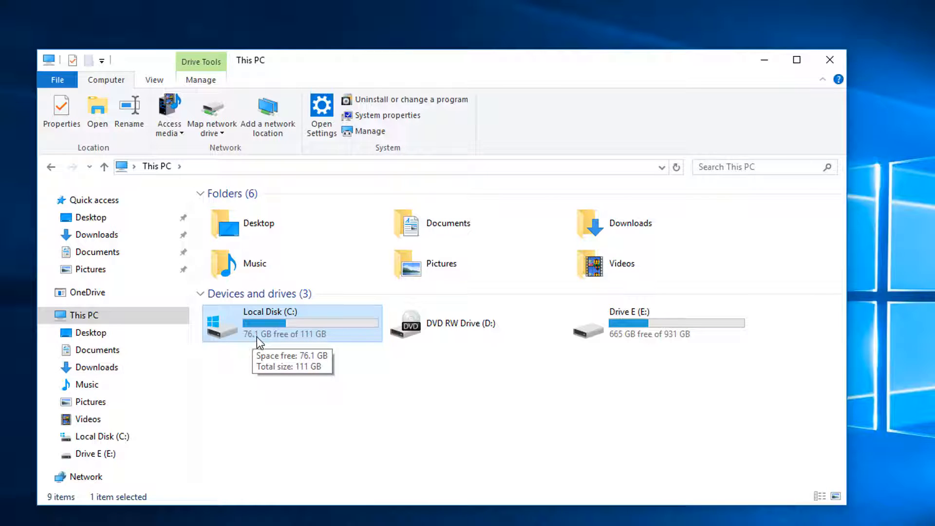
{"action": "mouse_move", "coordinate": [254, 336]}
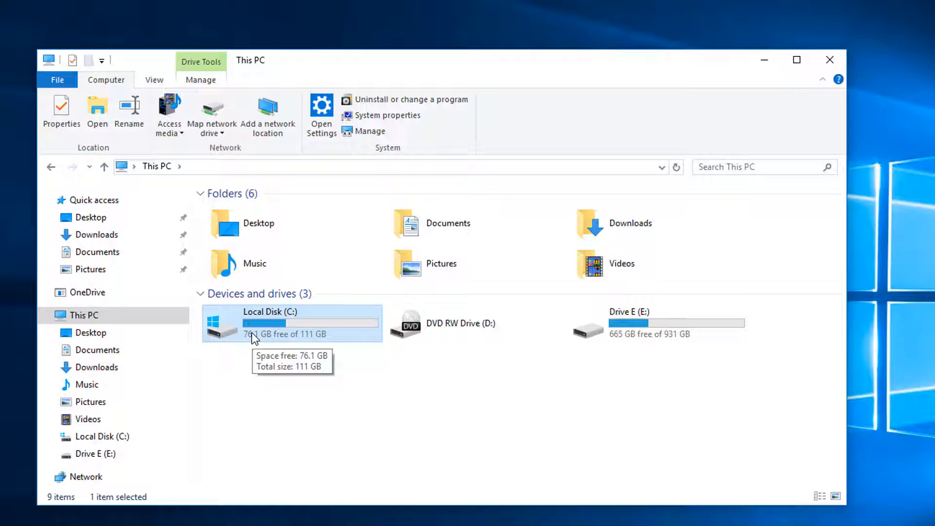
{"action": "mouse_move", "coordinate": [265, 334]}
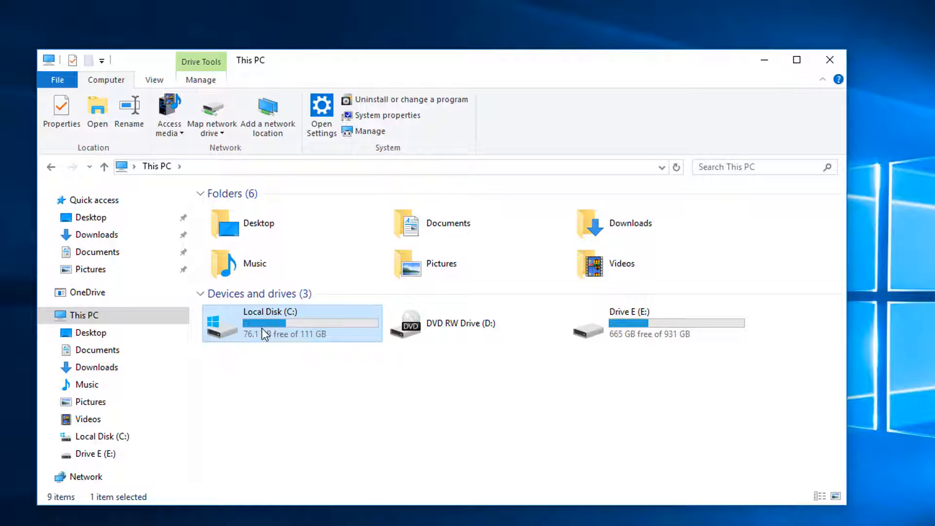
{"action": "mouse_move", "coordinate": [272, 328]}
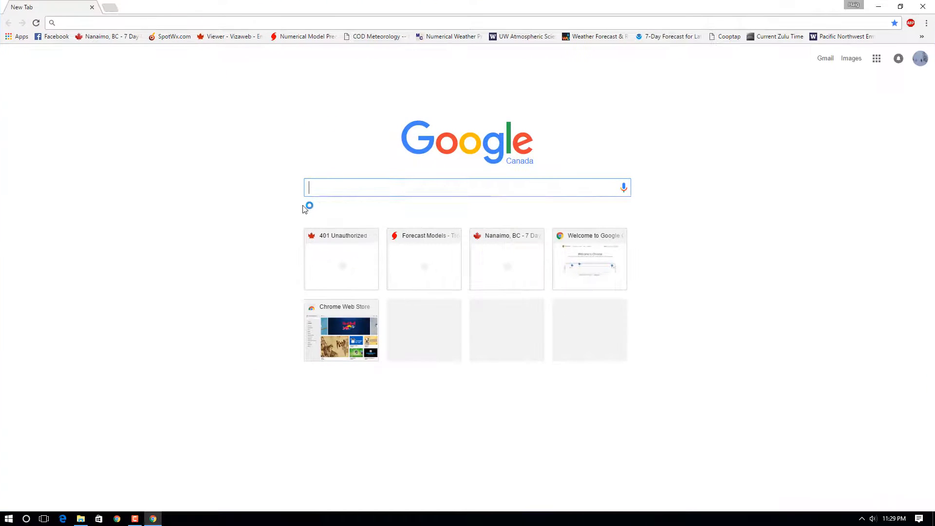
- Search Google in Chrome for 'wixtree'
{"action": "type", "text": "wixtree"}
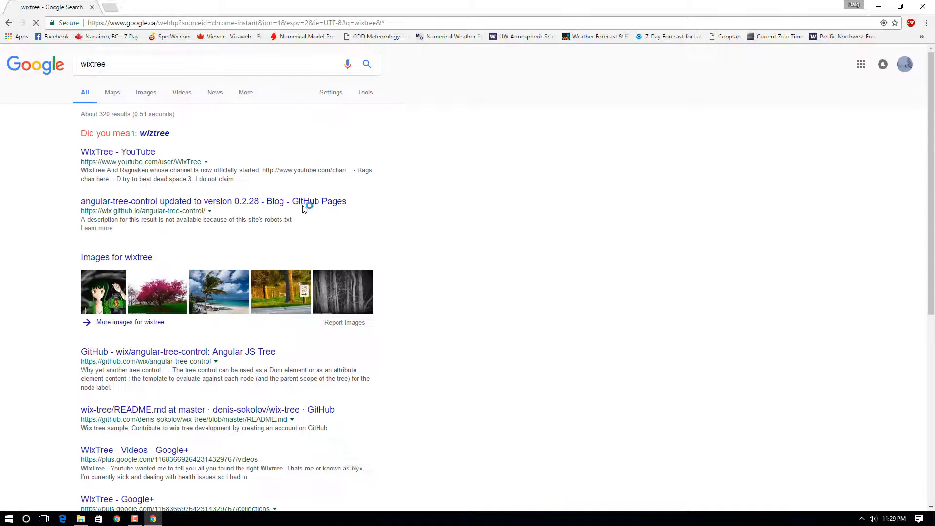
{"action": "left_click", "coordinate": [154, 133]}
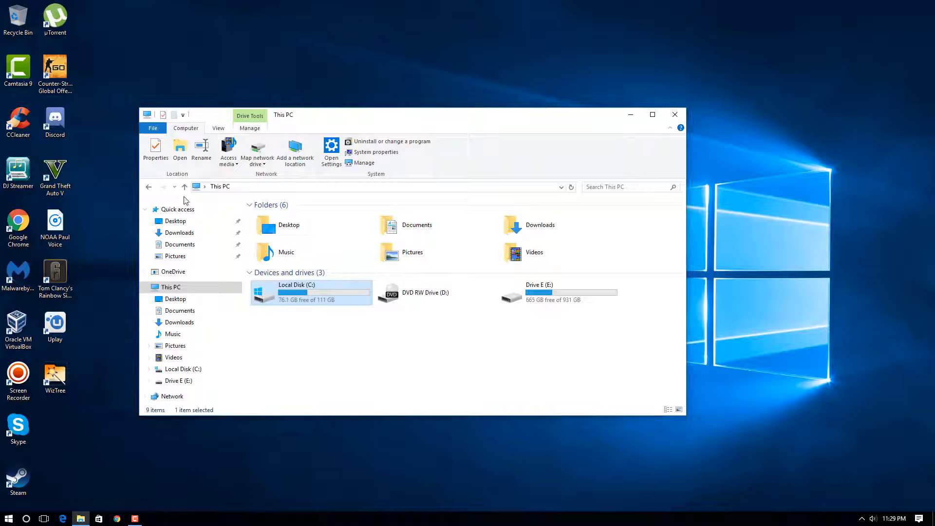
- Launch WizTree from its desktop shortcut and scan the [C:] Local Disk drive
{"action": "double_click", "coordinate": [55, 375]}
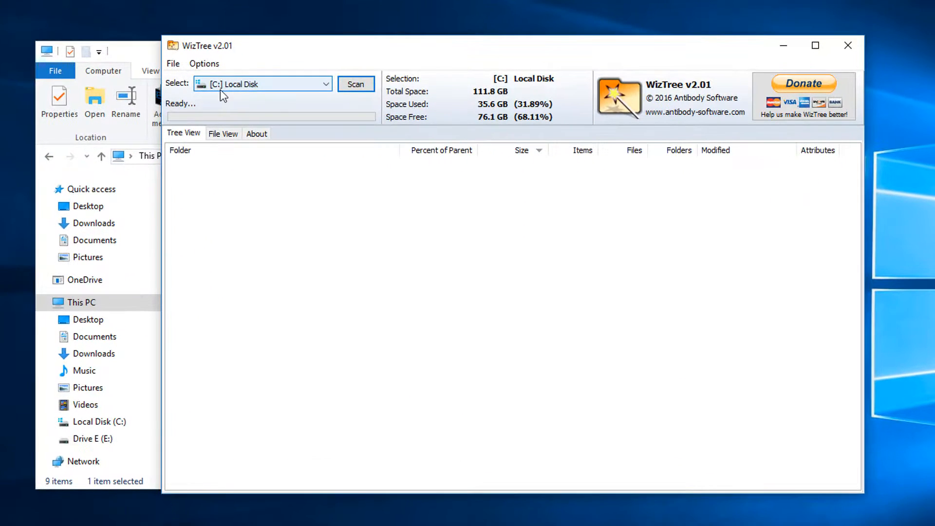
{"action": "left_click", "coordinate": [356, 83]}
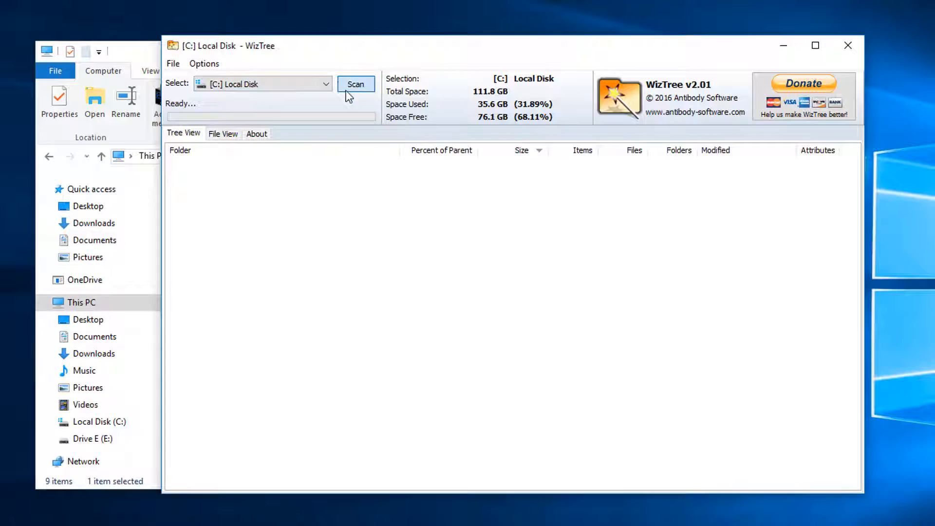
{"action": "left_click", "coordinate": [355, 83]}
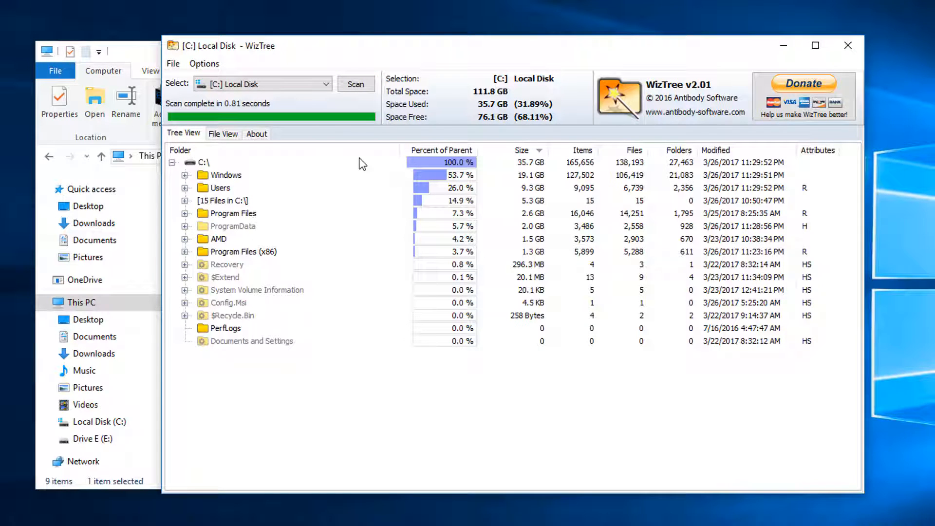
{"action": "mouse_move", "coordinate": [195, 191]}
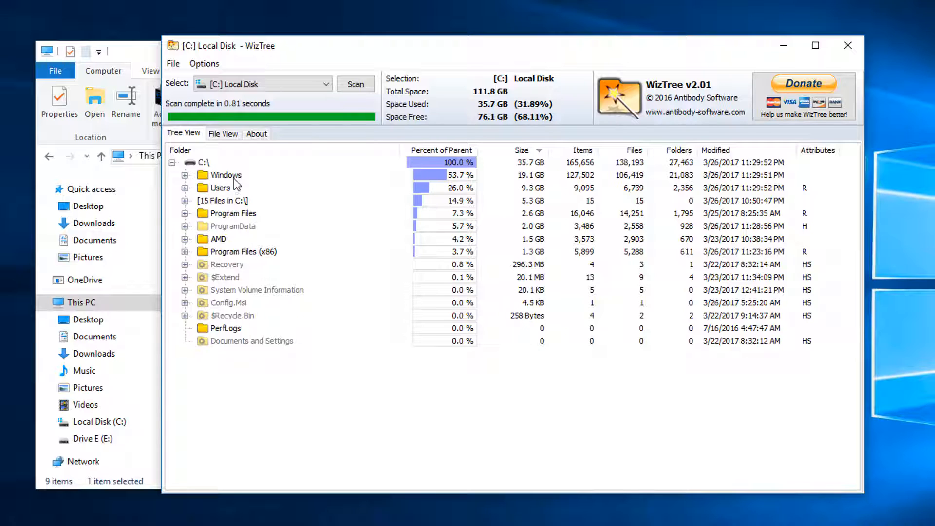
- Select Windows, then expand the 9.3 GB Users folder in WizTree's tree view
{"action": "left_click", "coordinate": [226, 175]}
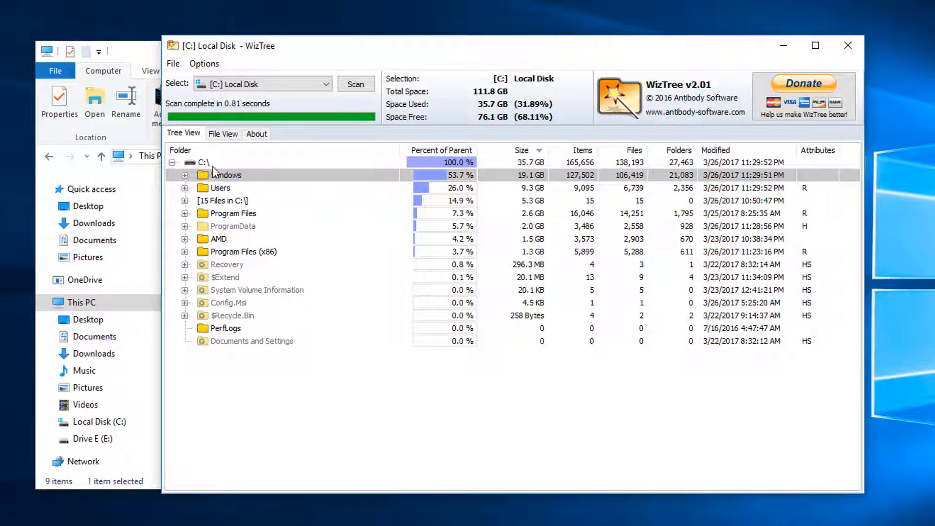
{"action": "mouse_move", "coordinate": [533, 187]}
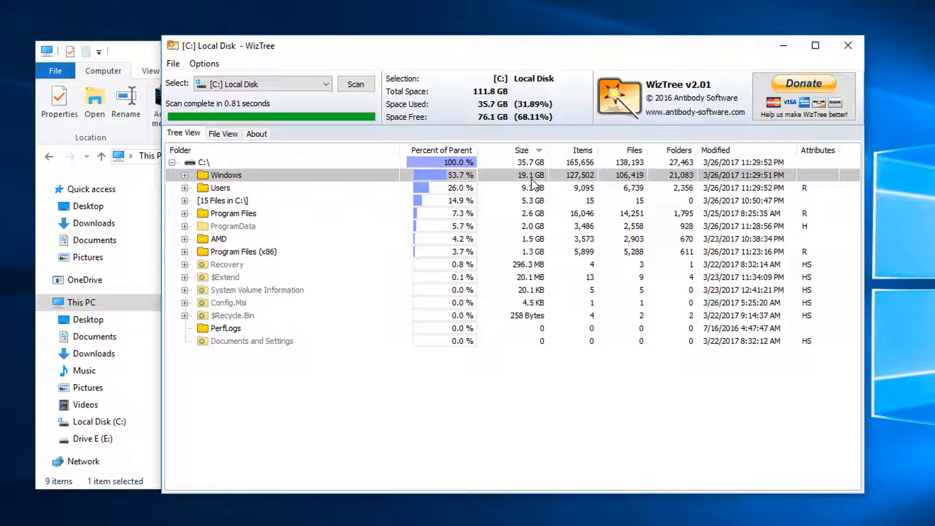
{"action": "left_click", "coordinate": [220, 188]}
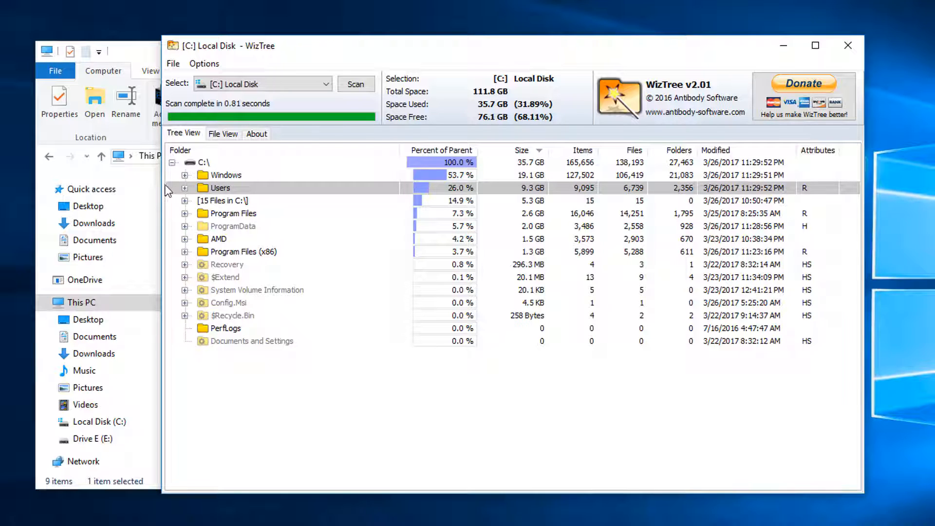
{"action": "left_click", "coordinate": [185, 188]}
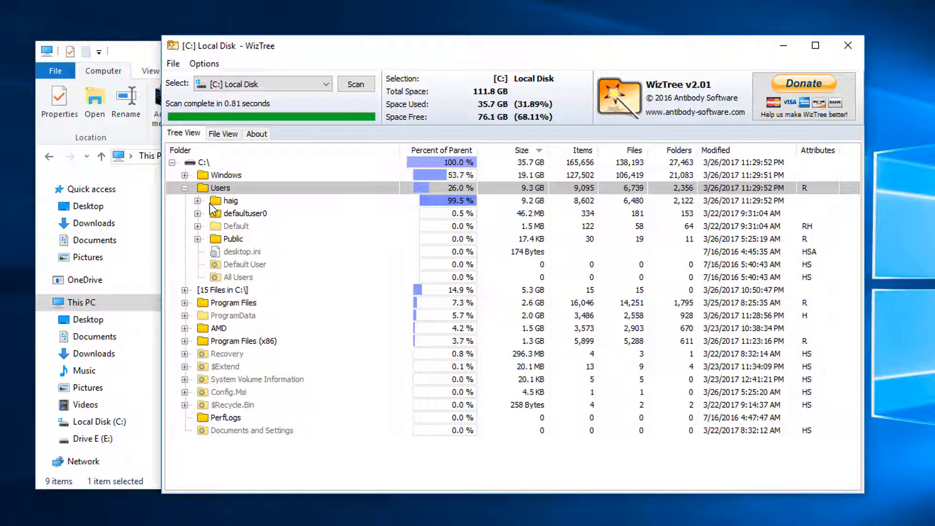
- Expand the haig profile and explore the 8.1 GB VirtualBox VMs folder in File Explorer
{"action": "left_click", "coordinate": [230, 201]}
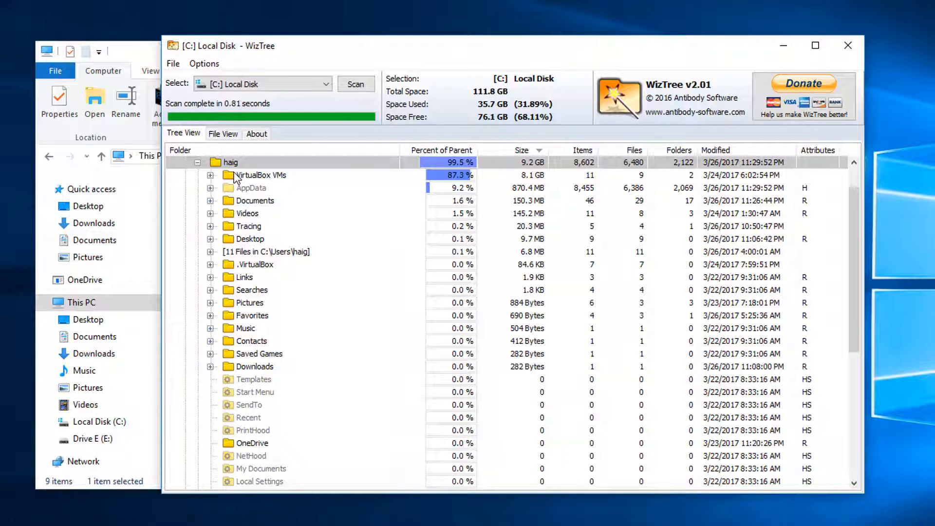
{"action": "left_click", "coordinate": [261, 174]}
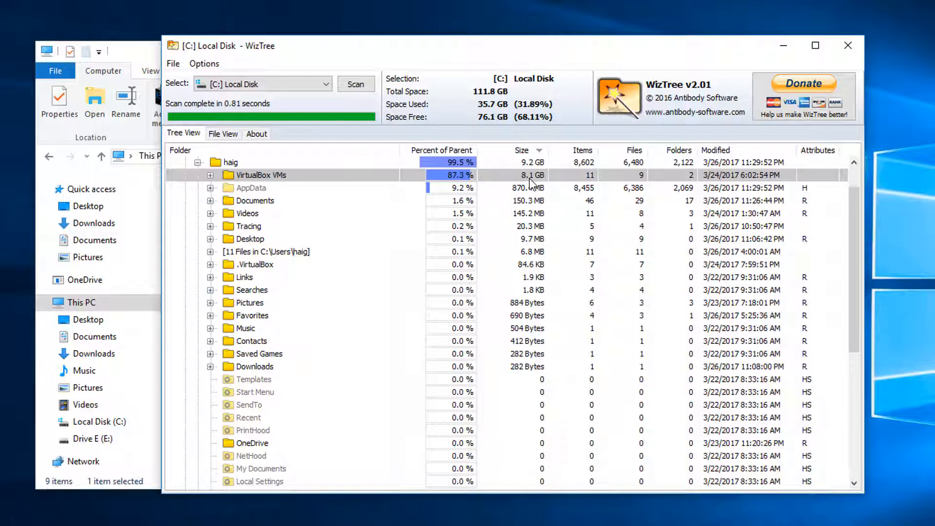
{"action": "mouse_move", "coordinate": [280, 179]}
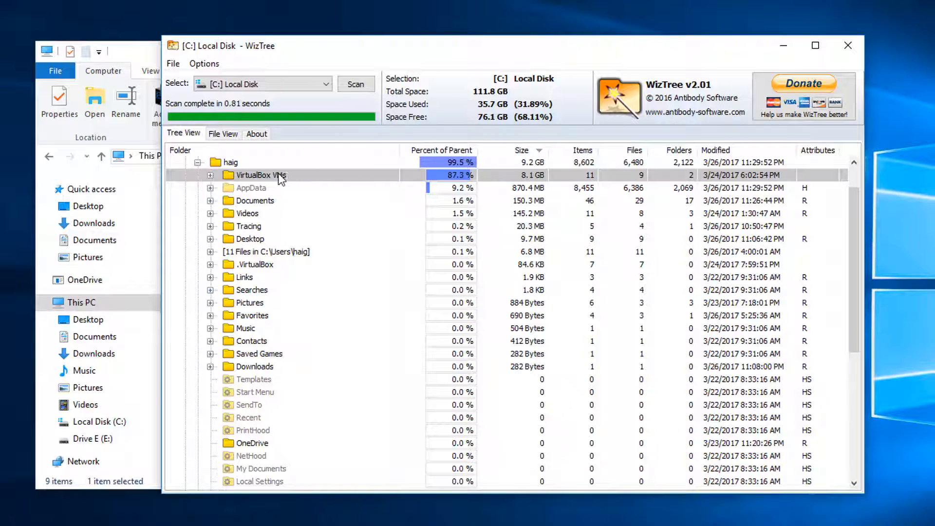
{"action": "right_click", "coordinate": [261, 175]}
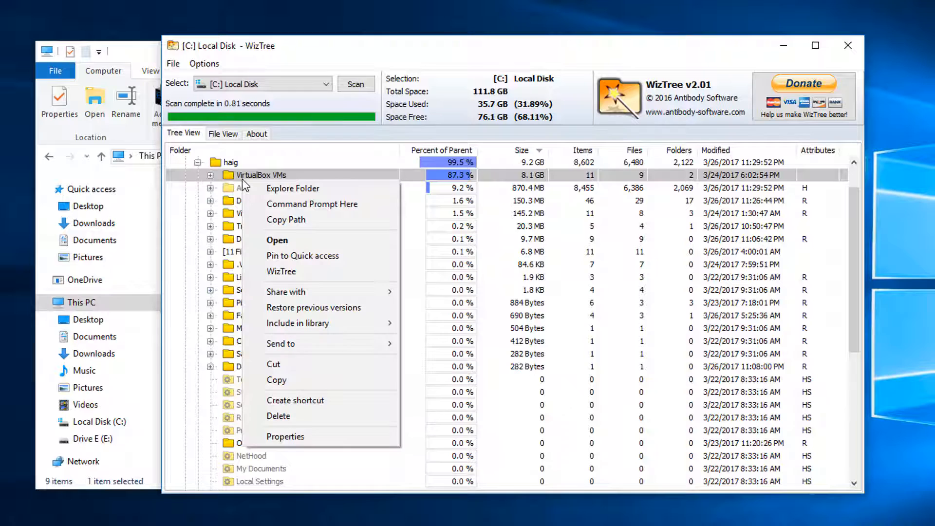
{"action": "left_click", "coordinate": [293, 188]}
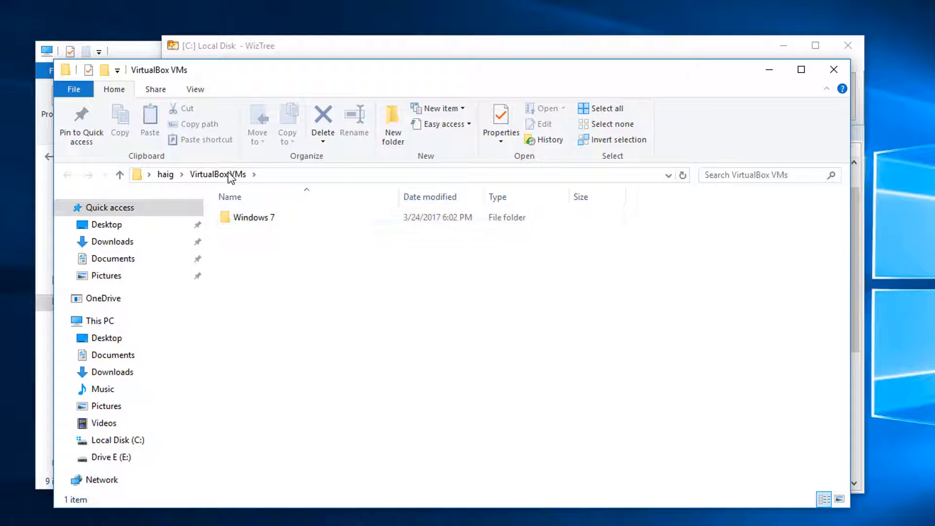
{"action": "mouse_move", "coordinate": [165, 175]}
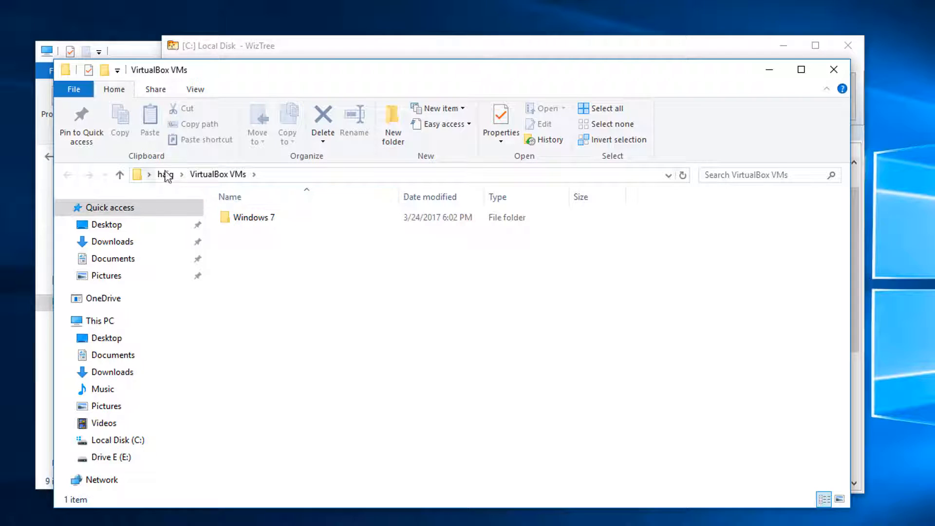
- Close the File Explorer window holding the Windows 7 folder
{"action": "left_click", "coordinate": [221, 45]}
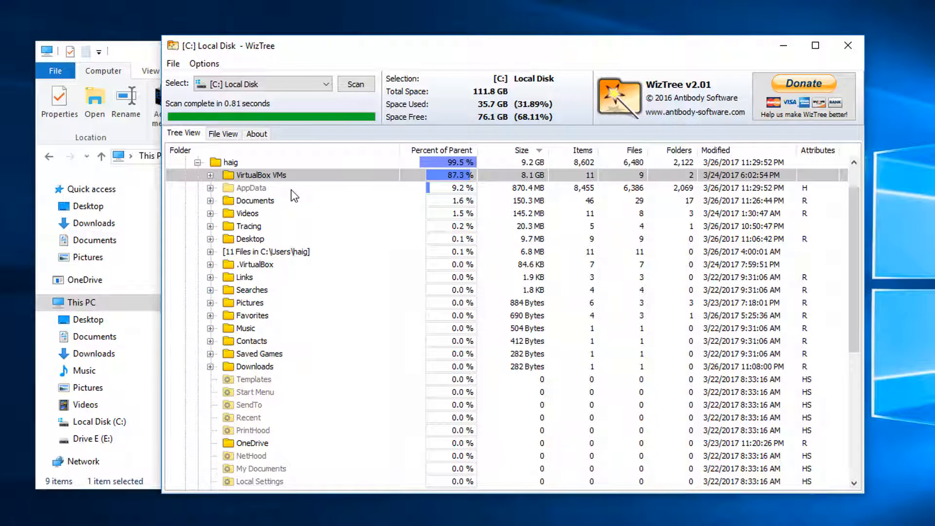
{"action": "mouse_move", "coordinate": [233, 113]}
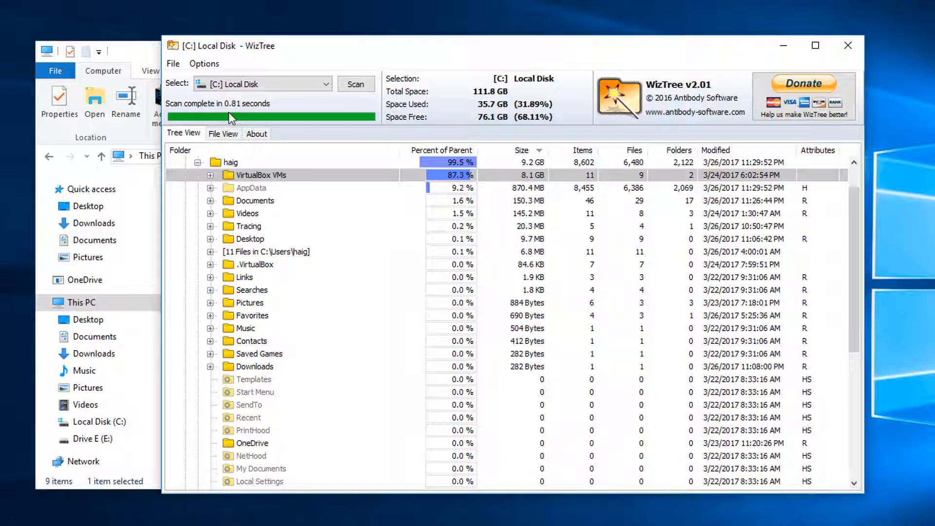
{"action": "mouse_move", "coordinate": [251, 345]}
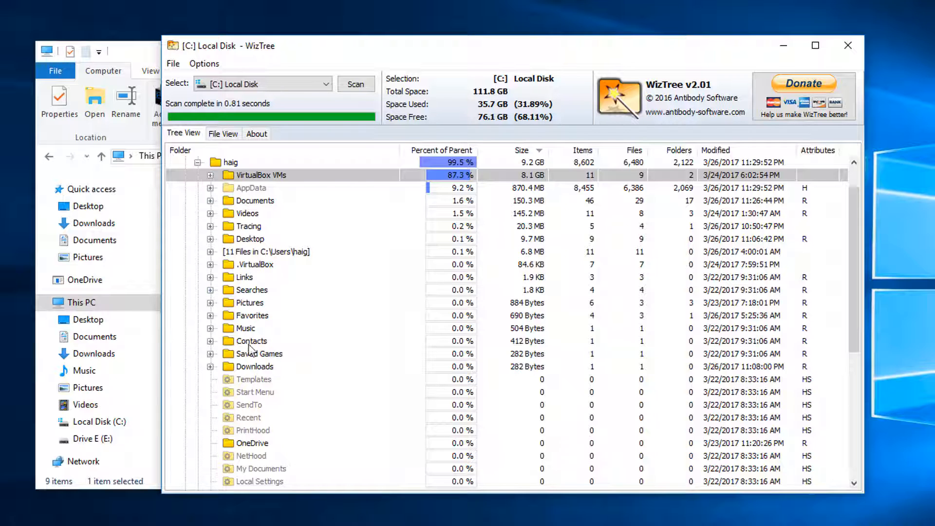
{"action": "right_click", "coordinate": [255, 366]}
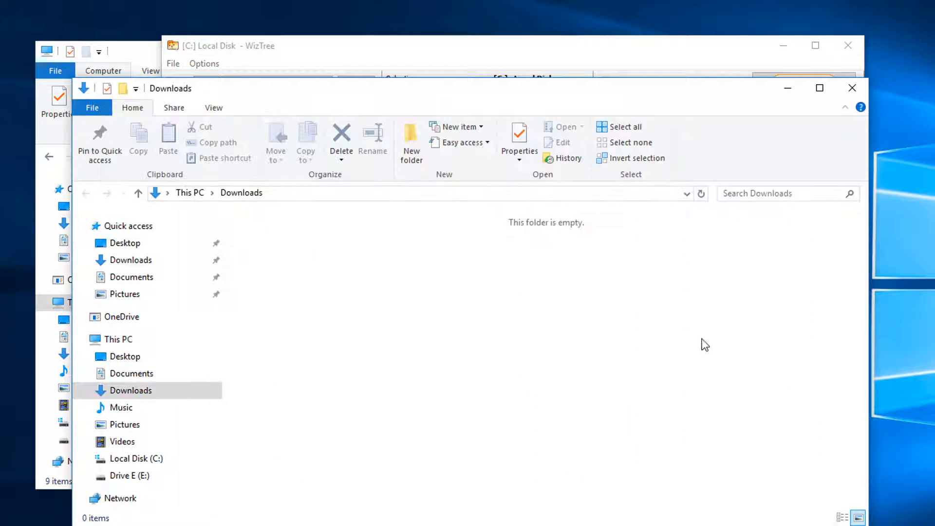
{"action": "mouse_move", "coordinate": [388, 272]}
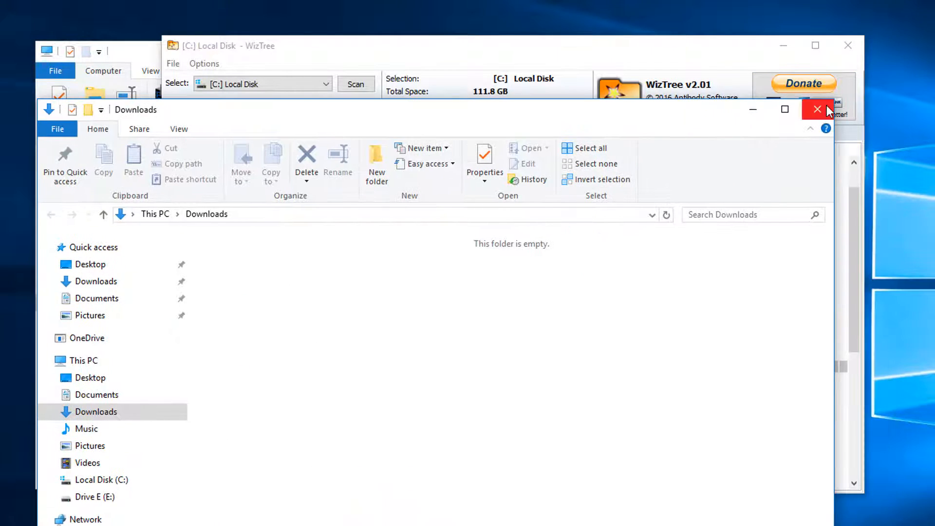
{"action": "left_click", "coordinate": [815, 109]}
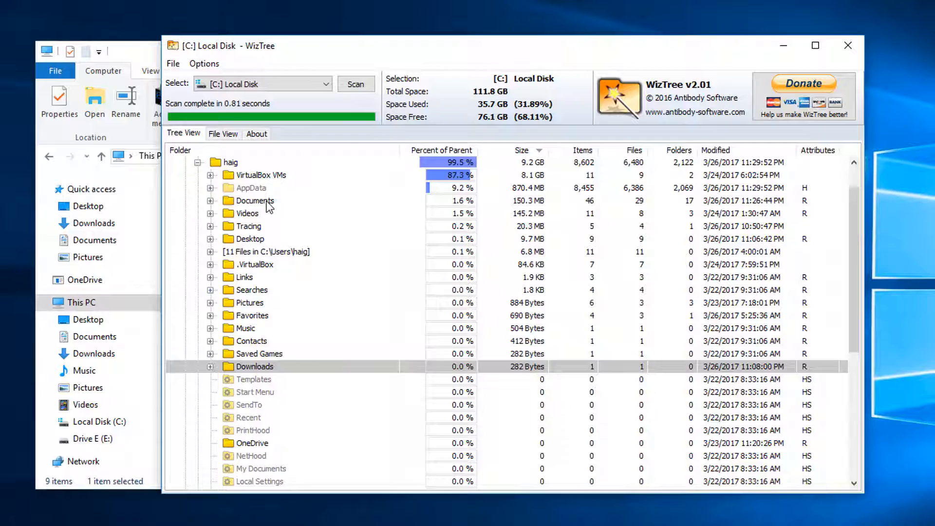
- Close WizTree and the This PC File Explorer window
{"action": "left_click", "coordinate": [174, 162]}
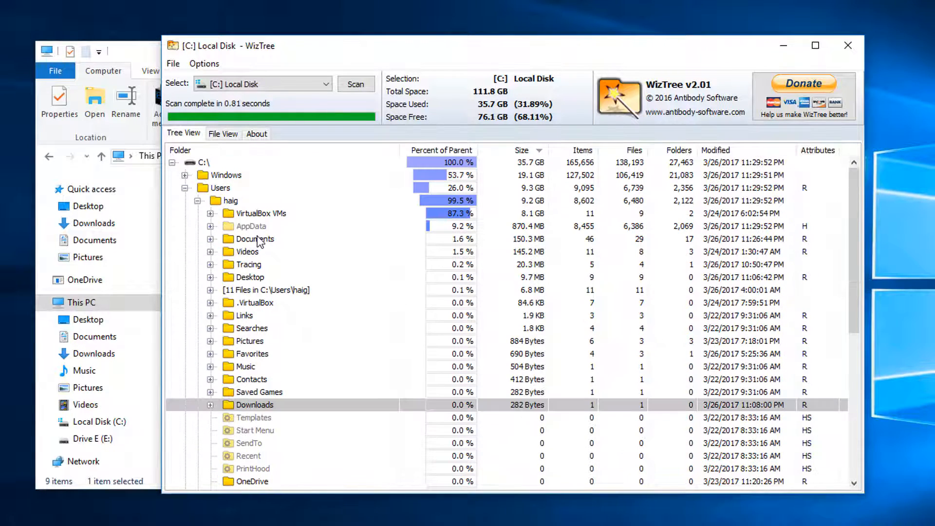
{"action": "mouse_move", "coordinate": [249, 195]}
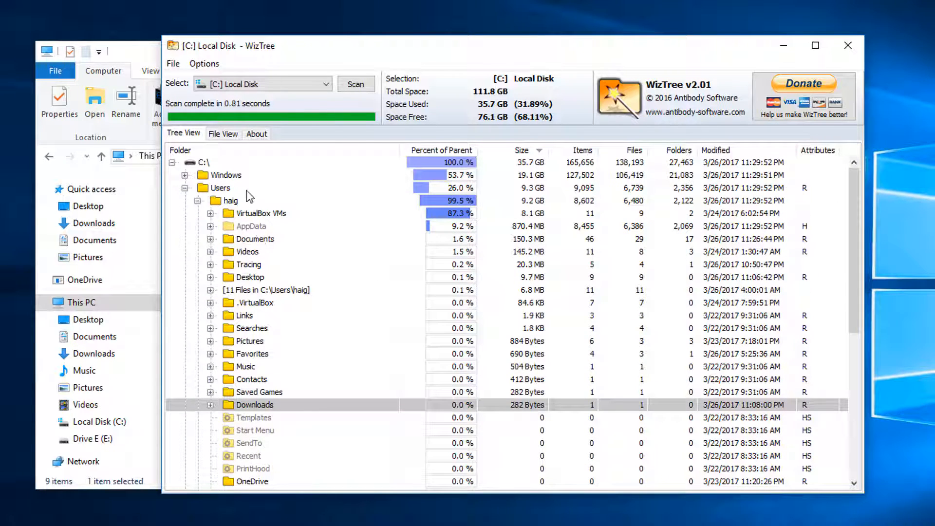
{"action": "mouse_move", "coordinate": [236, 183]}
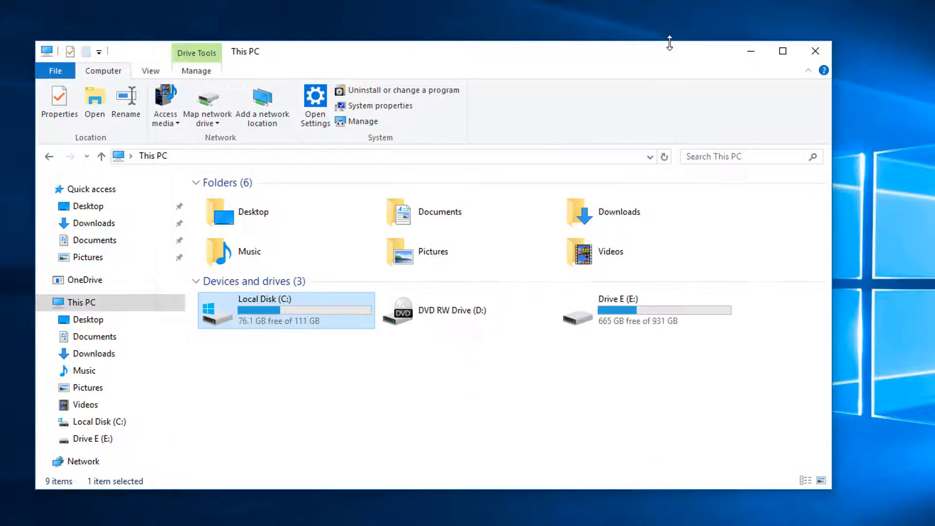
{"action": "mouse_move", "coordinate": [307, 291]}
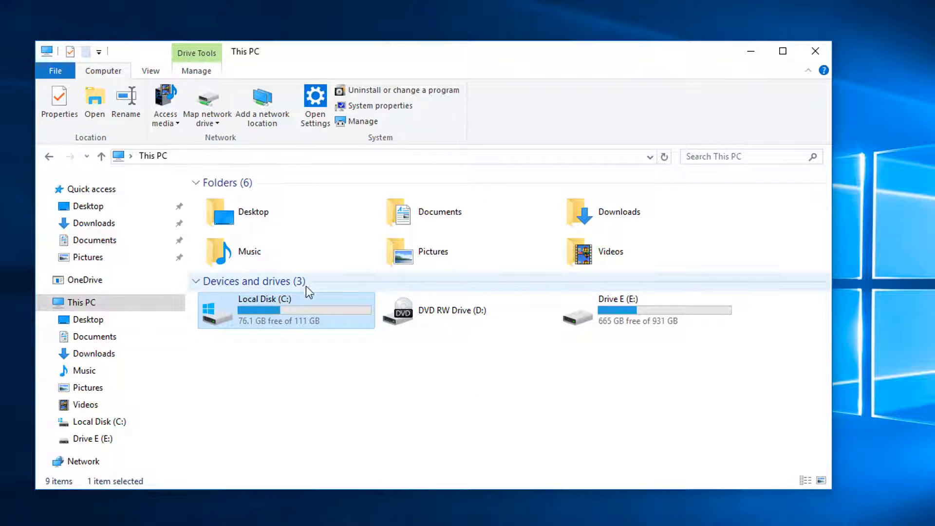
{"action": "mouse_move", "coordinate": [315, 288]}
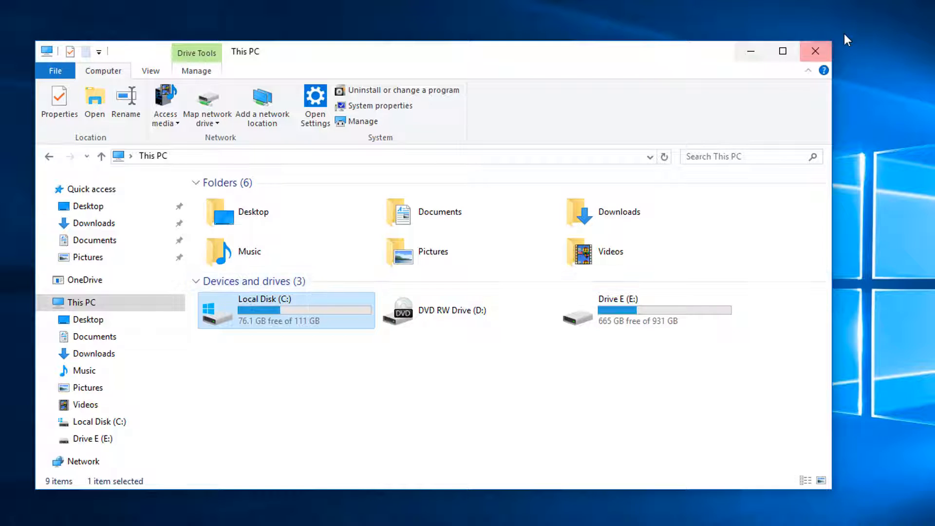
{"action": "left_click", "coordinate": [811, 51]}
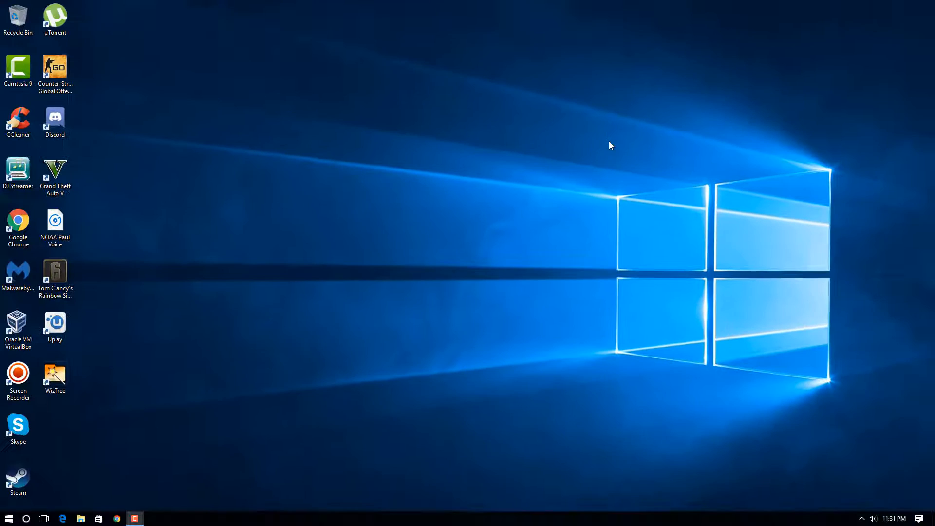
{"action": "mouse_move", "coordinate": [71, 470]}
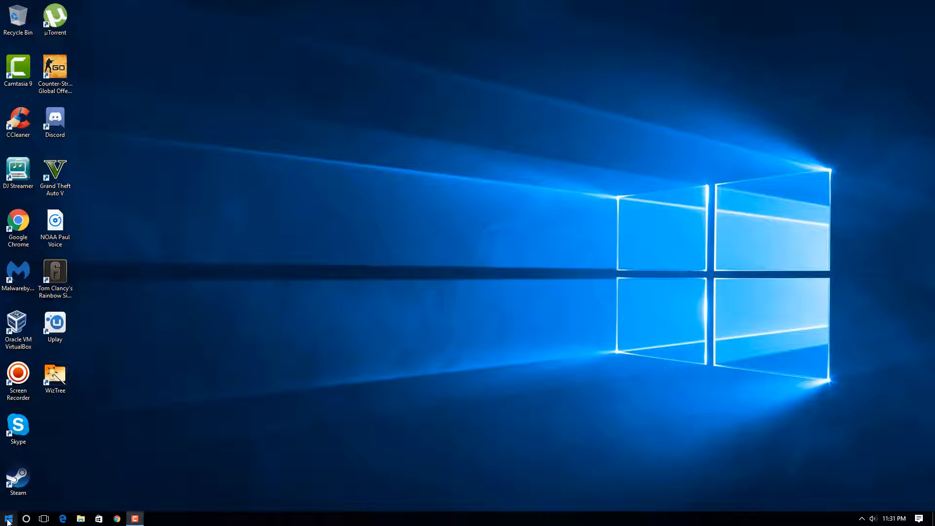
- Open Control Panel from the Start button's quick link menu
{"action": "right_click", "coordinate": [6, 516]}
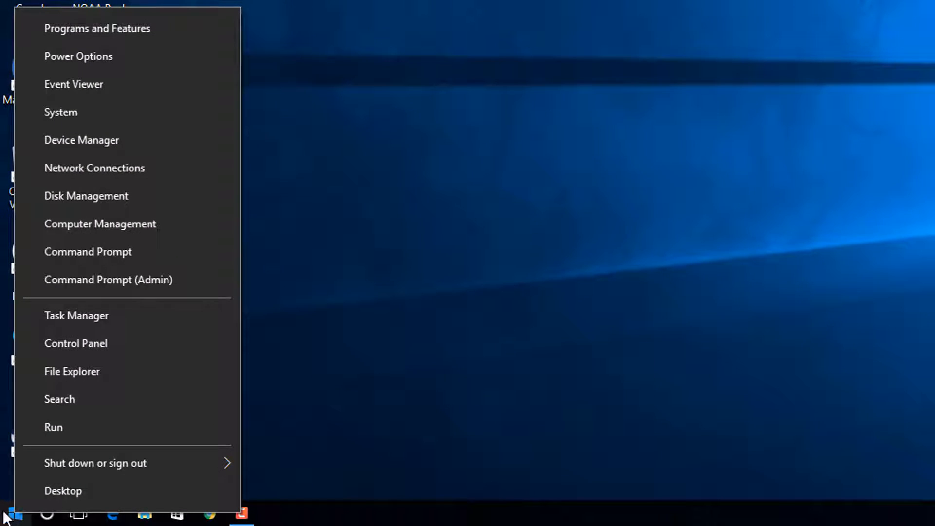
{"action": "mouse_move", "coordinate": [73, 478]}
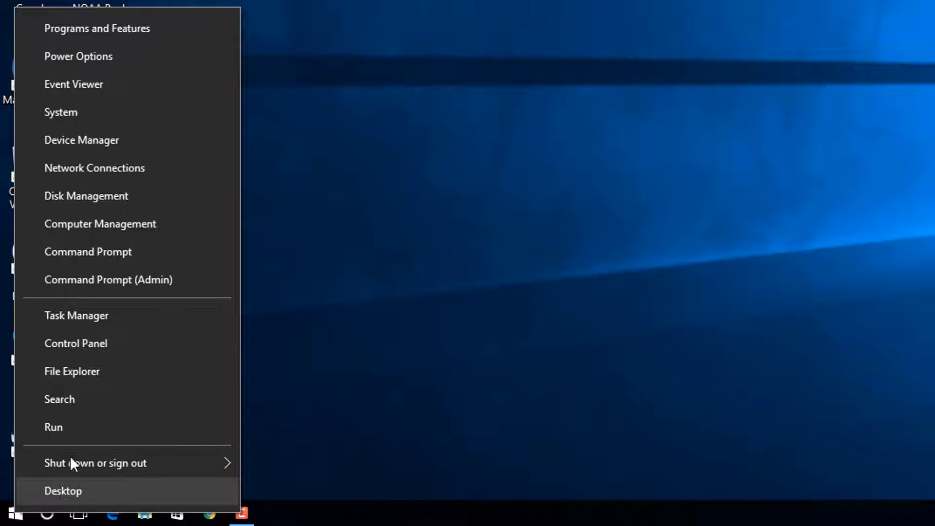
{"action": "mouse_move", "coordinate": [95, 205]}
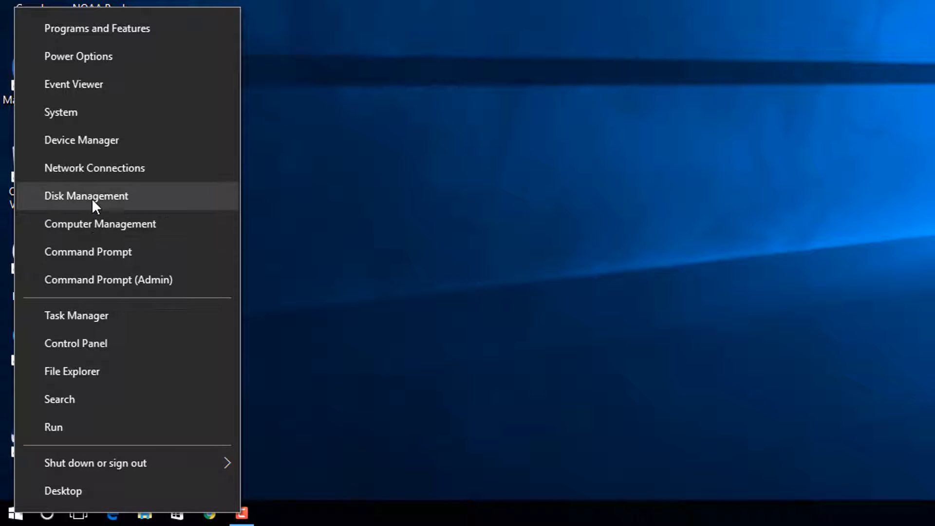
{"action": "mouse_move", "coordinate": [134, 350]}
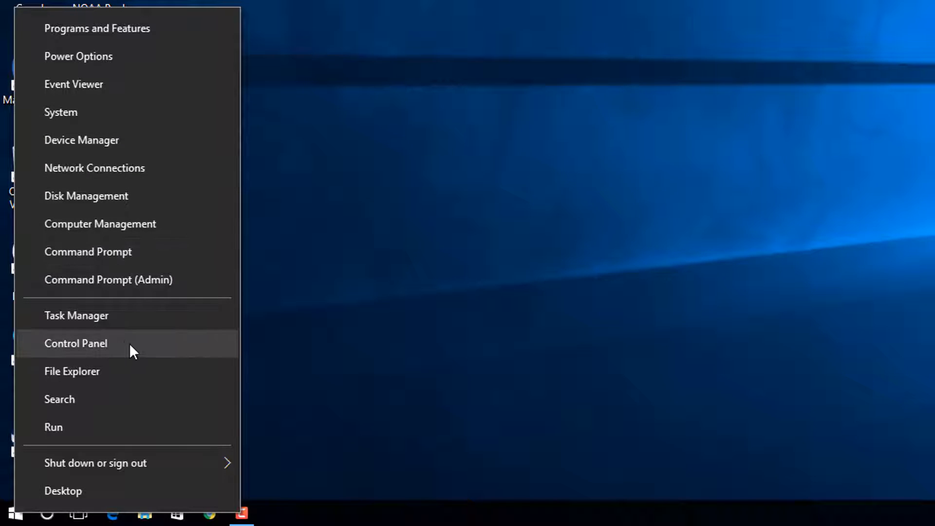
{"action": "left_click", "coordinate": [76, 343]}
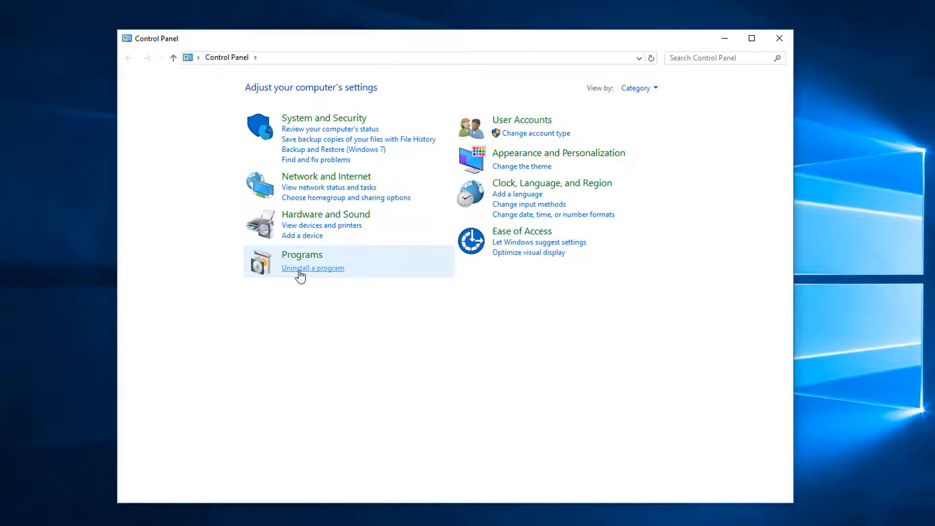
- Open Uninstall a program and sort by size, Grand Theft Auto V topping at 68.8 GB
{"action": "left_click", "coordinate": [313, 268]}
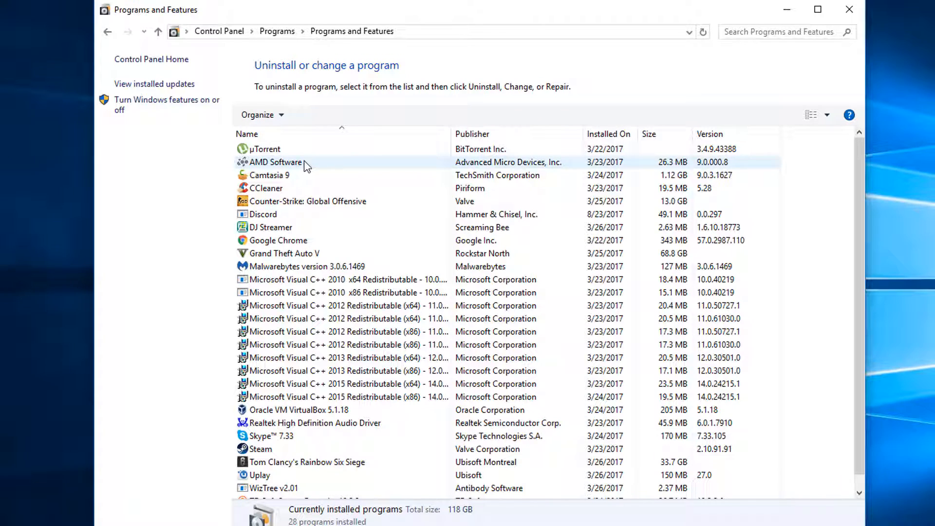
{"action": "mouse_move", "coordinate": [295, 163]}
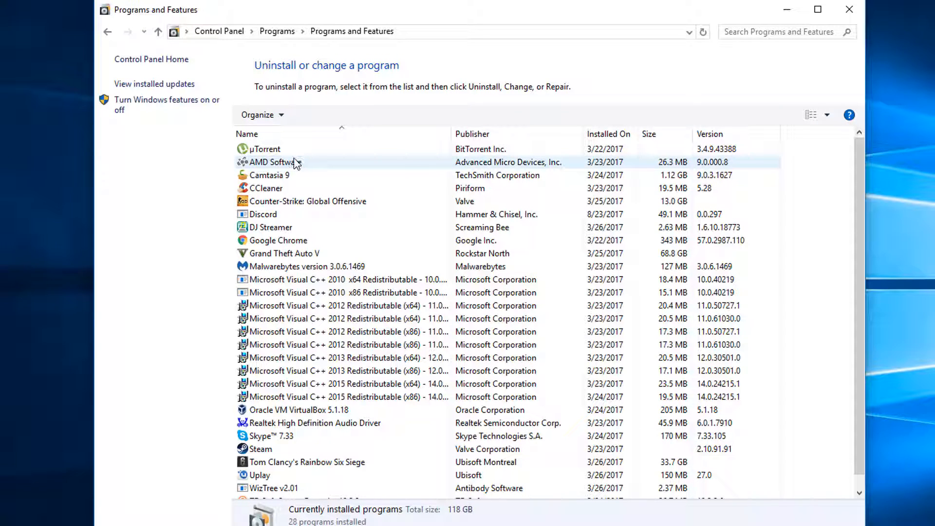
{"action": "mouse_move", "coordinate": [732, 134]}
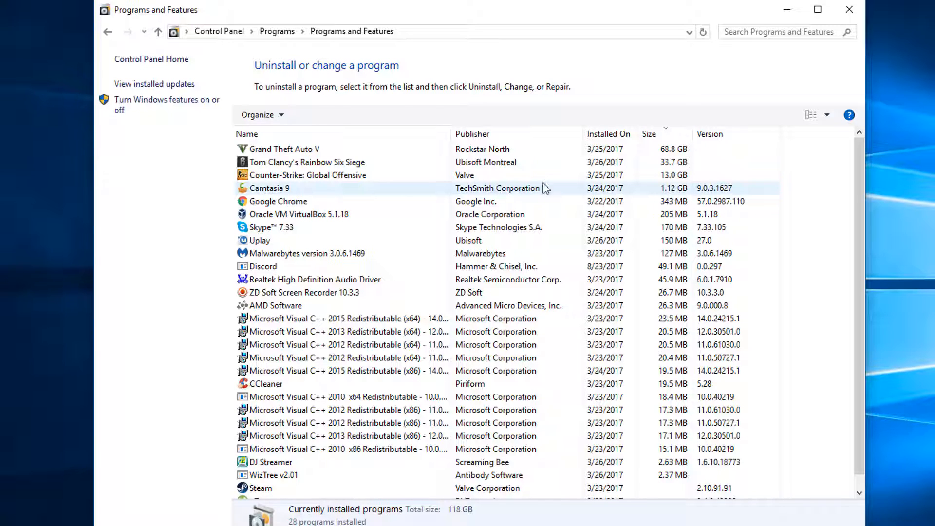
{"action": "left_click", "coordinate": [284, 149]}
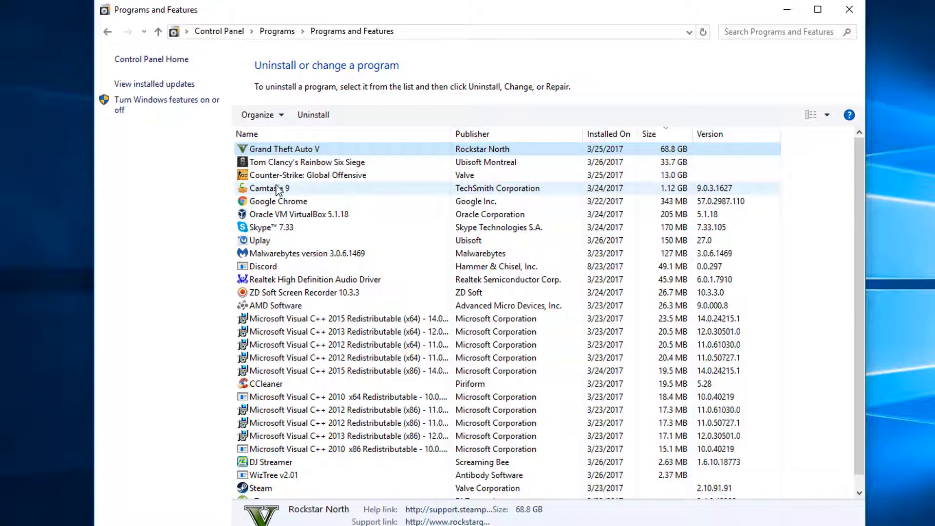
- Inspect the Camtasia 9 and Grand Theft Auto V (68.8 GB) entries in the size-sorted list
{"action": "left_click", "coordinate": [277, 188]}
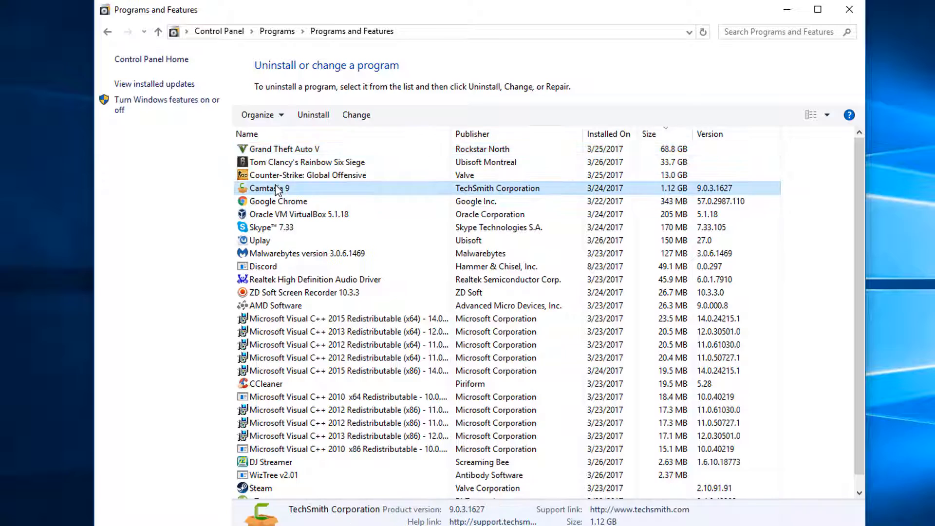
{"action": "mouse_move", "coordinate": [294, 193]}
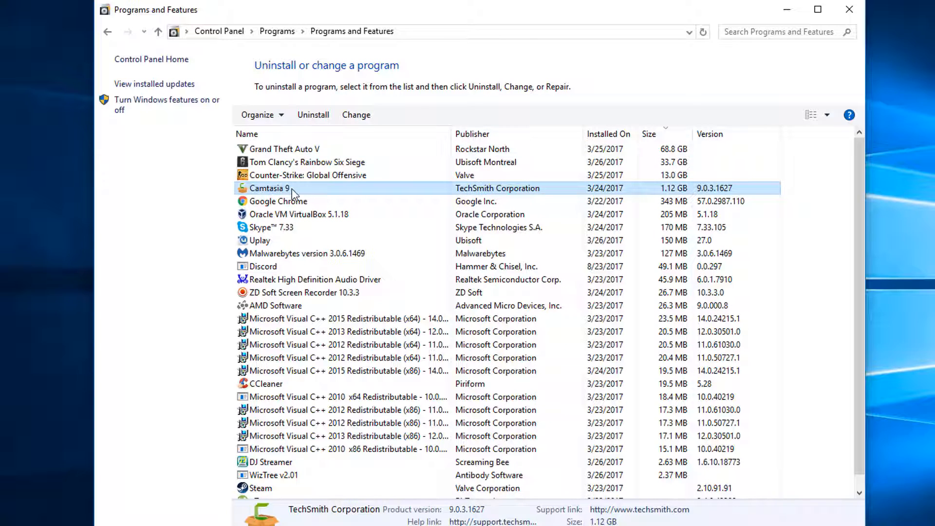
{"action": "mouse_move", "coordinate": [649, 191]}
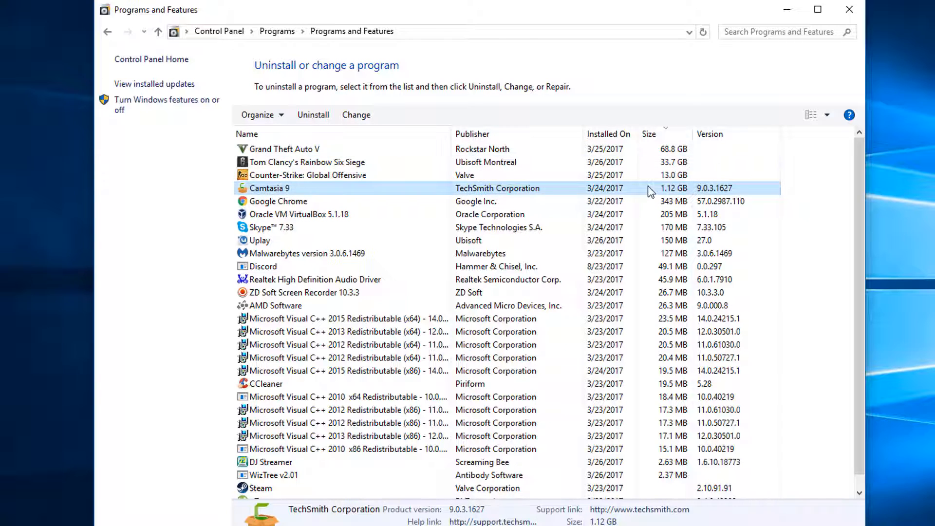
{"action": "mouse_move", "coordinate": [680, 197]}
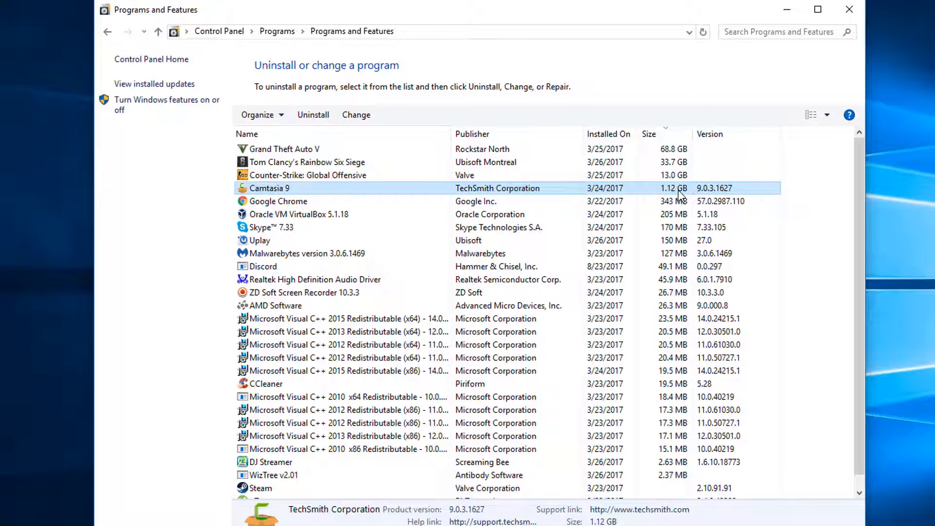
{"action": "mouse_move", "coordinate": [671, 175]}
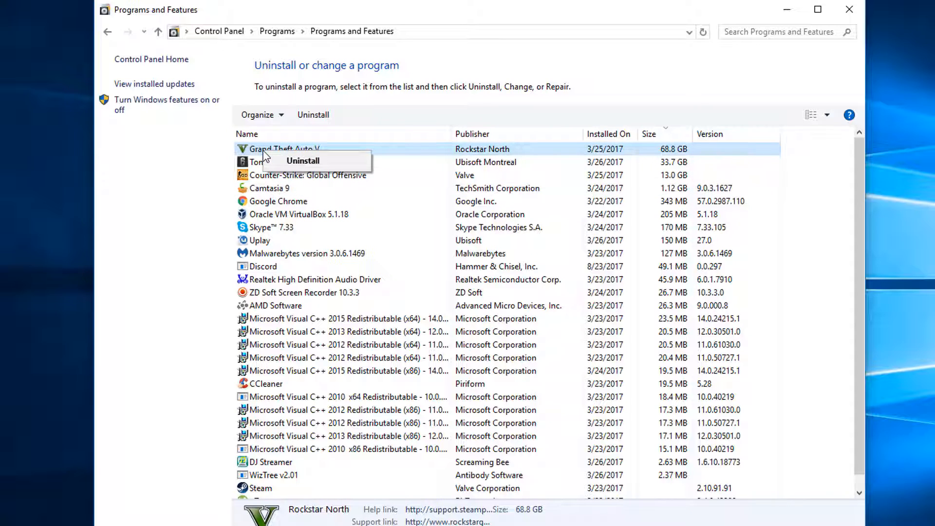
{"action": "mouse_move", "coordinate": [312, 207]}
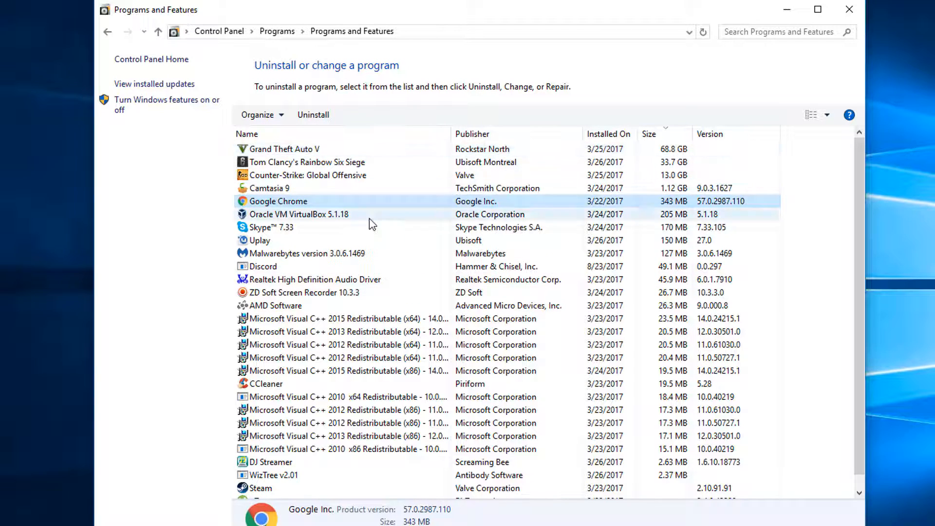
{"action": "mouse_move", "coordinate": [349, 161]}
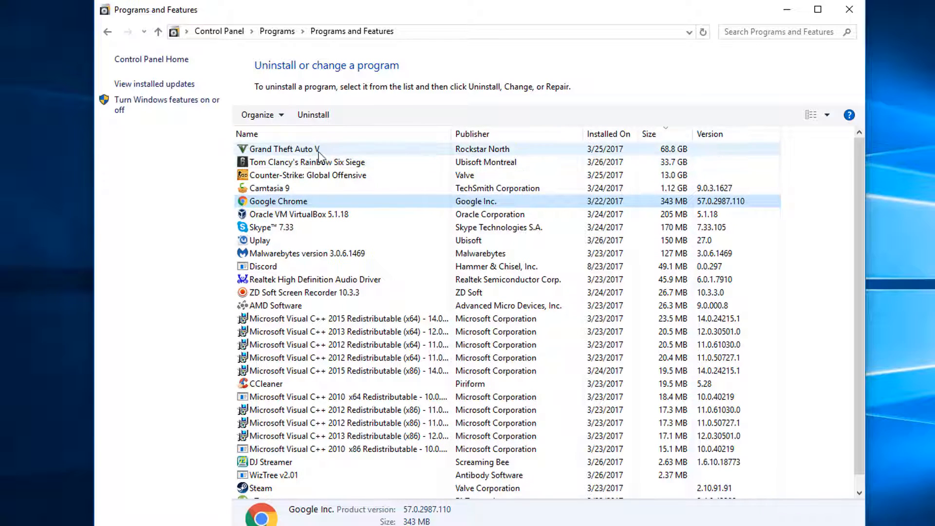
{"action": "left_click", "coordinate": [284, 149]}
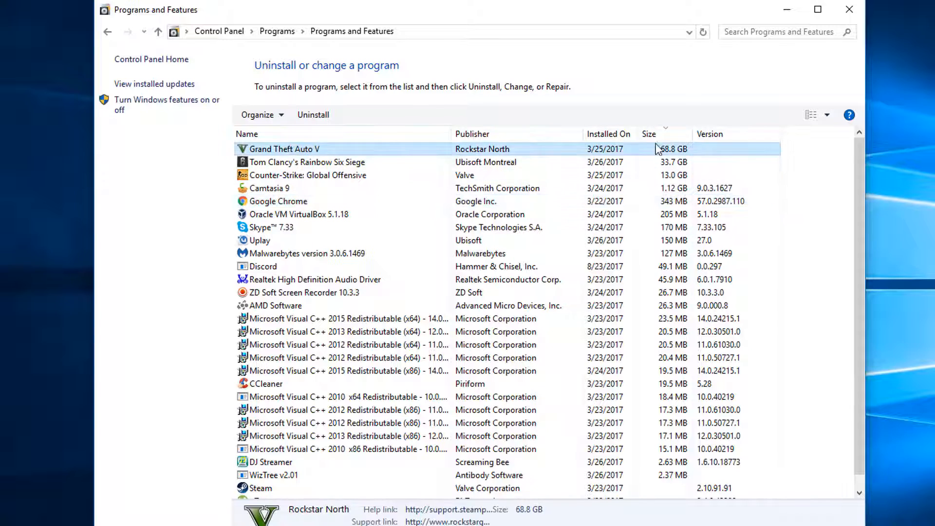
{"action": "mouse_move", "coordinate": [332, 156]}
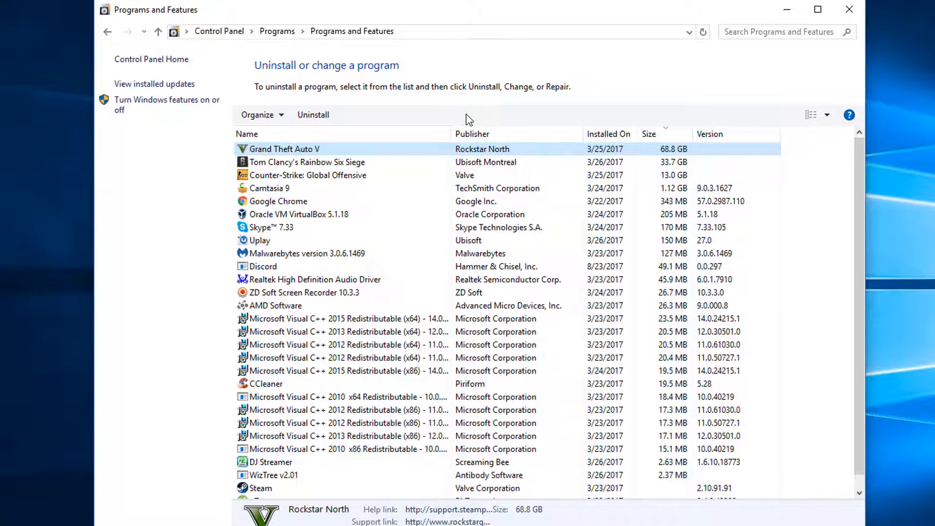
{"action": "mouse_move", "coordinate": [603, 122]}
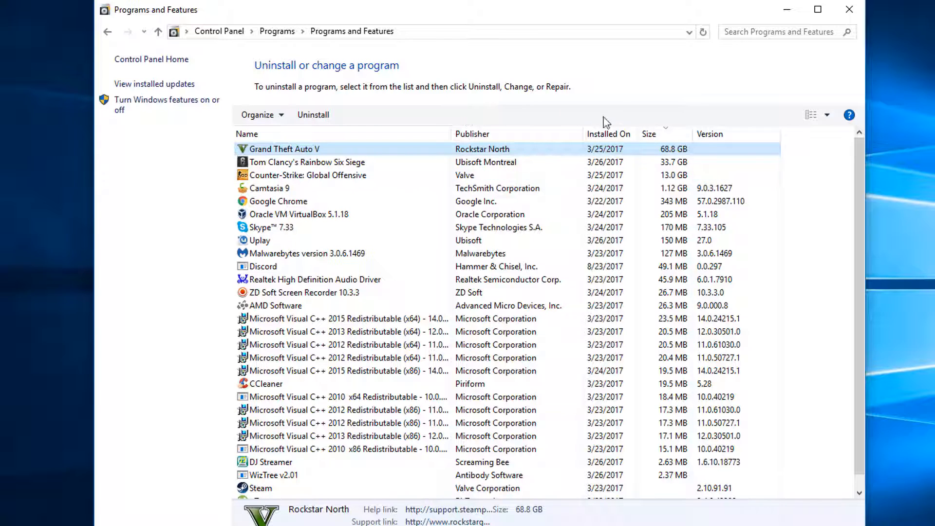
{"action": "mouse_move", "coordinate": [466, 121]}
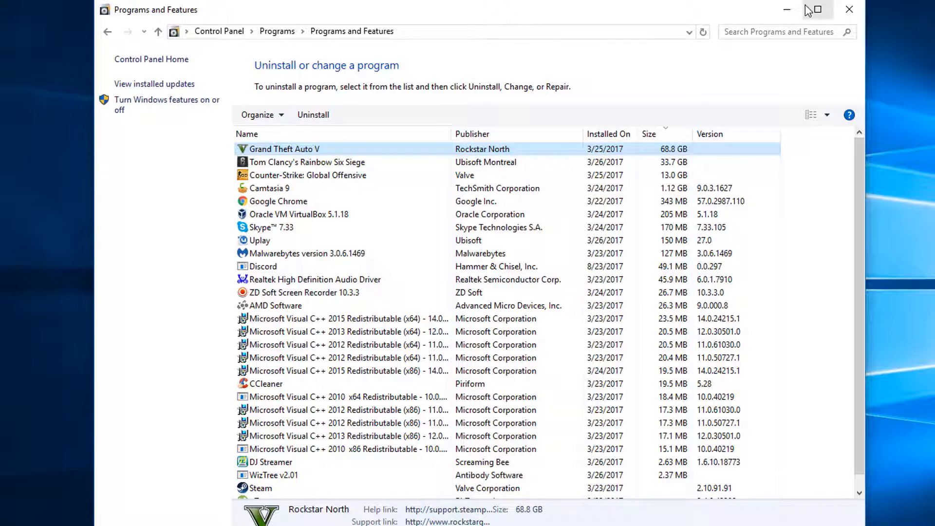
{"action": "mouse_move", "coordinate": [849, 8]}
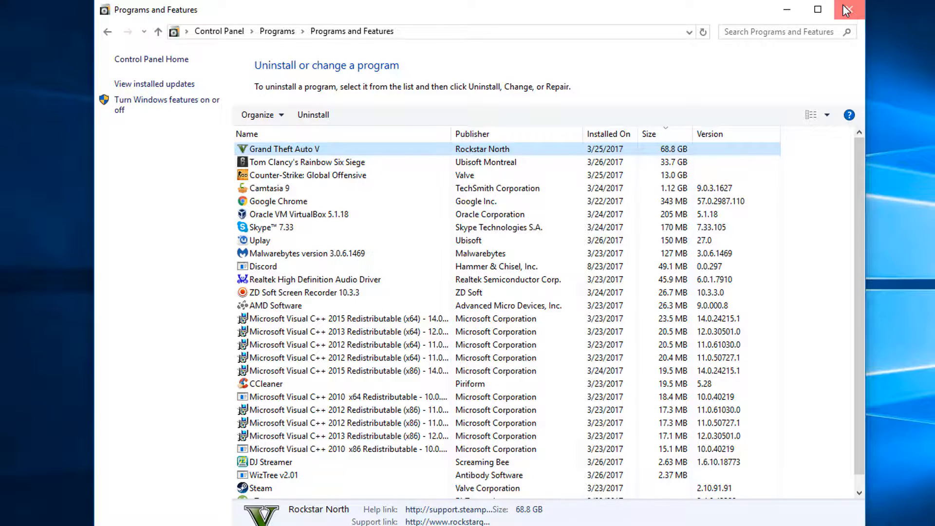
- Close the Programs and Features window to return to the desktop
{"action": "left_click", "coordinate": [848, 8]}
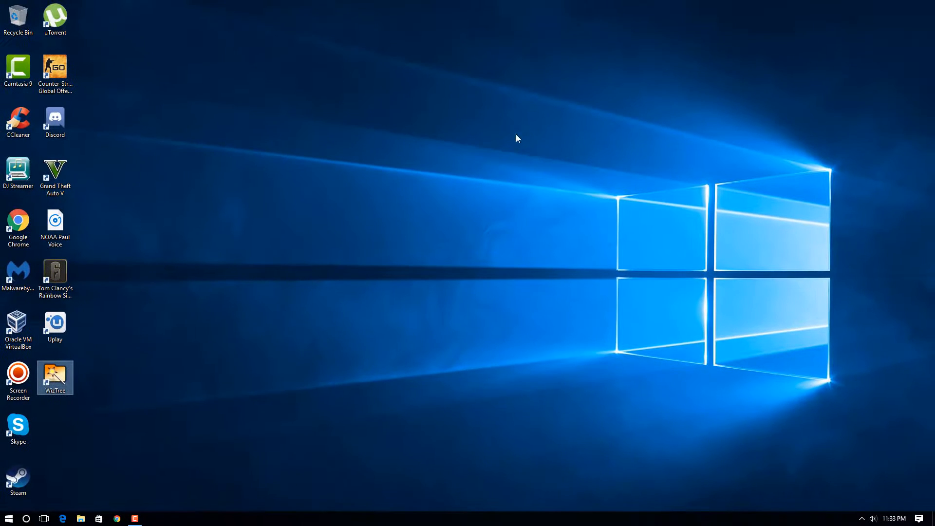
{"action": "mouse_move", "coordinate": [81, 127]}
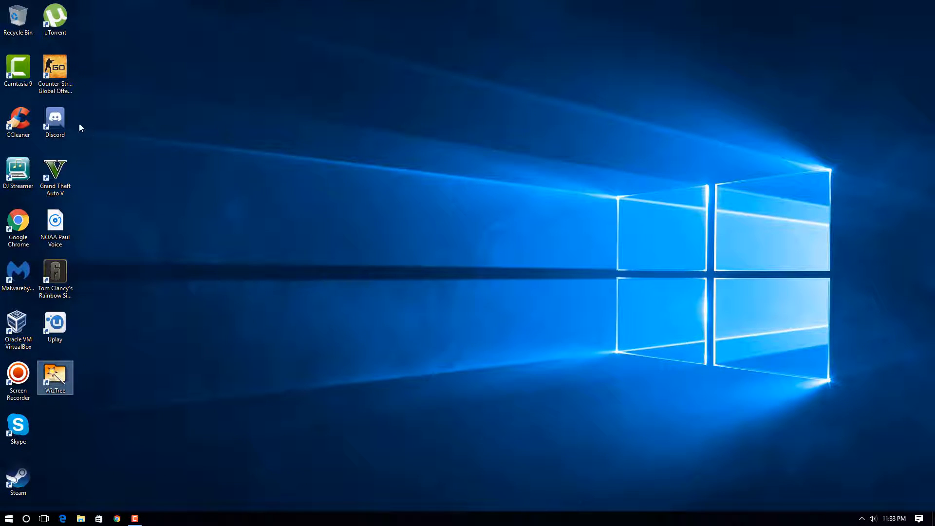
{"action": "mouse_move", "coordinate": [17, 118]}
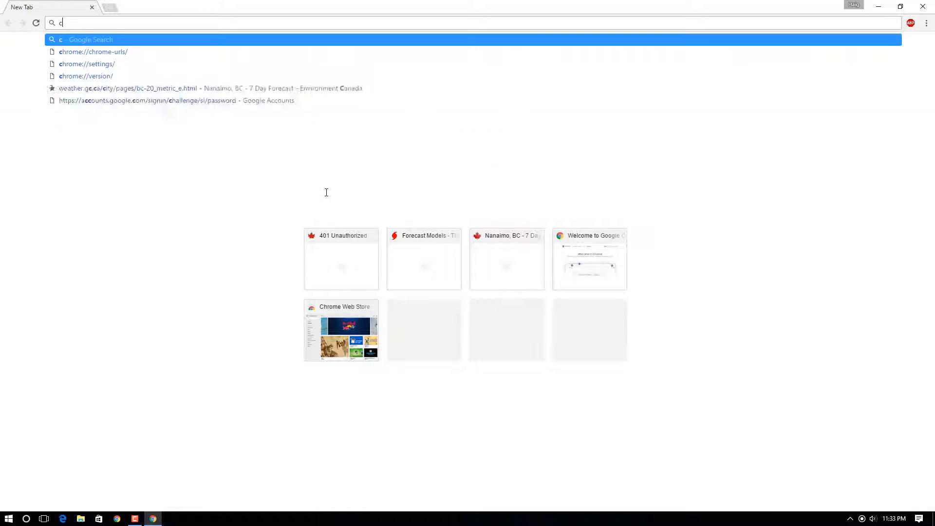
- Search Chrome for ccleaner and open Piriform's CCleaner download page
{"action": "type", "text": "c"}
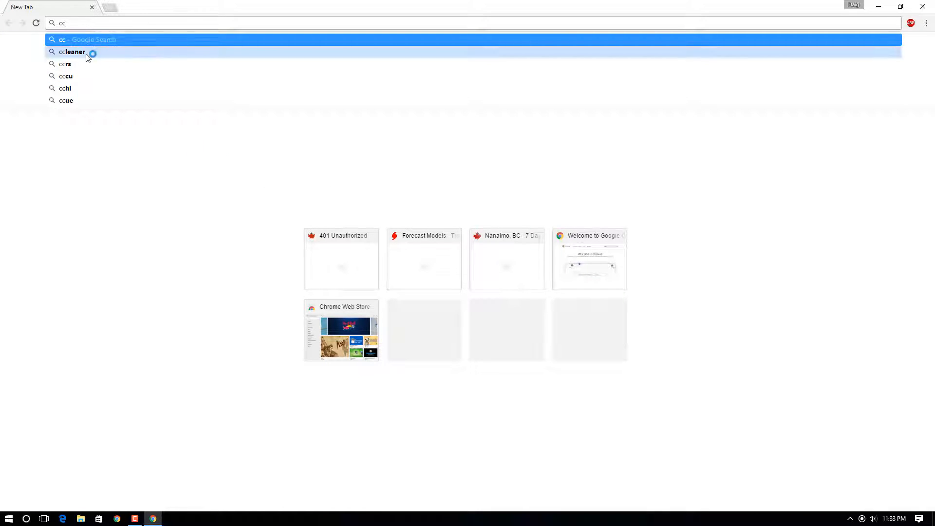
{"action": "left_click", "coordinate": [69, 52]}
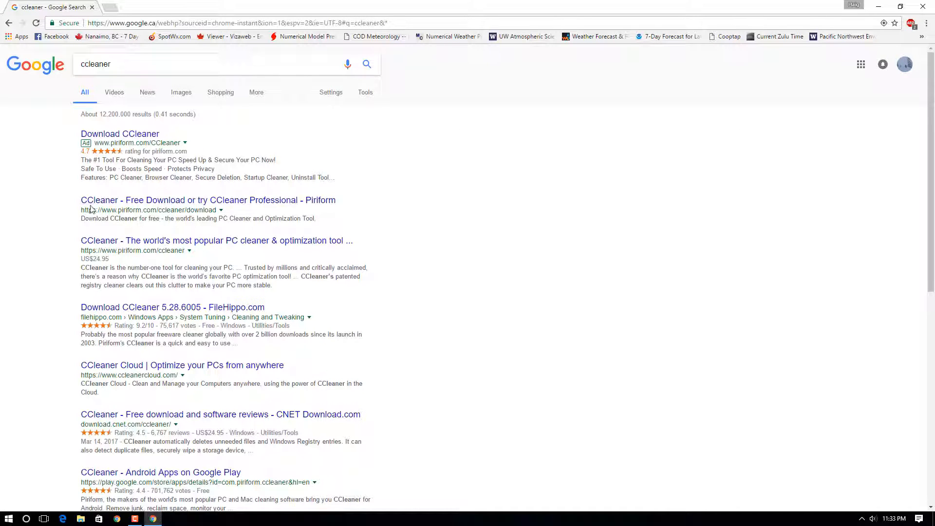
{"action": "left_click", "coordinate": [208, 200]}
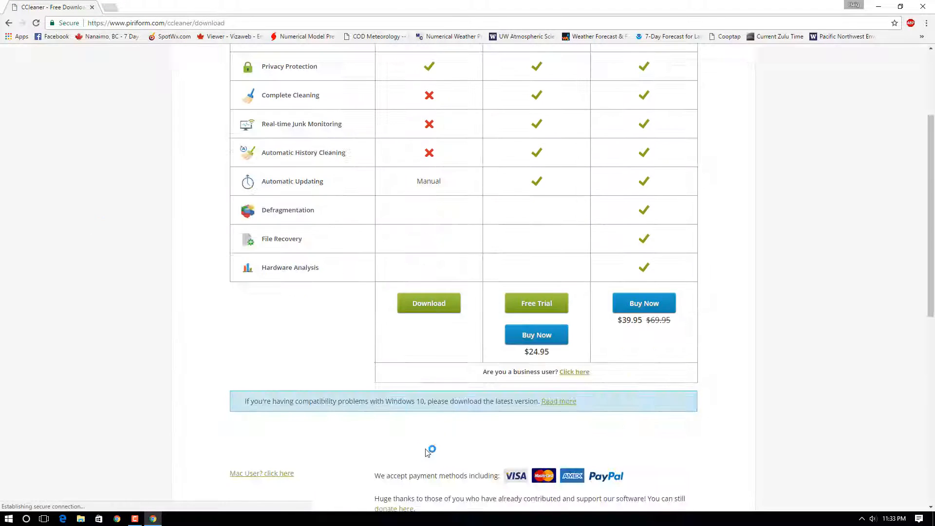
{"action": "scroll", "scroll_direction": "up", "scroll_amount": 3}
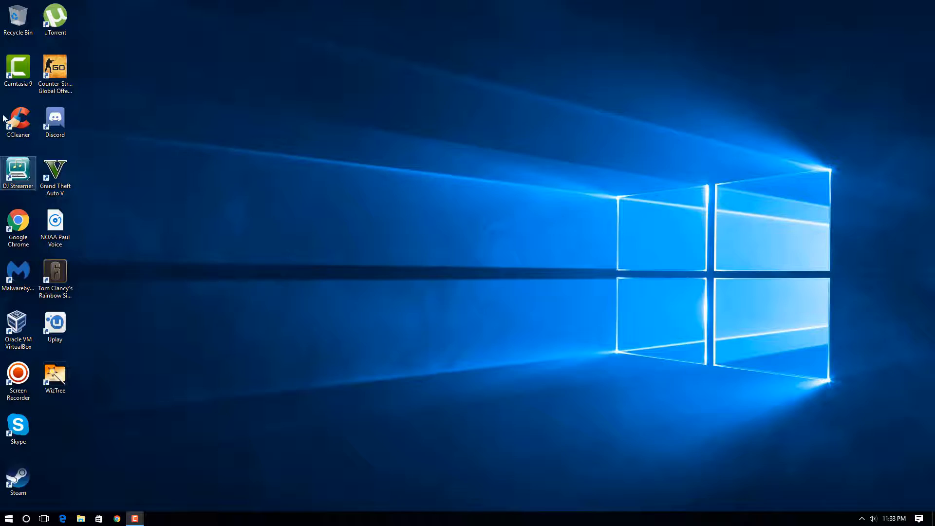
- Launch CCleaner, run a clean removing 119.7 MB, then close it
{"action": "double_click", "coordinate": [19, 116]}
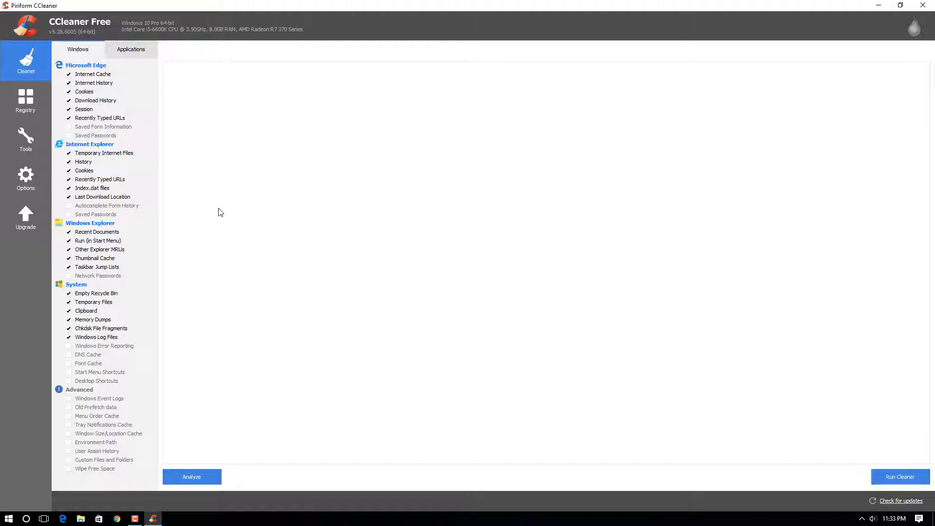
{"action": "mouse_move", "coordinate": [233, 200]}
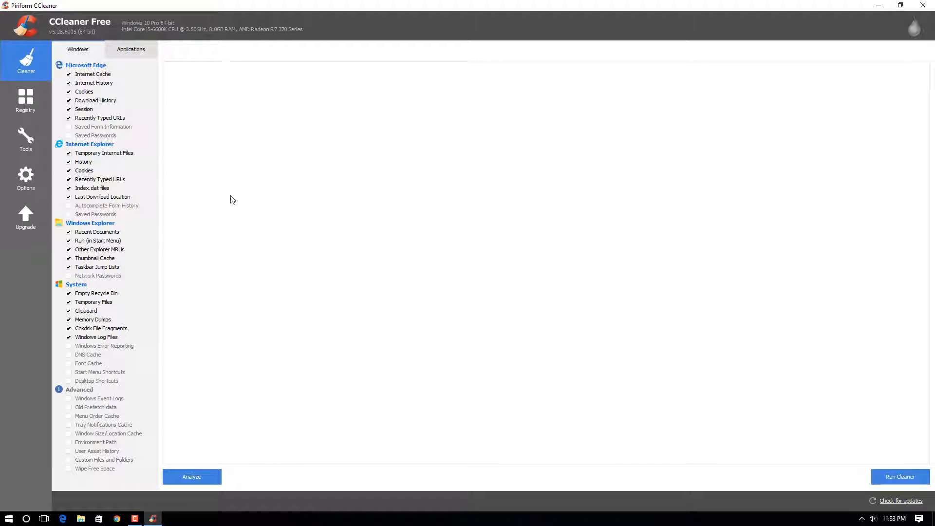
{"action": "left_click", "coordinate": [900, 5]}
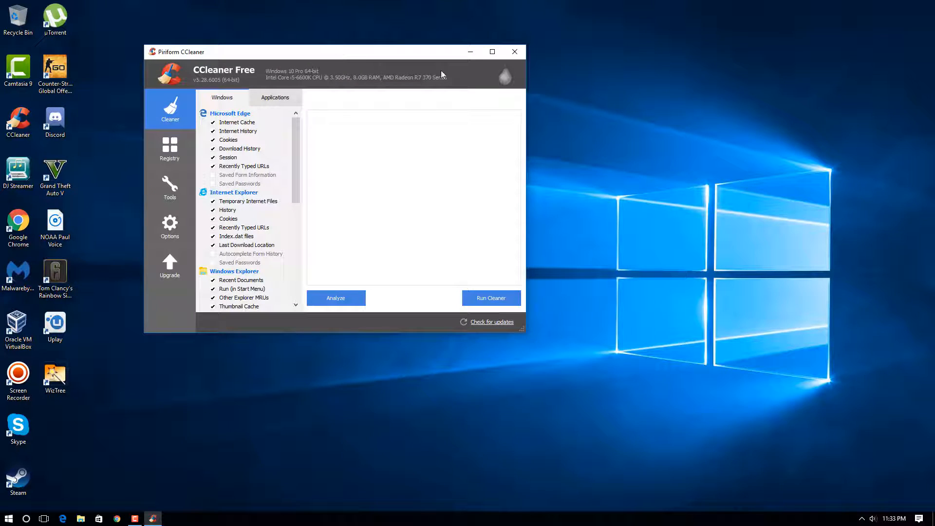
{"action": "mouse_move", "coordinate": [529, 332]}
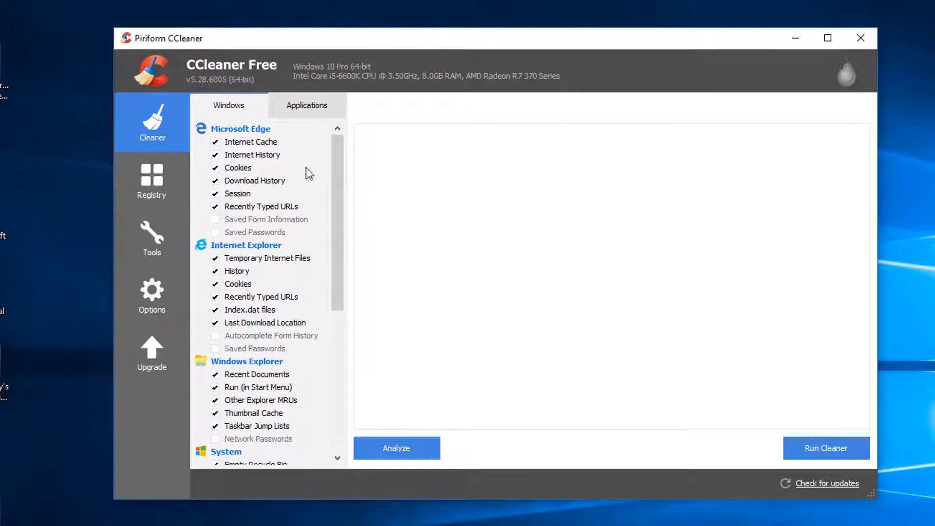
{"action": "mouse_move", "coordinate": [306, 185]}
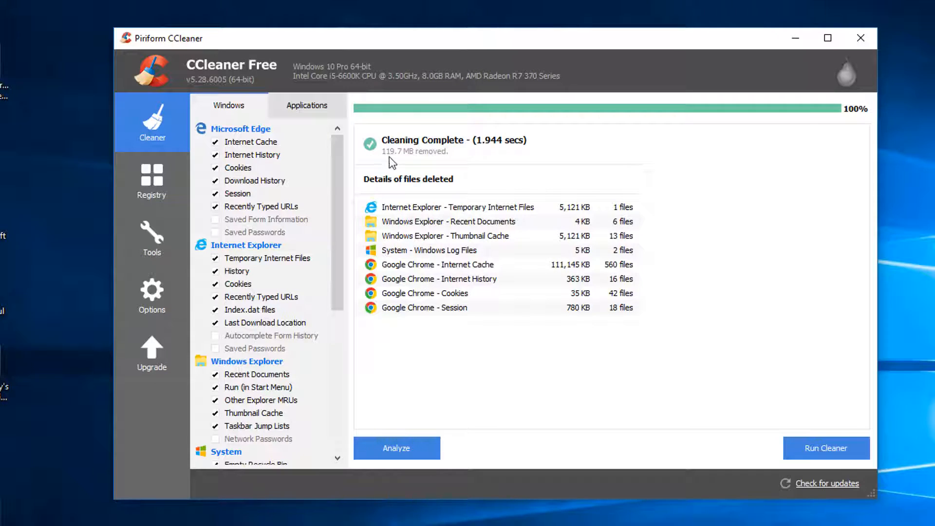
{"action": "mouse_move", "coordinate": [368, 128]}
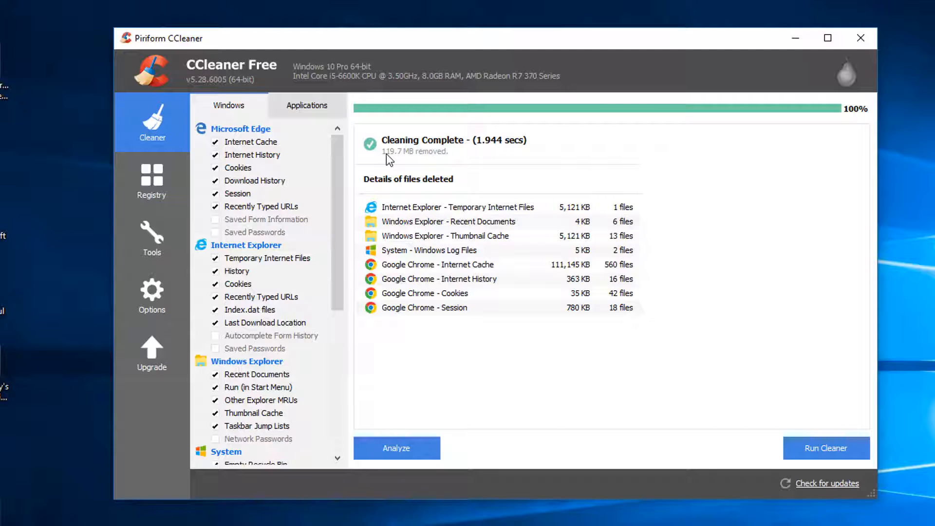
{"action": "mouse_move", "coordinate": [861, 38]}
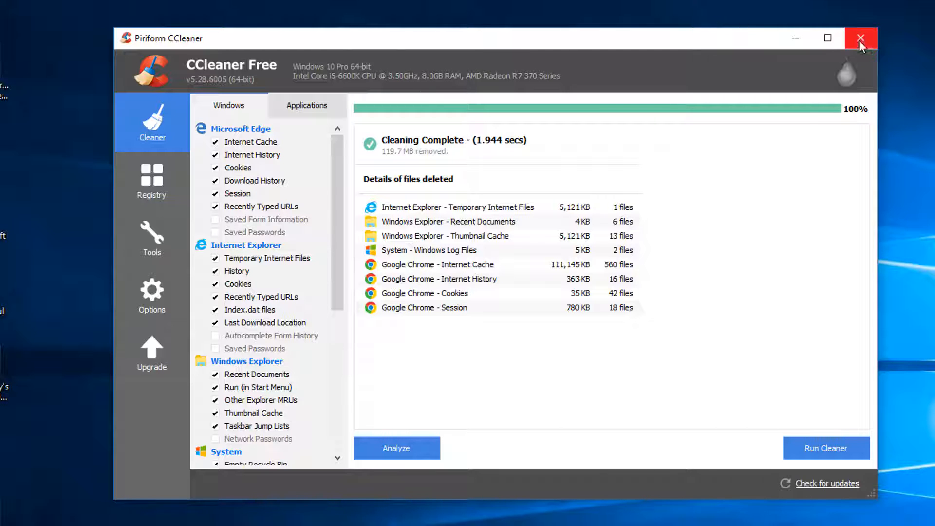
{"action": "mouse_move", "coordinate": [860, 48]}
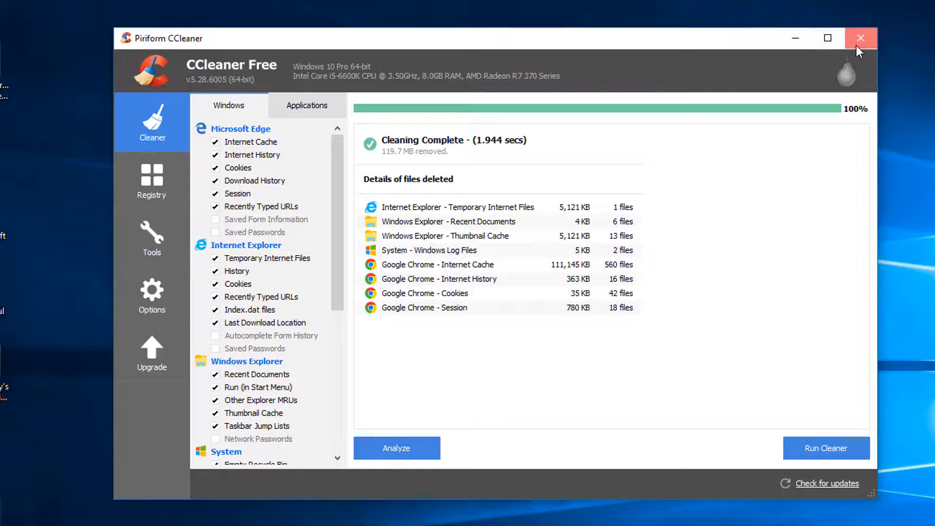
{"action": "left_click", "coordinate": [860, 37]}
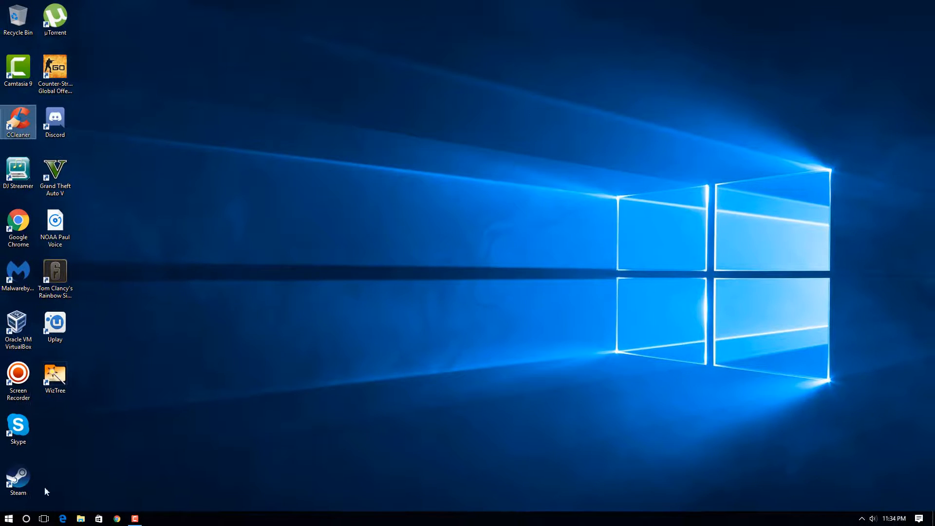
- Find and launch Disk Cleanup from a Start search
{"action": "left_click", "coordinate": [9, 519]}
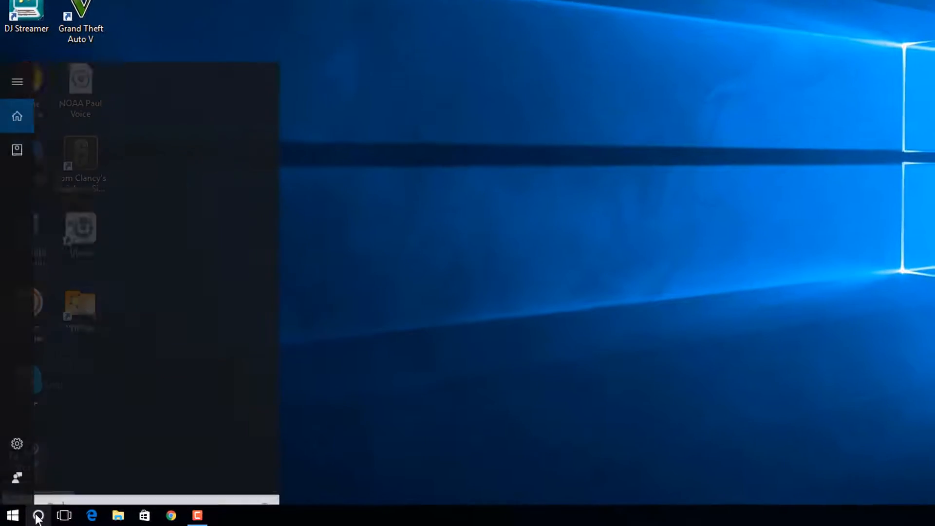
{"action": "type", "text": "fi"}
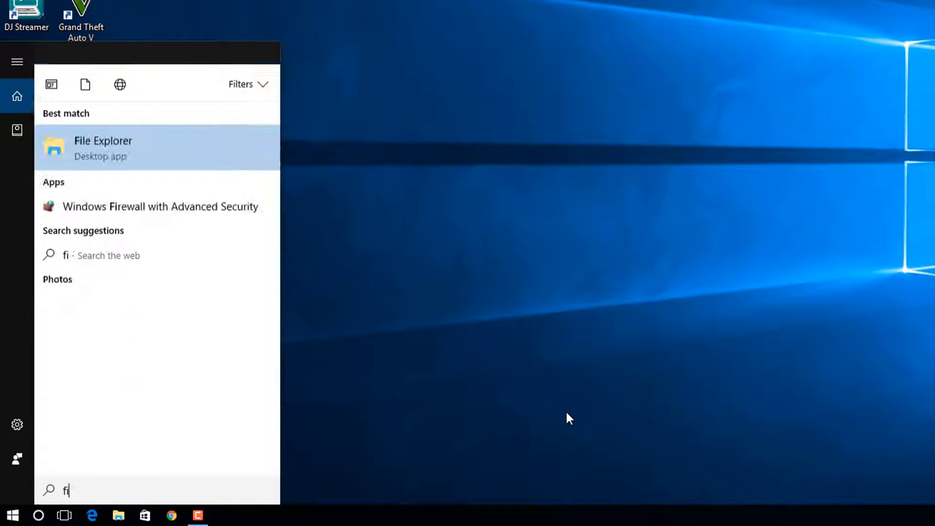
{"action": "type", "text": "disk"}
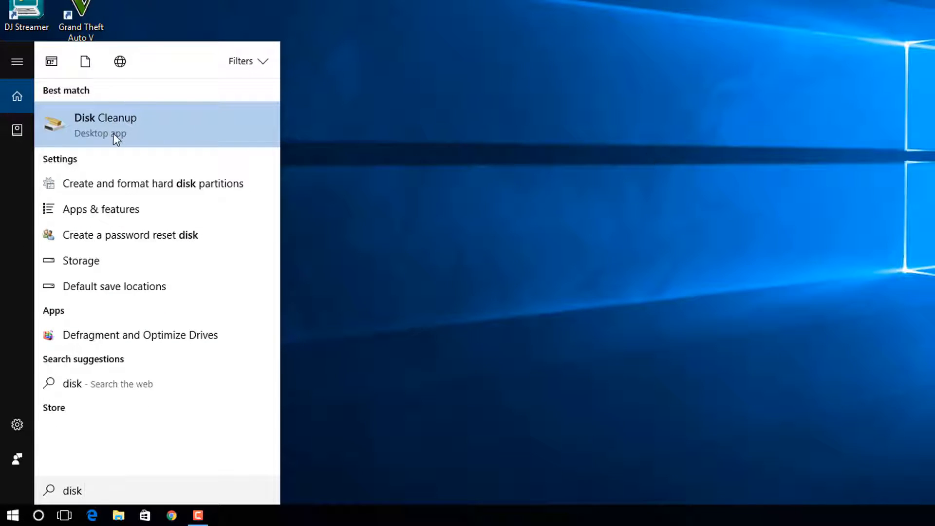
{"action": "left_click", "coordinate": [105, 125]}
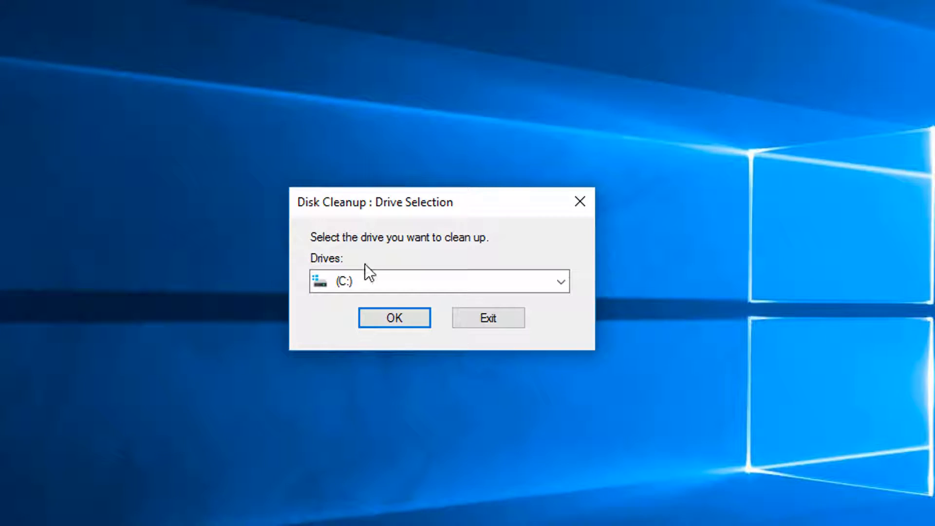
- Pick drive C:, tick all categories (617 MB), and request system-file cleanup
{"action": "left_click", "coordinate": [394, 318]}
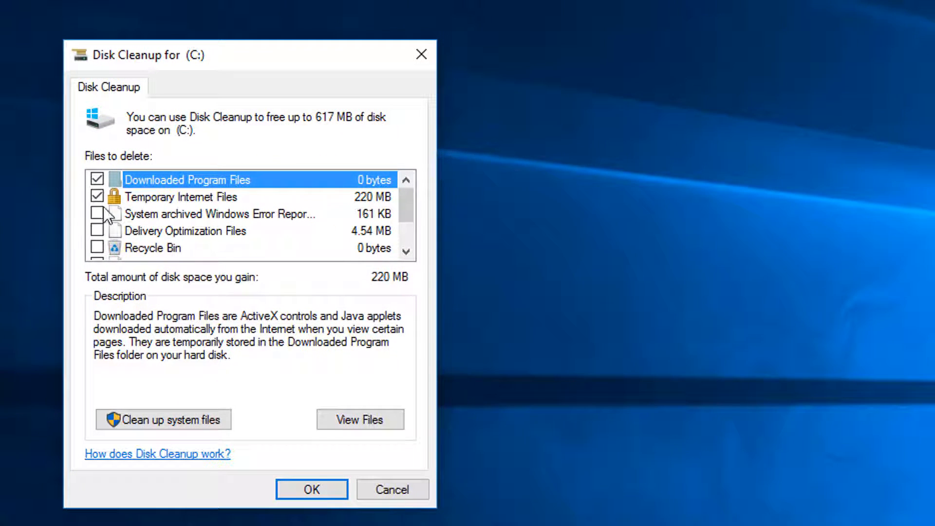
{"action": "left_click", "coordinate": [97, 247]}
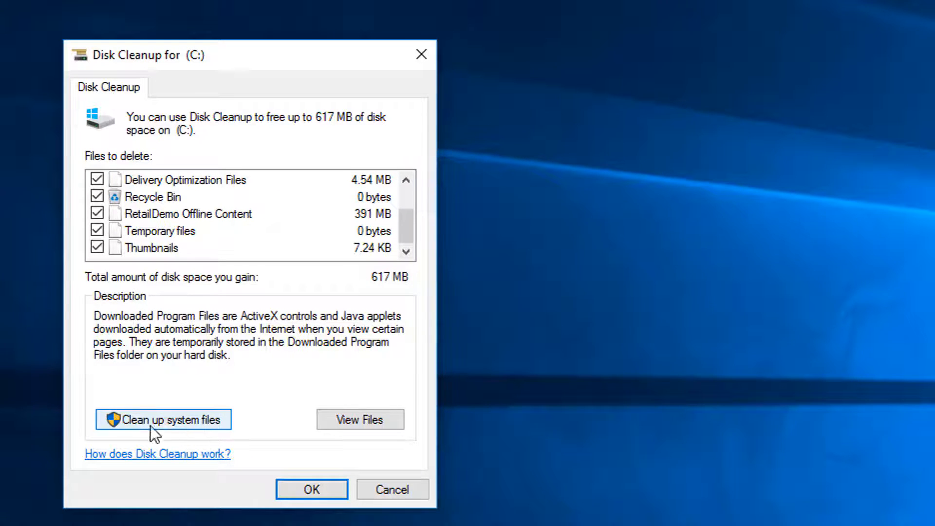
{"action": "left_click", "coordinate": [162, 419]}
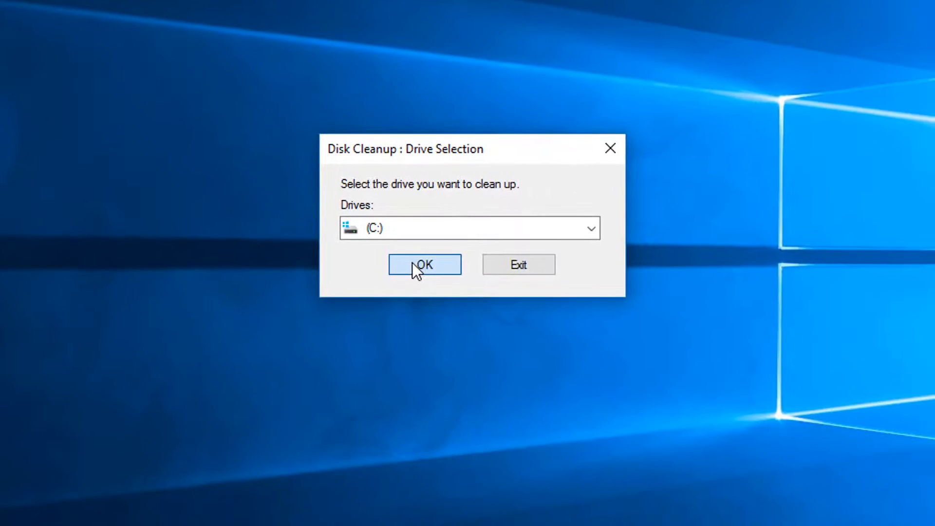
- Rescan C: including system files and permanently delete the 629 MB of files
{"action": "left_click", "coordinate": [423, 265]}
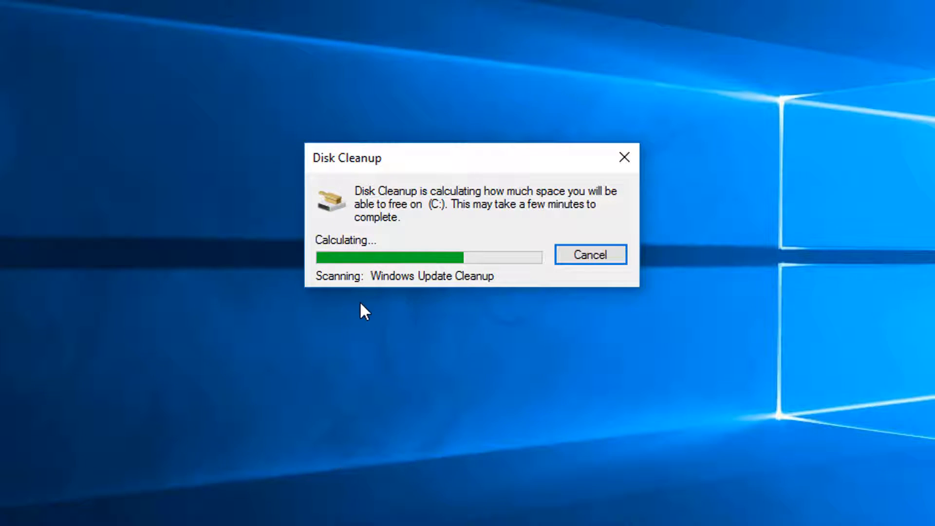
{"action": "mouse_move", "coordinate": [437, 288]}
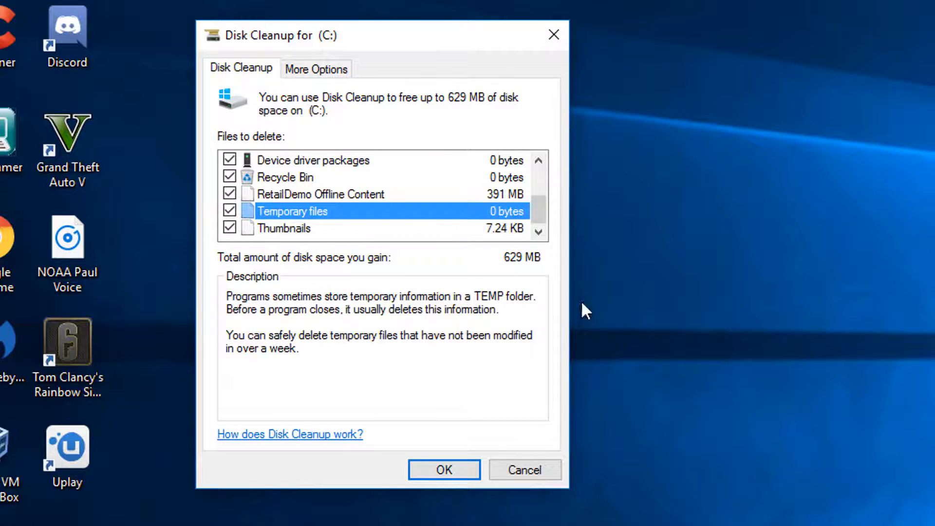
{"action": "mouse_move", "coordinate": [434, 215]}
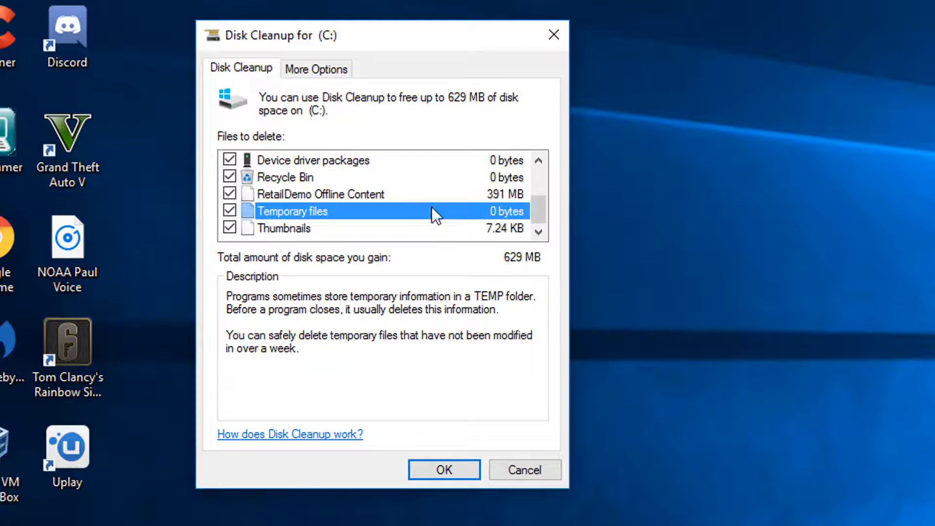
{"action": "left_click", "coordinate": [445, 470]}
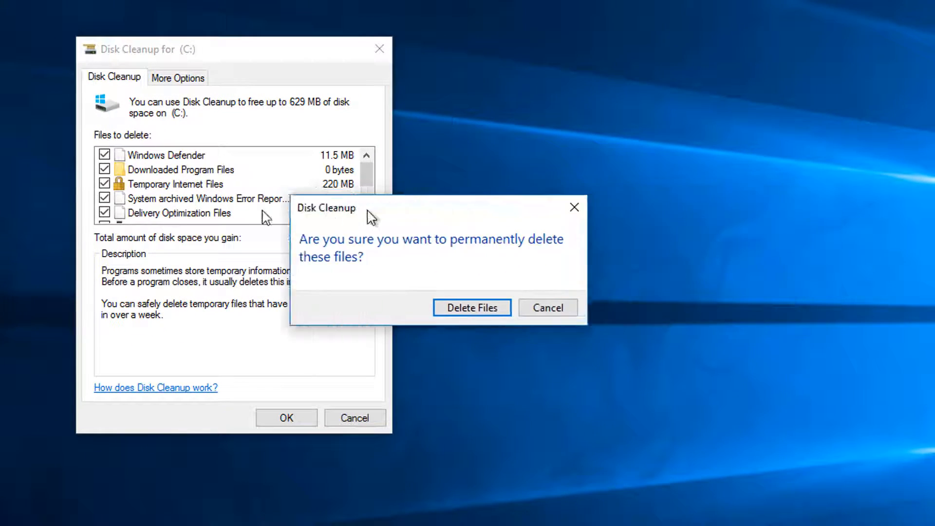
{"action": "left_click", "coordinate": [471, 308]}
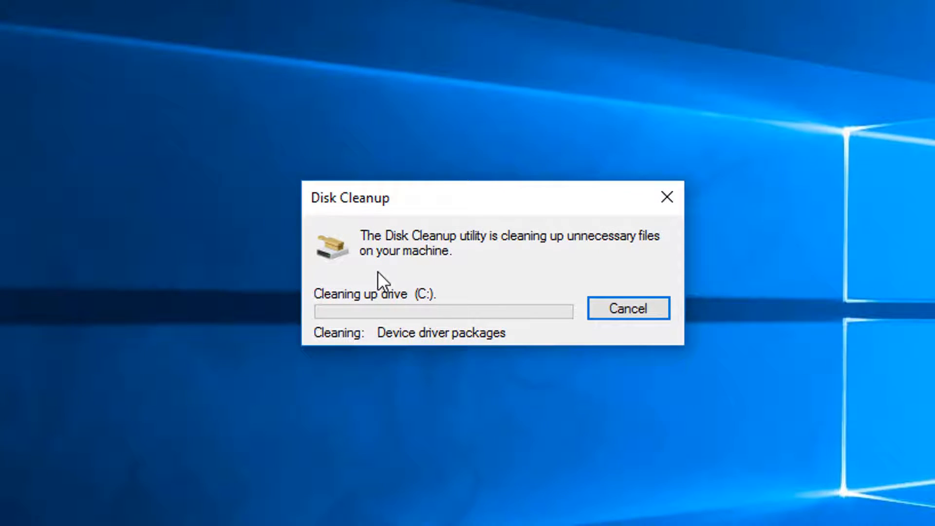
{"action": "mouse_move", "coordinate": [147, 236]}
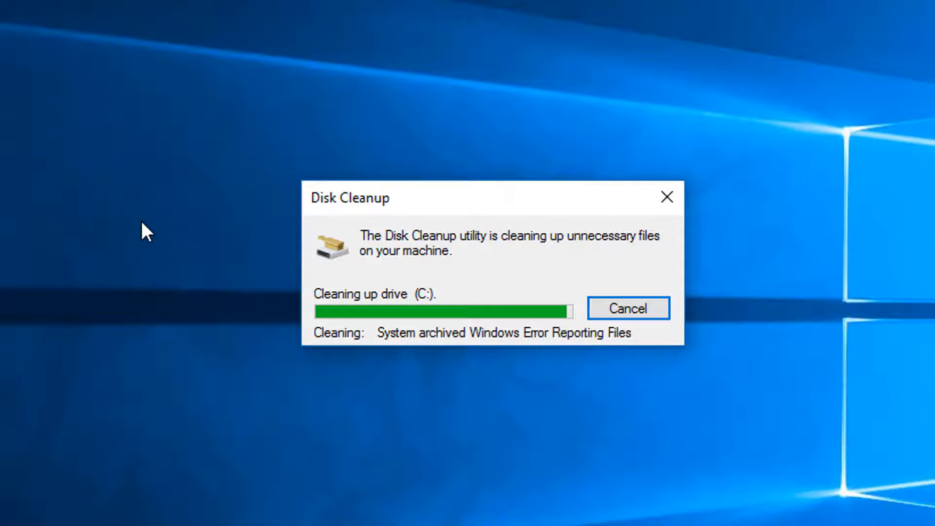
{"action": "left_click", "coordinate": [628, 307]}
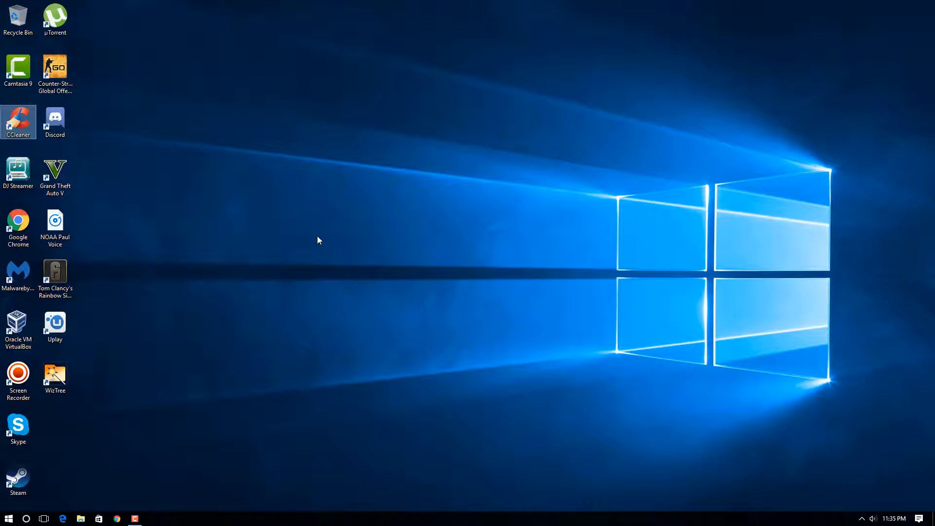
{"action": "mouse_move", "coordinate": [278, 231]}
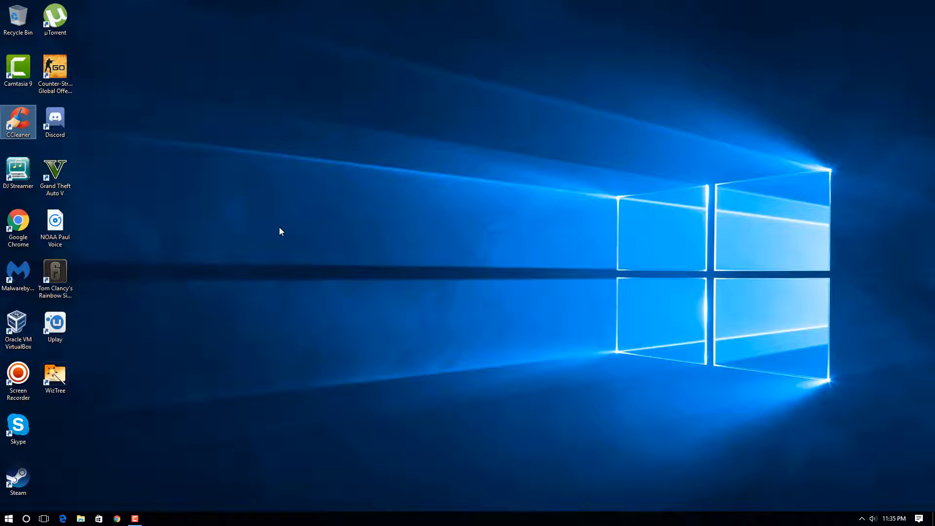
{"action": "mouse_move", "coordinate": [273, 232]}
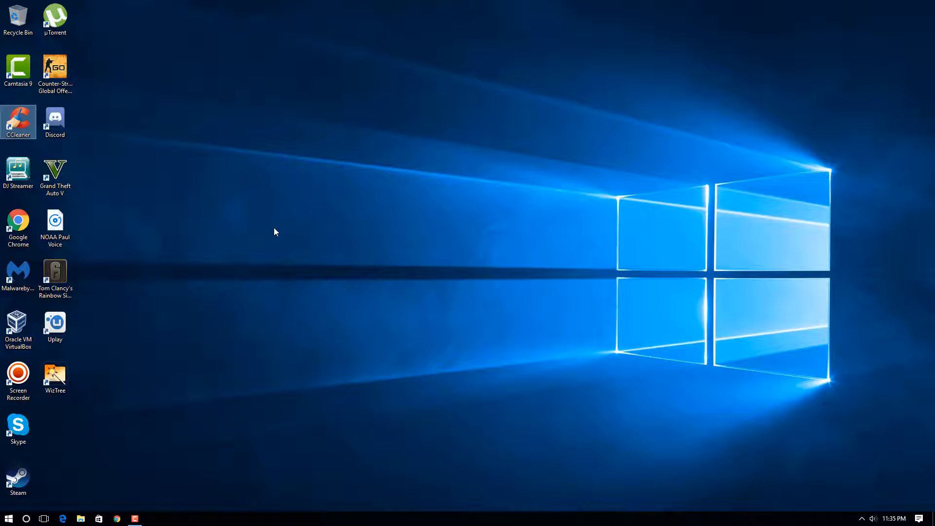
{"action": "mouse_move", "coordinate": [263, 233]}
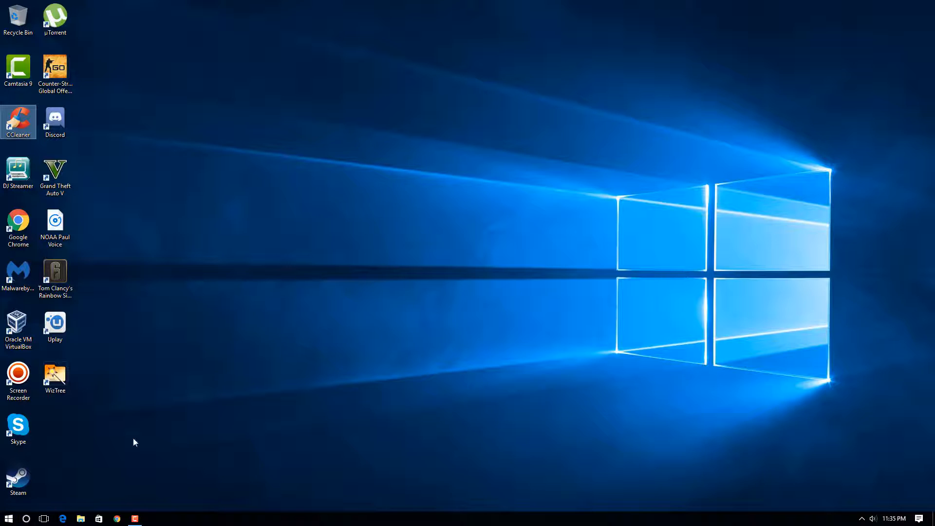
{"action": "mouse_move", "coordinate": [254, 348]}
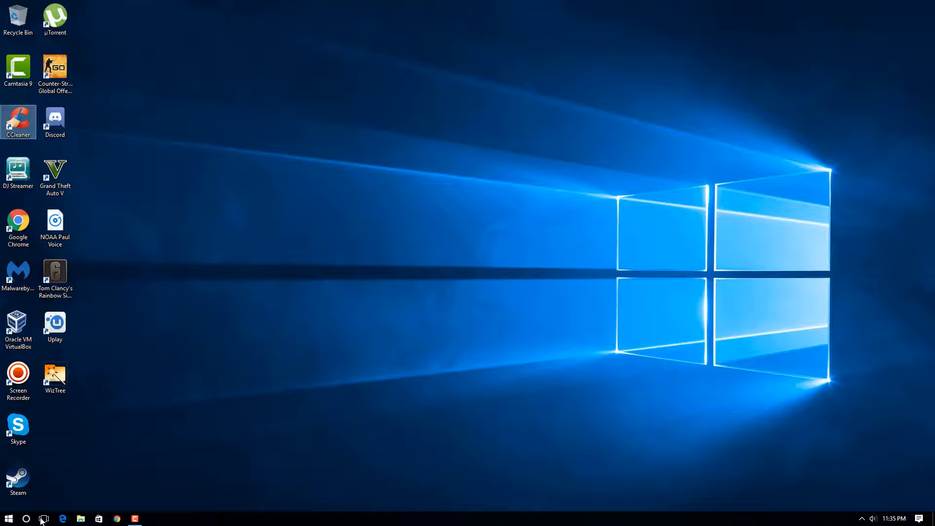
{"action": "mouse_move", "coordinate": [25, 523]}
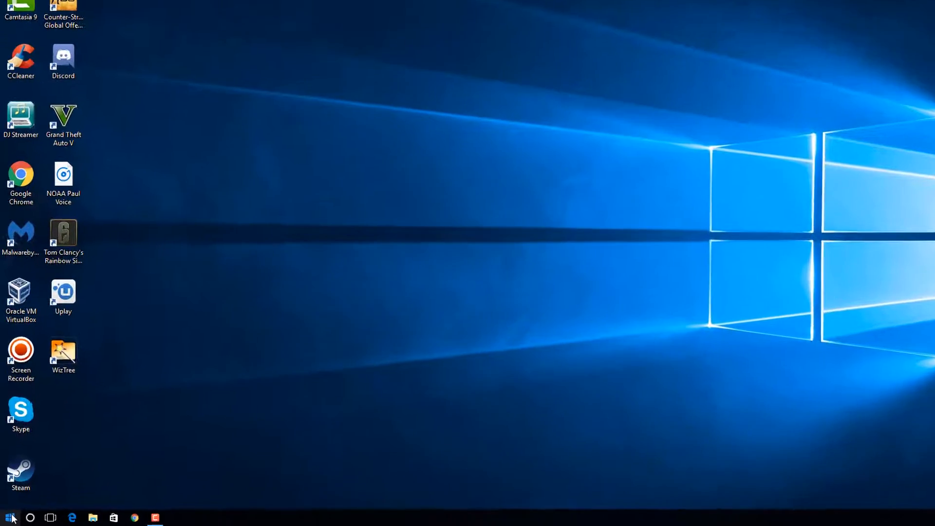
- Open This PC in File Explorer and bring up Local Disk (C:)'s context menu
{"action": "right_click", "coordinate": [7, 515]}
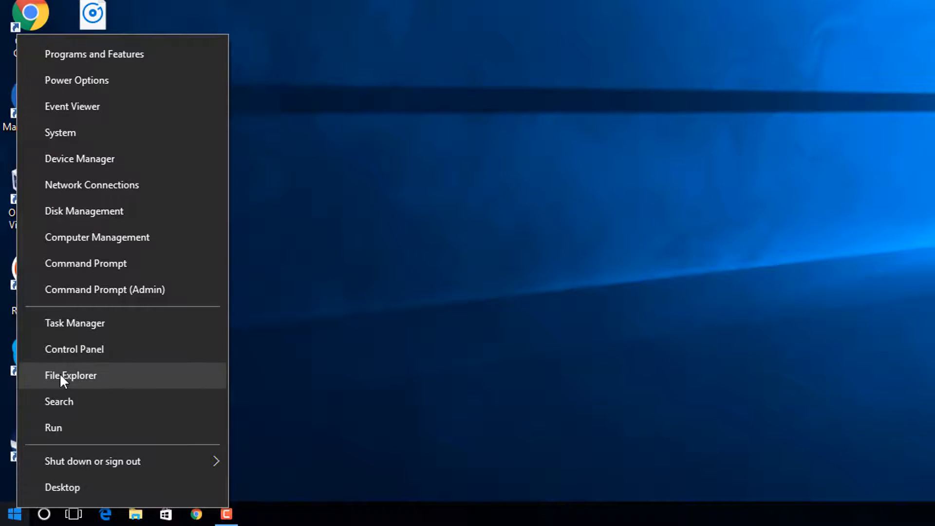
{"action": "left_click", "coordinate": [70, 376]}
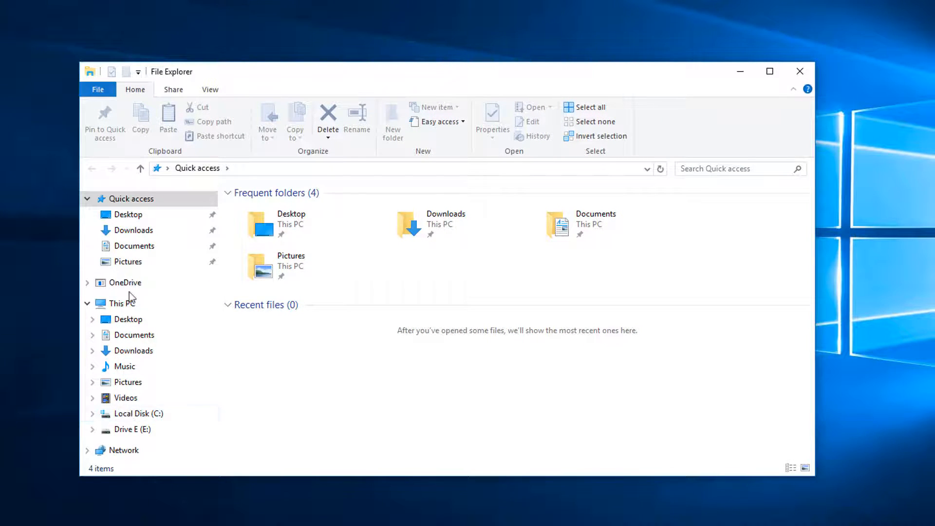
{"action": "left_click", "coordinate": [123, 303]}
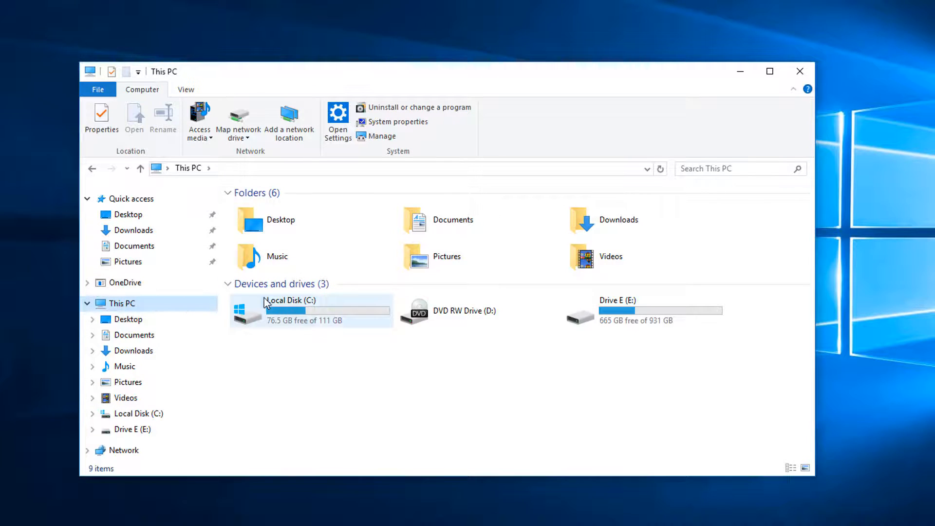
{"action": "right_click", "coordinate": [268, 307]}
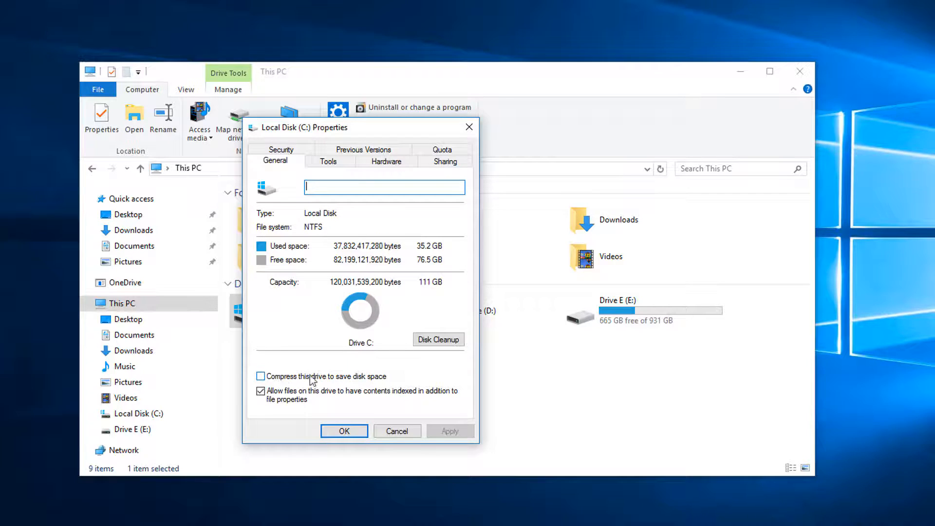
{"action": "mouse_move", "coordinate": [297, 373]}
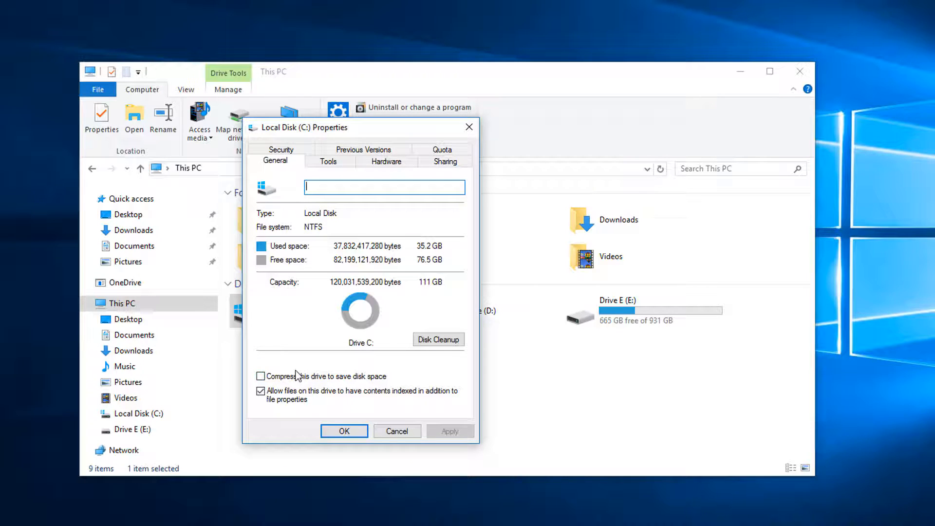
- Enable 'Compress this drive to save disk space' on C: and confirm
{"action": "left_click", "coordinate": [261, 376]}
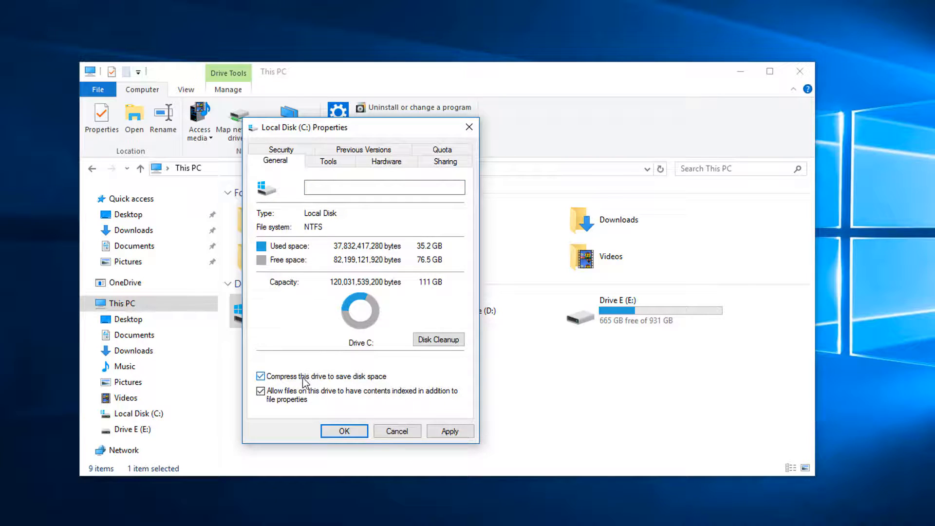
{"action": "left_click", "coordinate": [261, 376]}
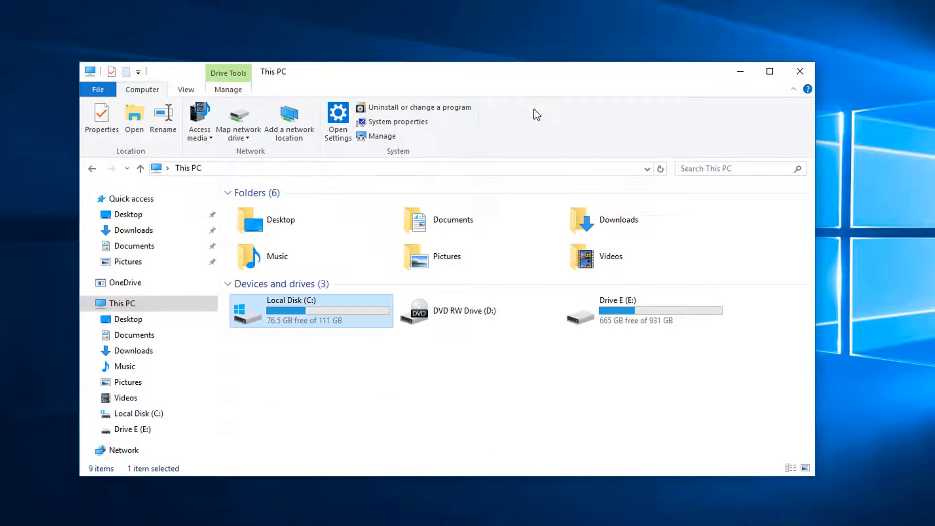
- Close File Explorer and open Advanced system settings from the System page
{"action": "left_click", "coordinate": [799, 71]}
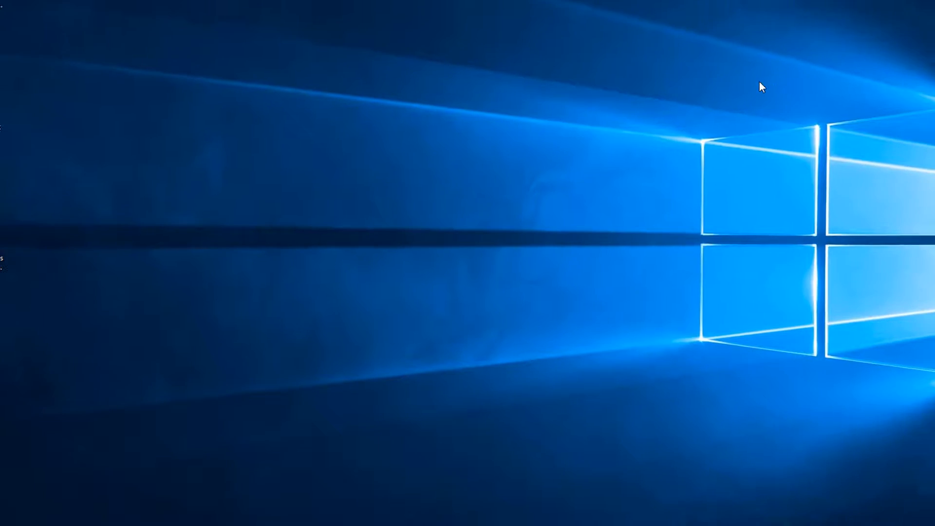
{"action": "right_click", "coordinate": [5, 519]}
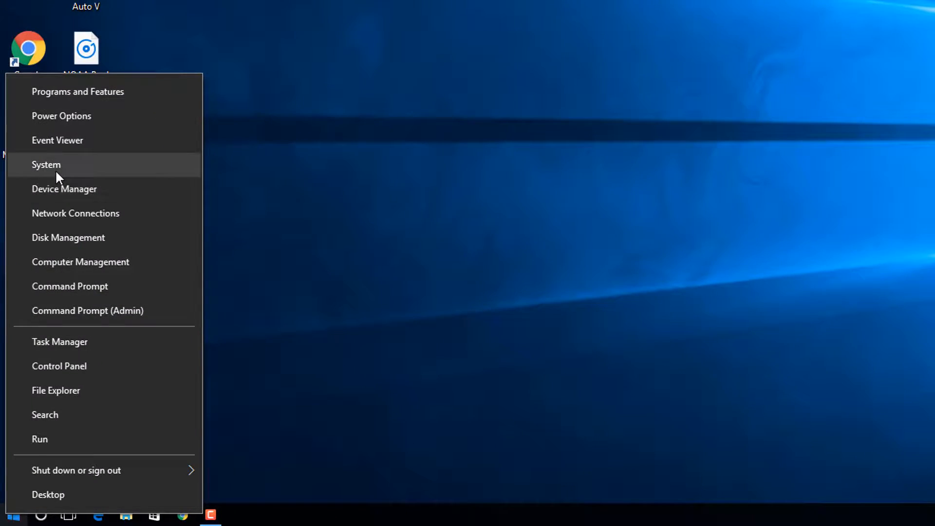
{"action": "left_click", "coordinate": [47, 165]}
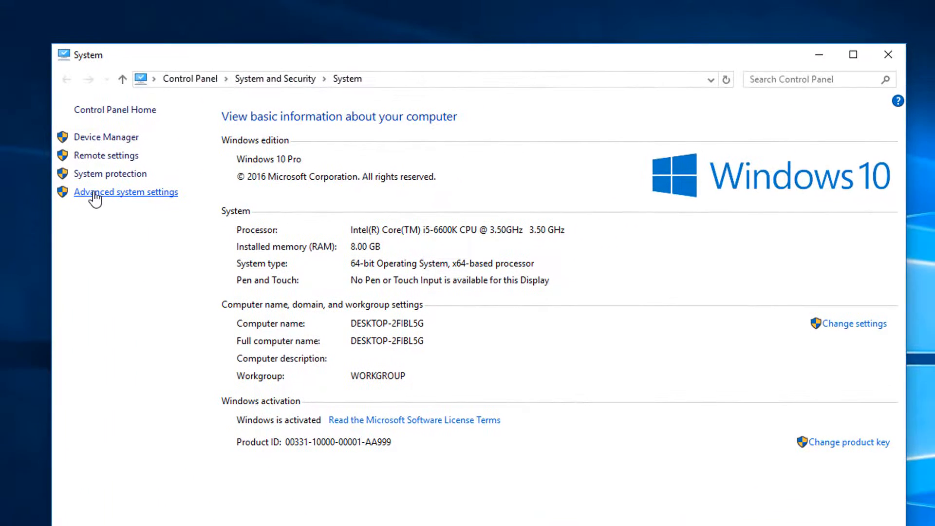
{"action": "mouse_move", "coordinate": [83, 198]}
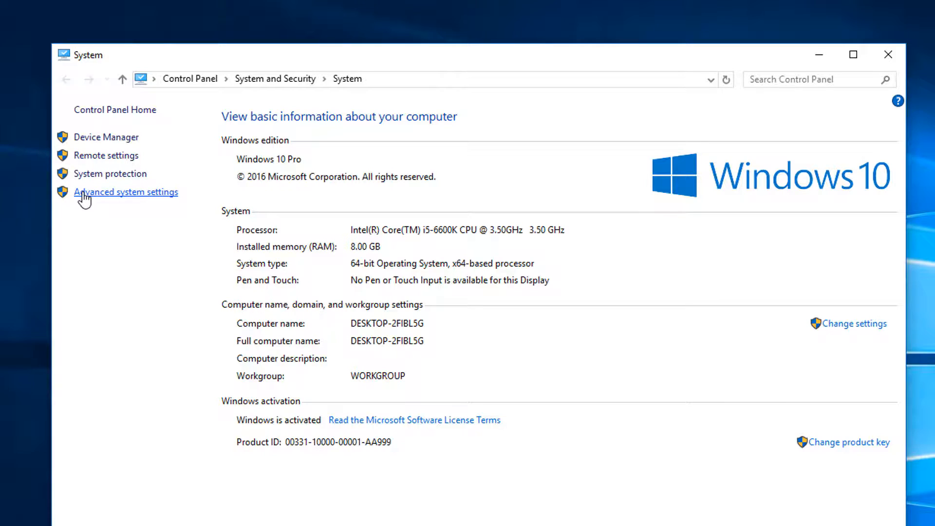
{"action": "left_click", "coordinate": [126, 192]}
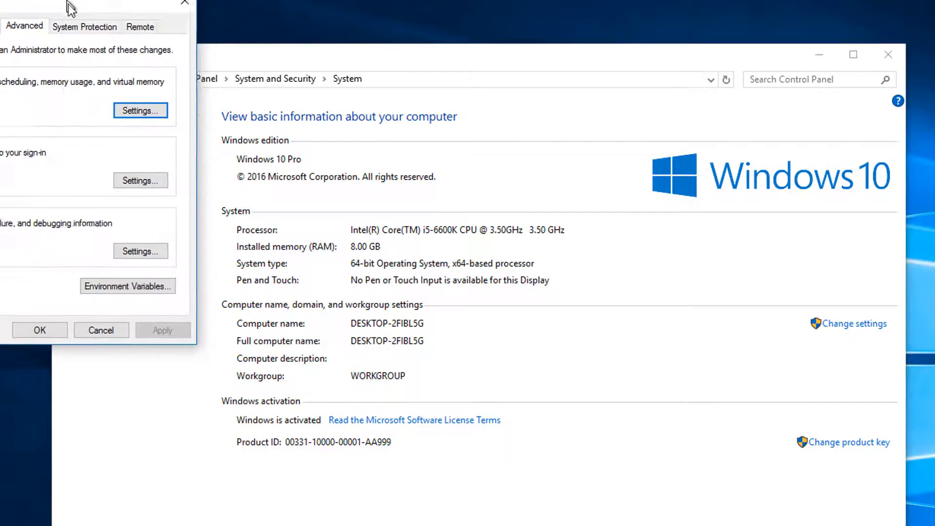
- Show the System Protection tab and select Local Disk (C:) (System)
{"action": "left_click_drag", "start_coordinate": [72, 6], "coordinate": [263, 96]}
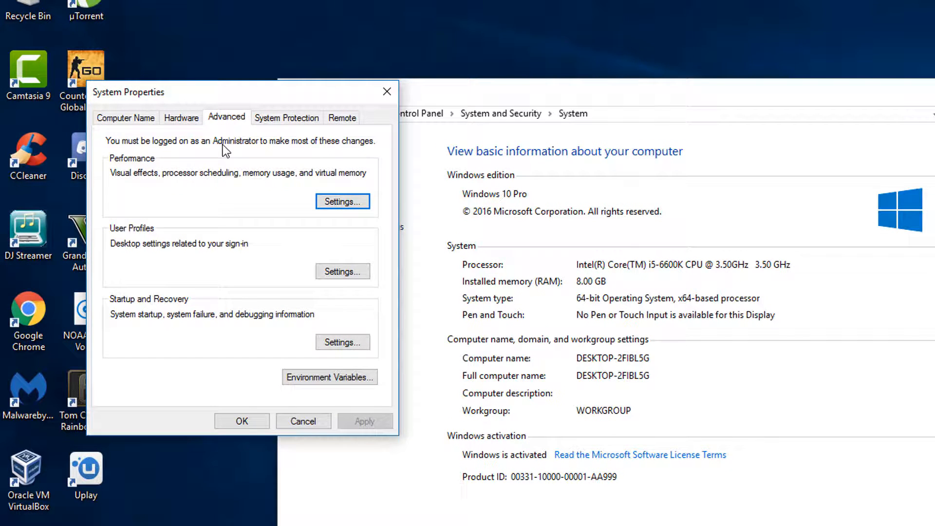
{"action": "left_click", "coordinate": [286, 118]}
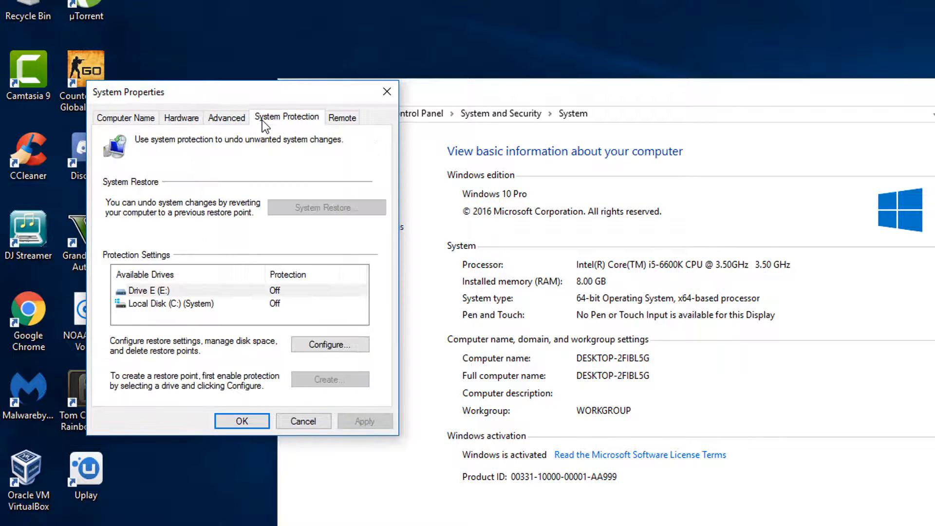
{"action": "mouse_move", "coordinate": [305, 132]}
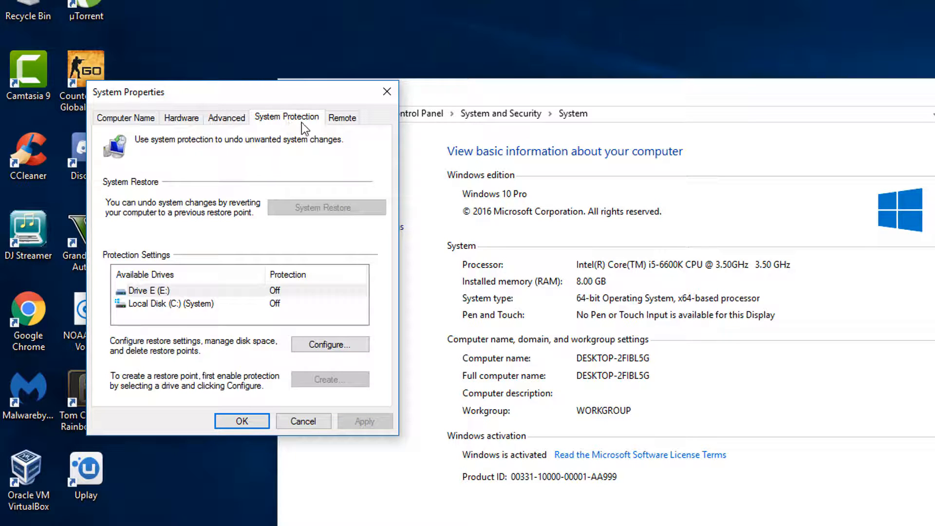
{"action": "mouse_move", "coordinate": [255, 339]}
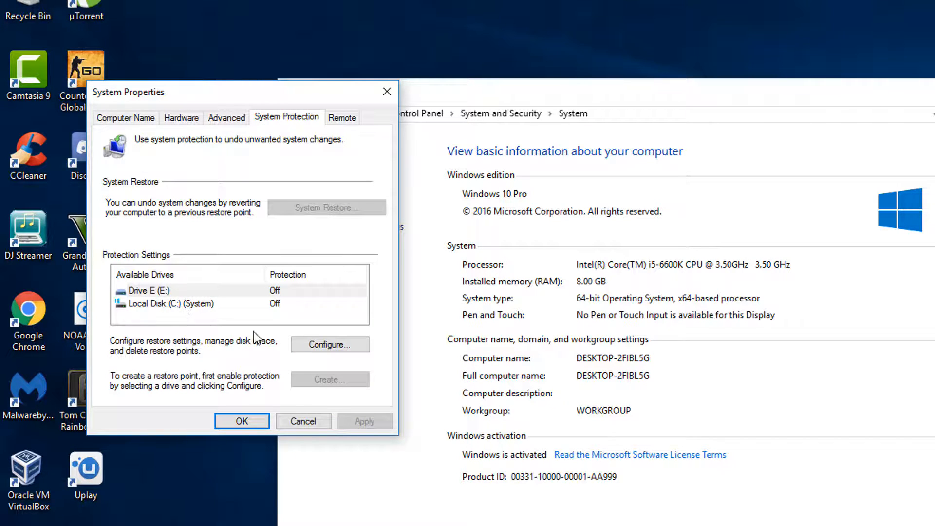
{"action": "left_click", "coordinate": [170, 303]}
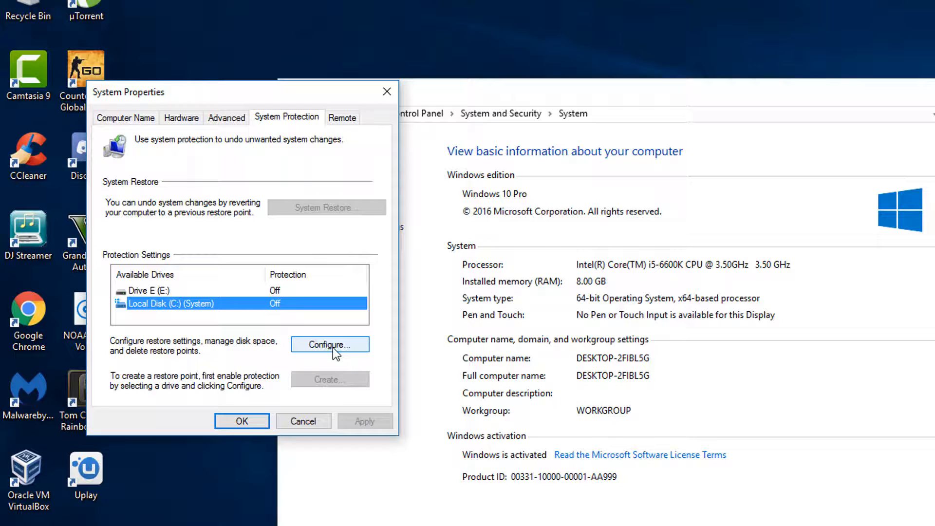
- Turn on system protection for Local Disk (C:) and adjust the Max Usage slider
{"action": "left_click", "coordinate": [330, 345]}
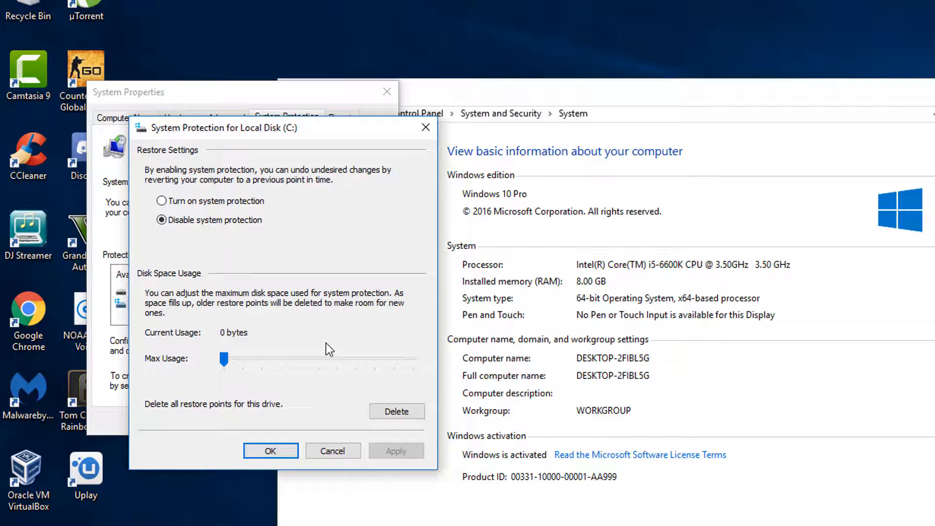
{"action": "left_click", "coordinate": [161, 201]}
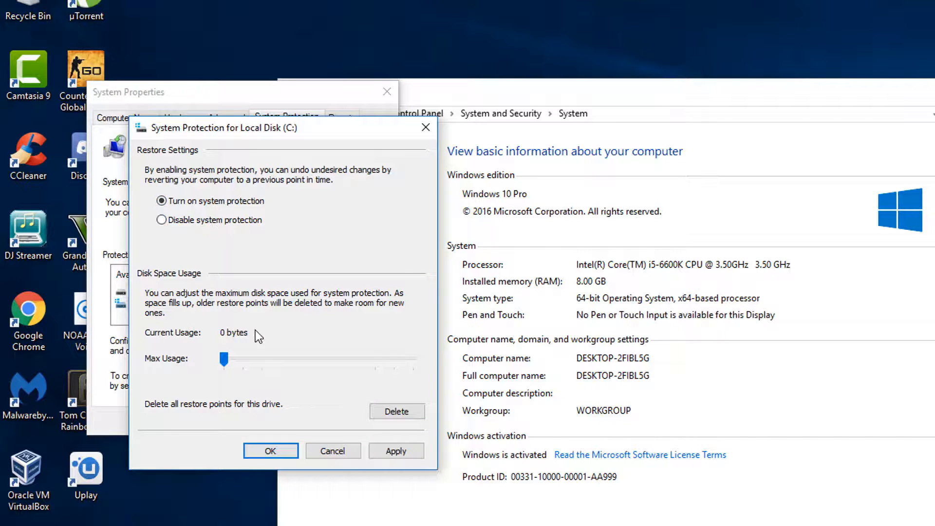
{"action": "left_click_drag", "start_coordinate": [224, 360], "coordinate": [247, 359]}
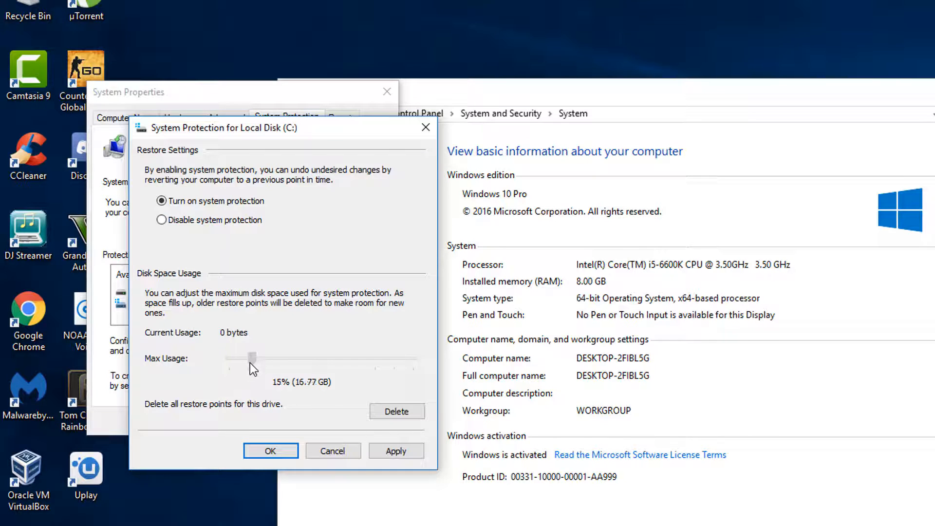
{"action": "left_click_drag", "start_coordinate": [249, 358], "coordinate": [263, 359]}
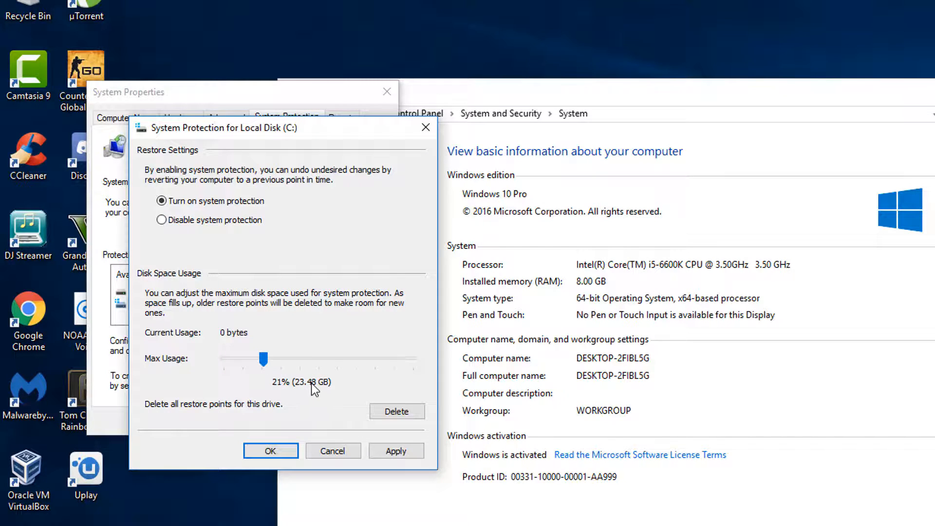
{"action": "mouse_move", "coordinate": [279, 134]}
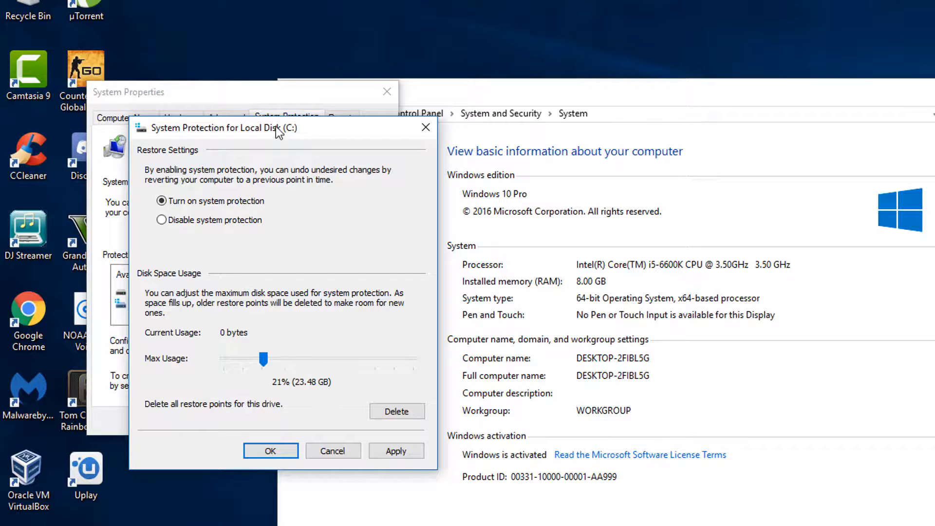
- Delete all restore points on C: and dismiss the success messages
{"action": "left_click", "coordinate": [397, 411]}
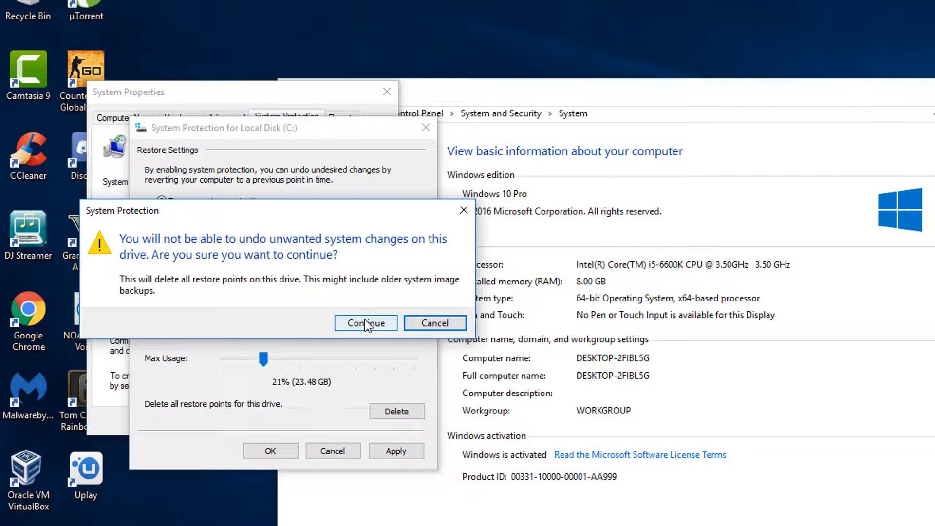
{"action": "left_click", "coordinate": [366, 323]}
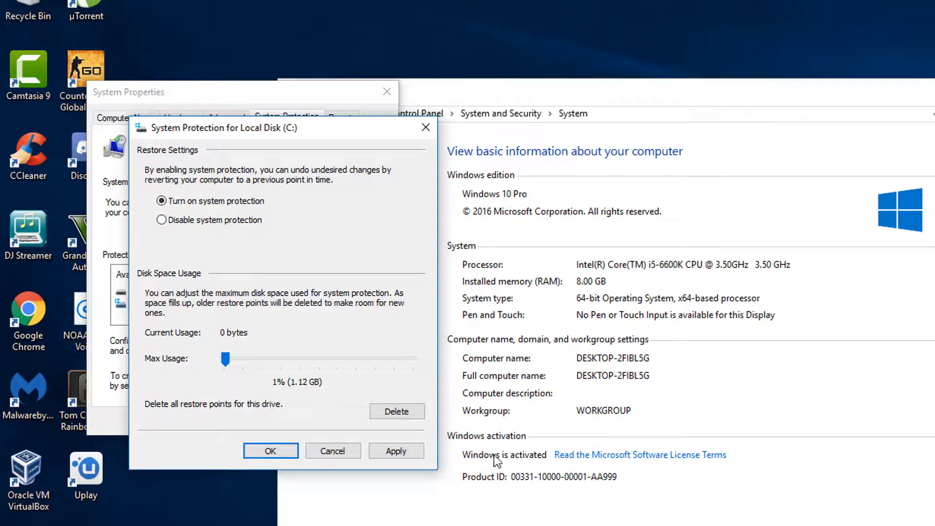
{"action": "left_click", "coordinate": [397, 411]}
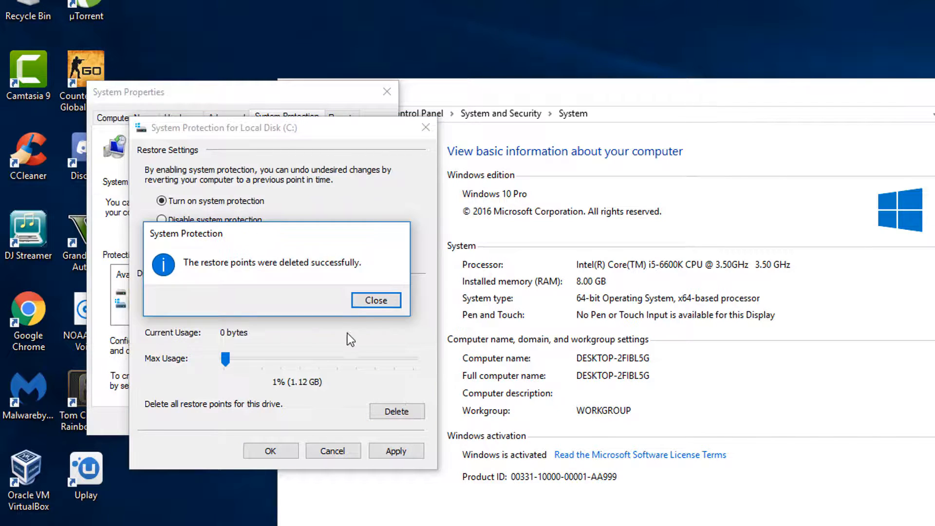
{"action": "left_click", "coordinate": [376, 300]}
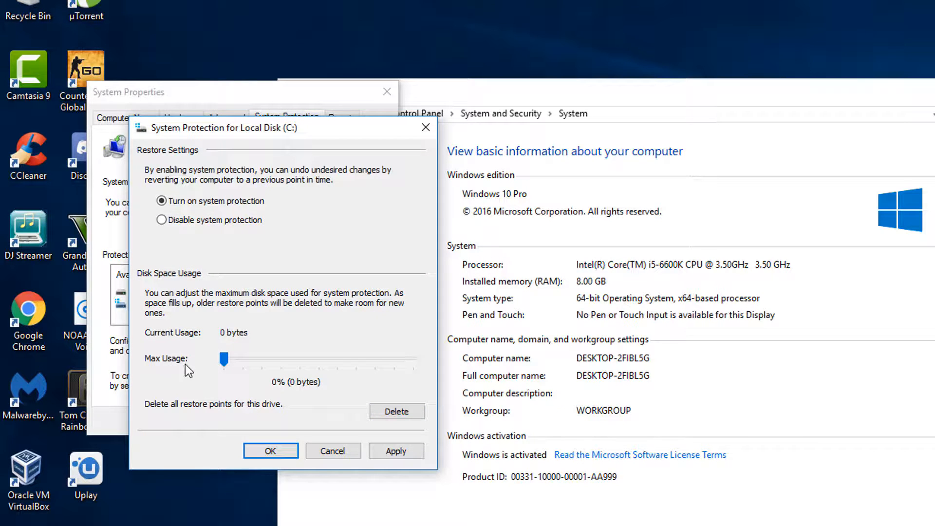
{"action": "left_click", "coordinate": [396, 411]}
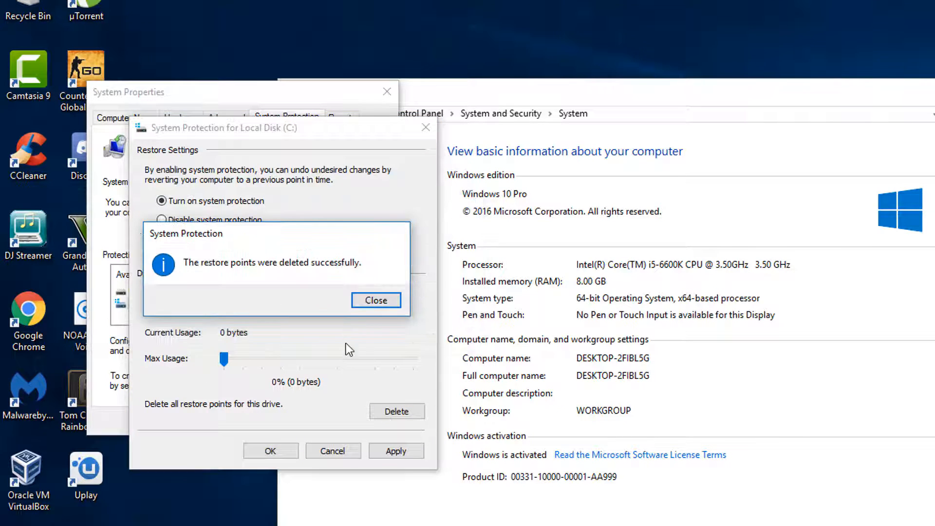
{"action": "left_click", "coordinate": [376, 300]}
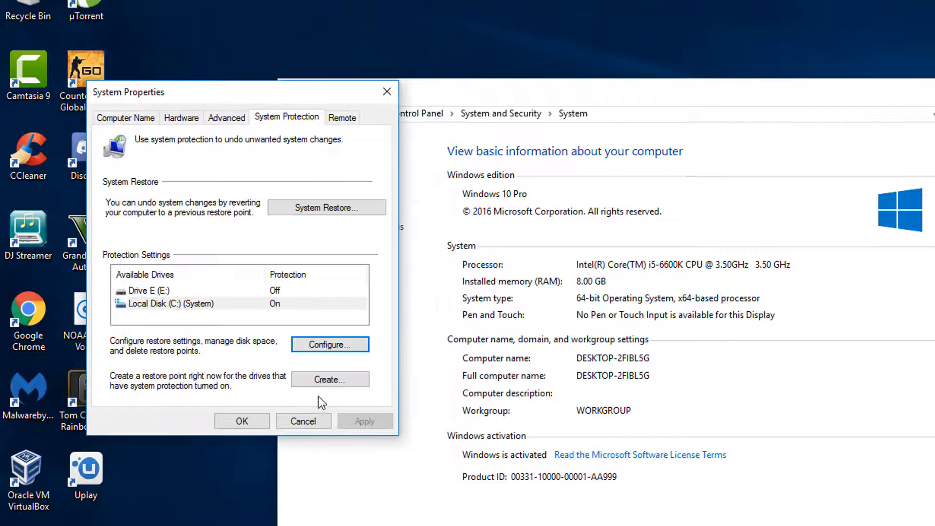
- Create a restore point described '3/26/2017', then close System Properties
{"action": "left_click", "coordinate": [330, 379]}
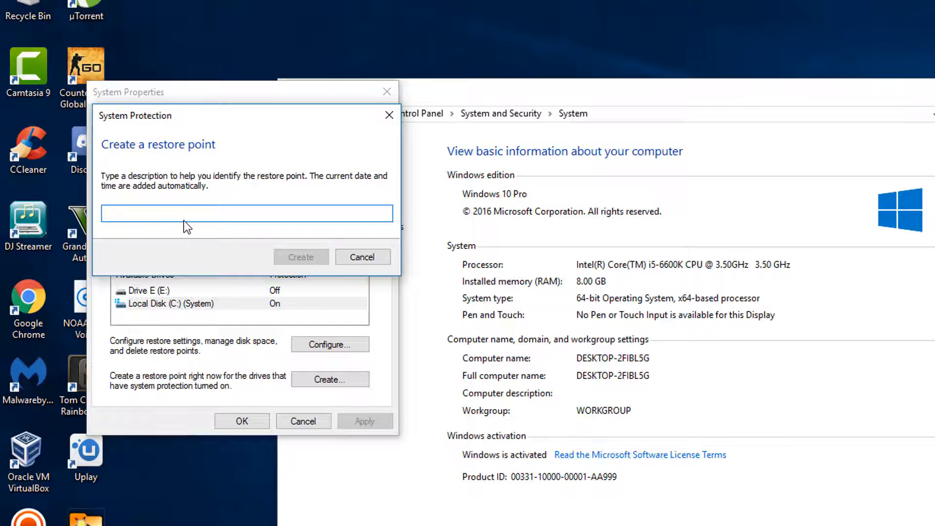
{"action": "type", "text": "3"}
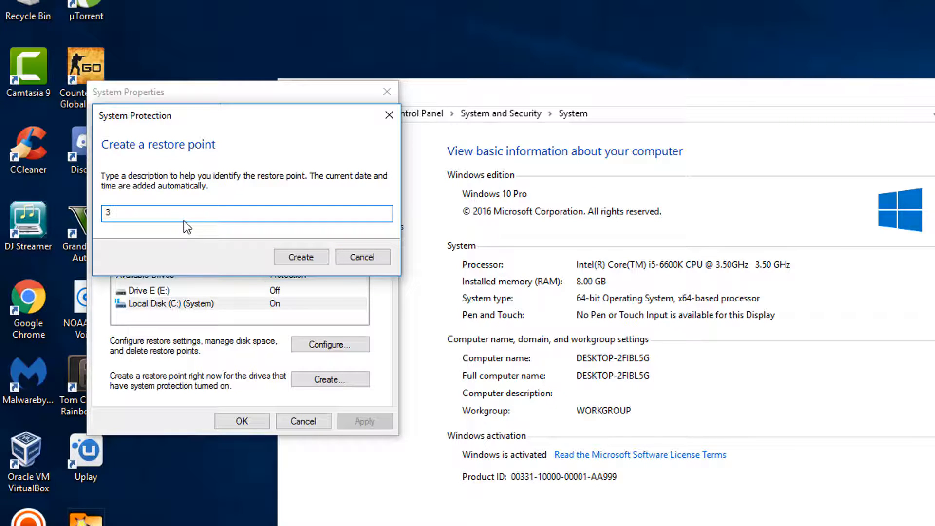
{"action": "type", "text": "/"}
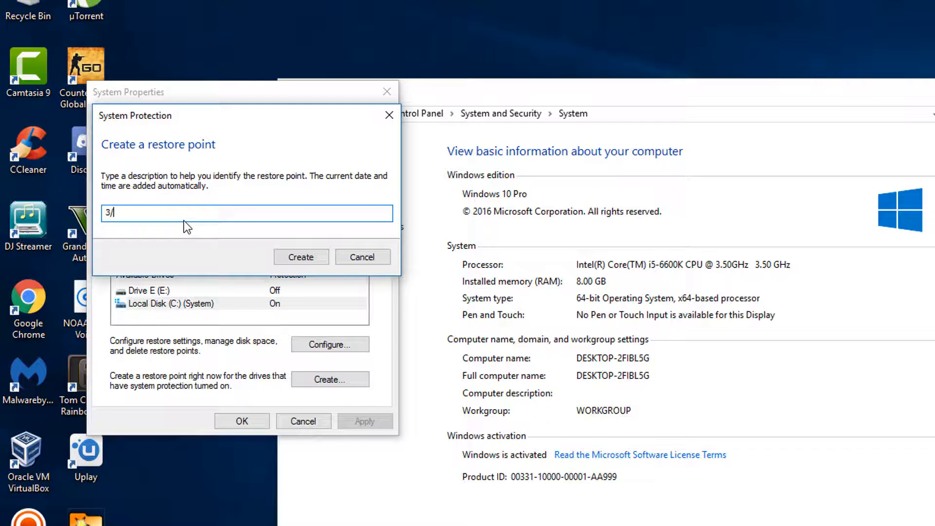
{"action": "type", "text": "26/2"}
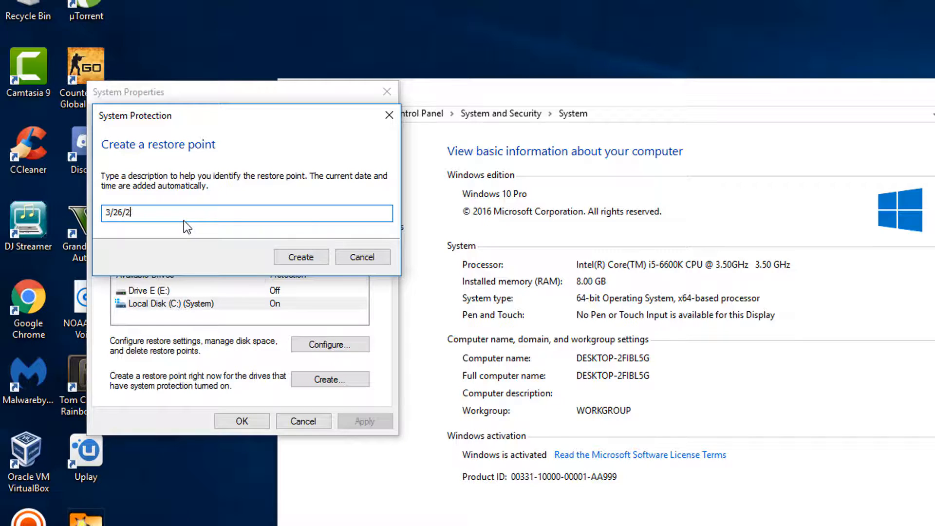
{"action": "type", "text": "017"}
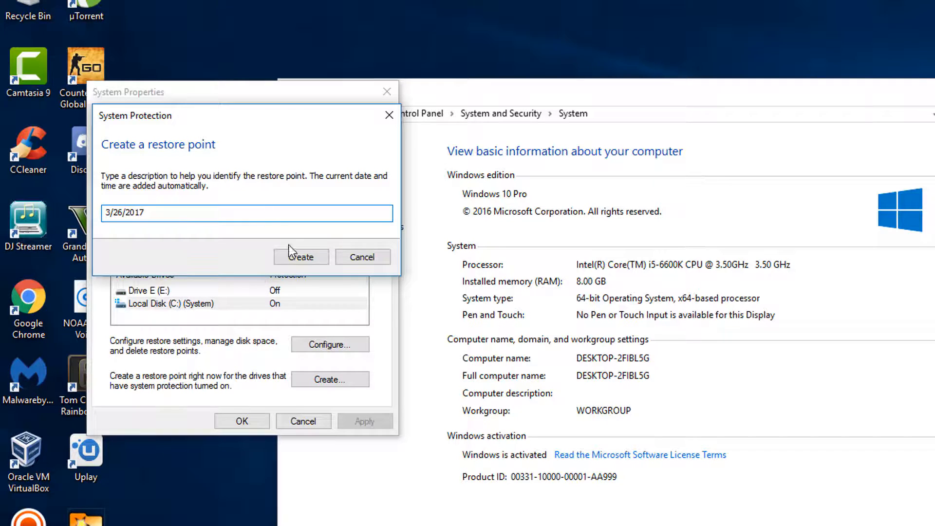
{"action": "left_click", "coordinate": [301, 257]}
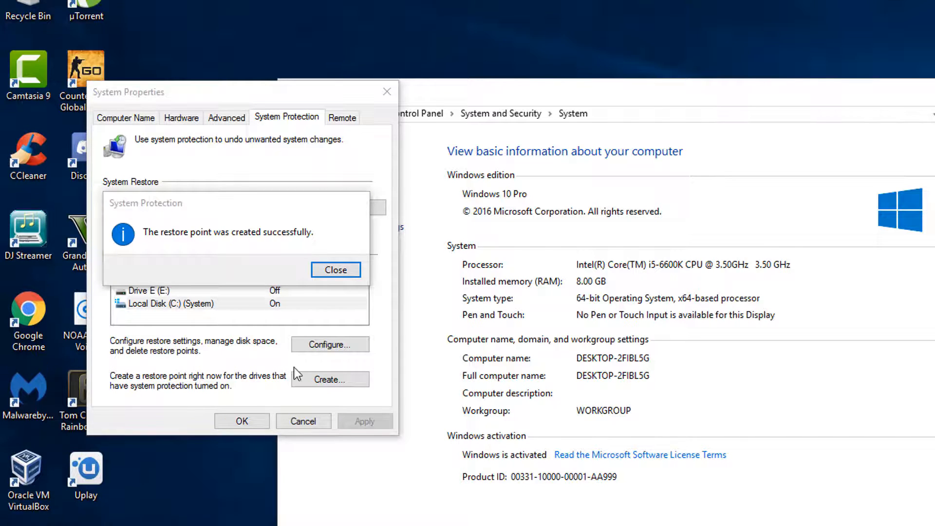
{"action": "left_click", "coordinate": [336, 270]}
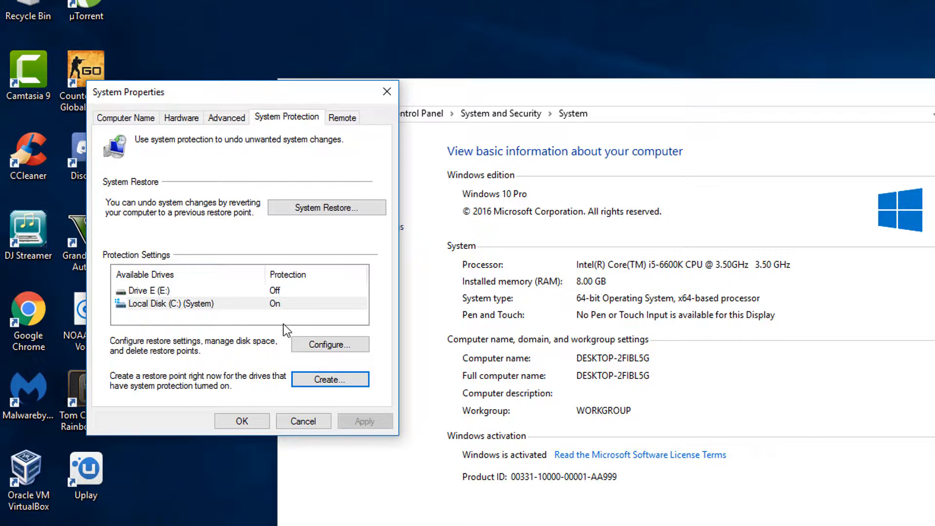
{"action": "left_click", "coordinate": [303, 421]}
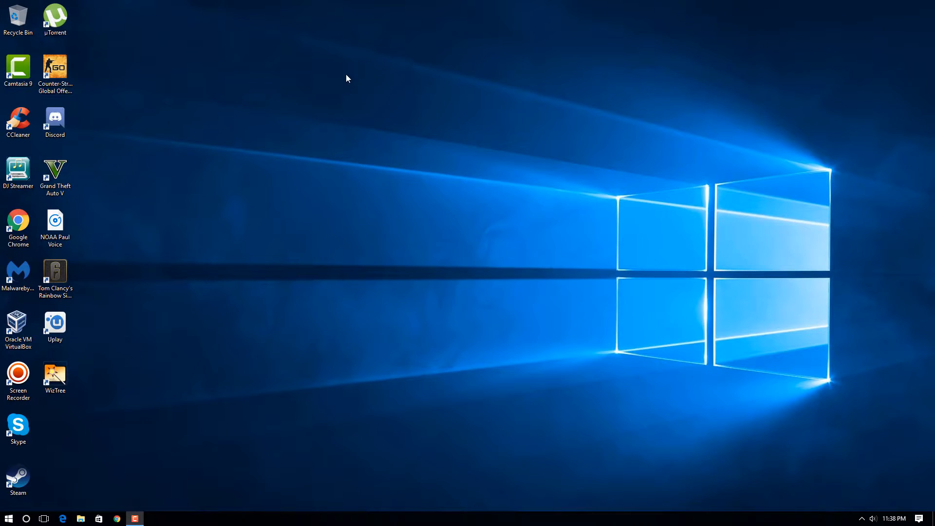
{"action": "mouse_move", "coordinate": [349, 46]}
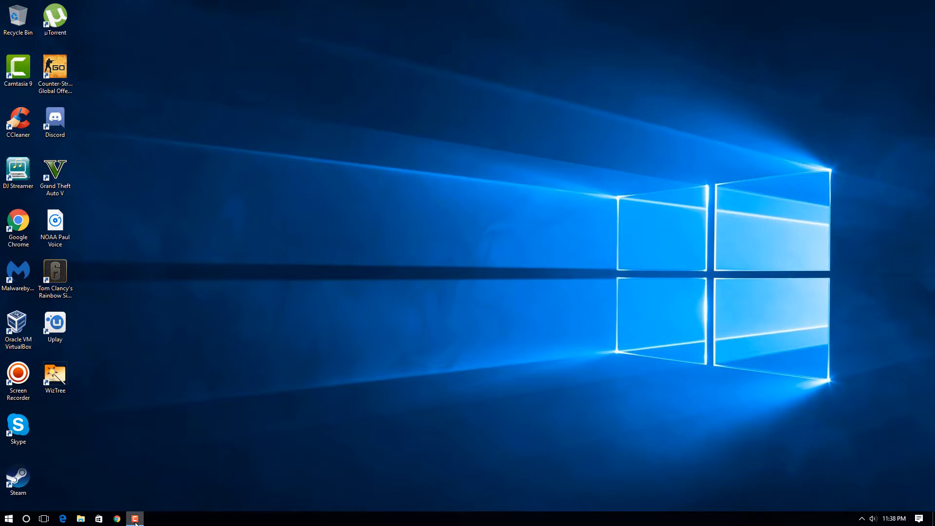
- Bring up the screen recorder from the taskbar
{"action": "left_click", "coordinate": [138, 518]}
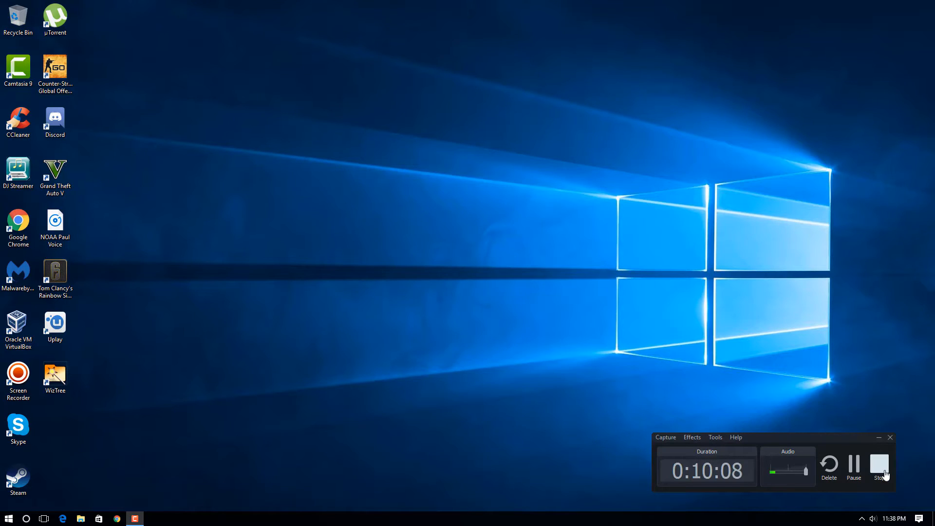